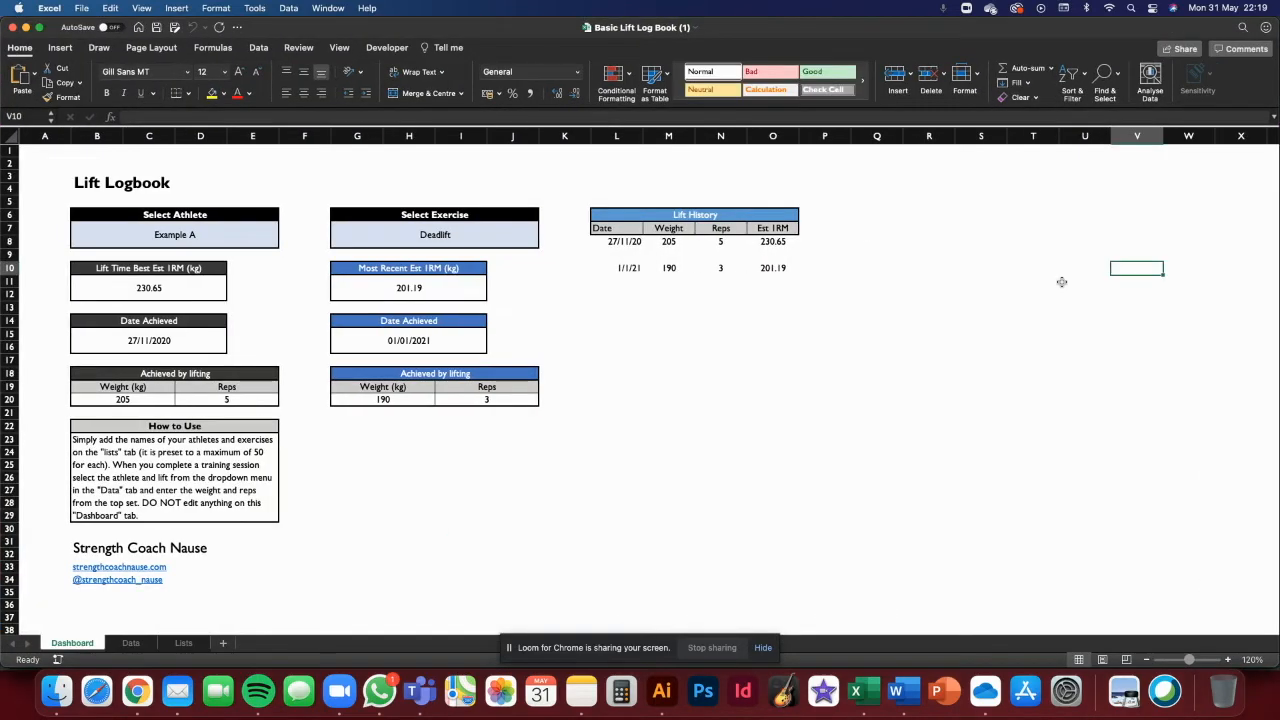
mouse_move(1033, 305)
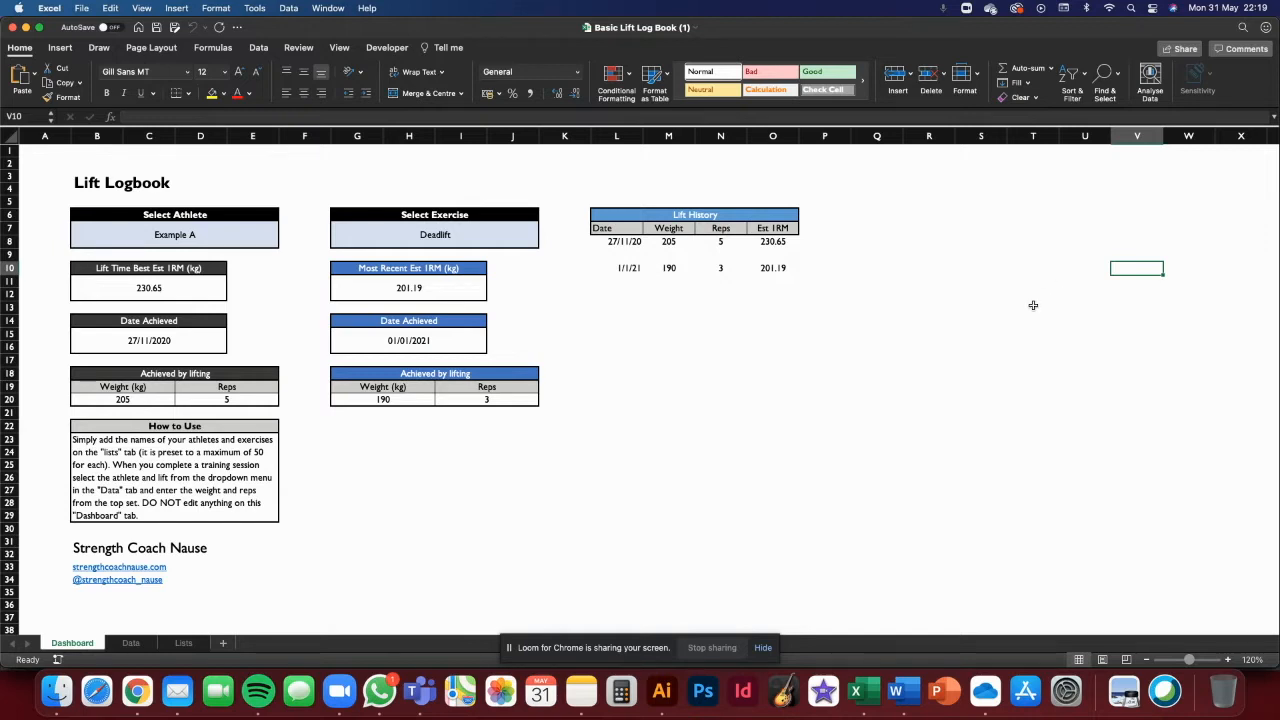
mouse_move(879, 342)
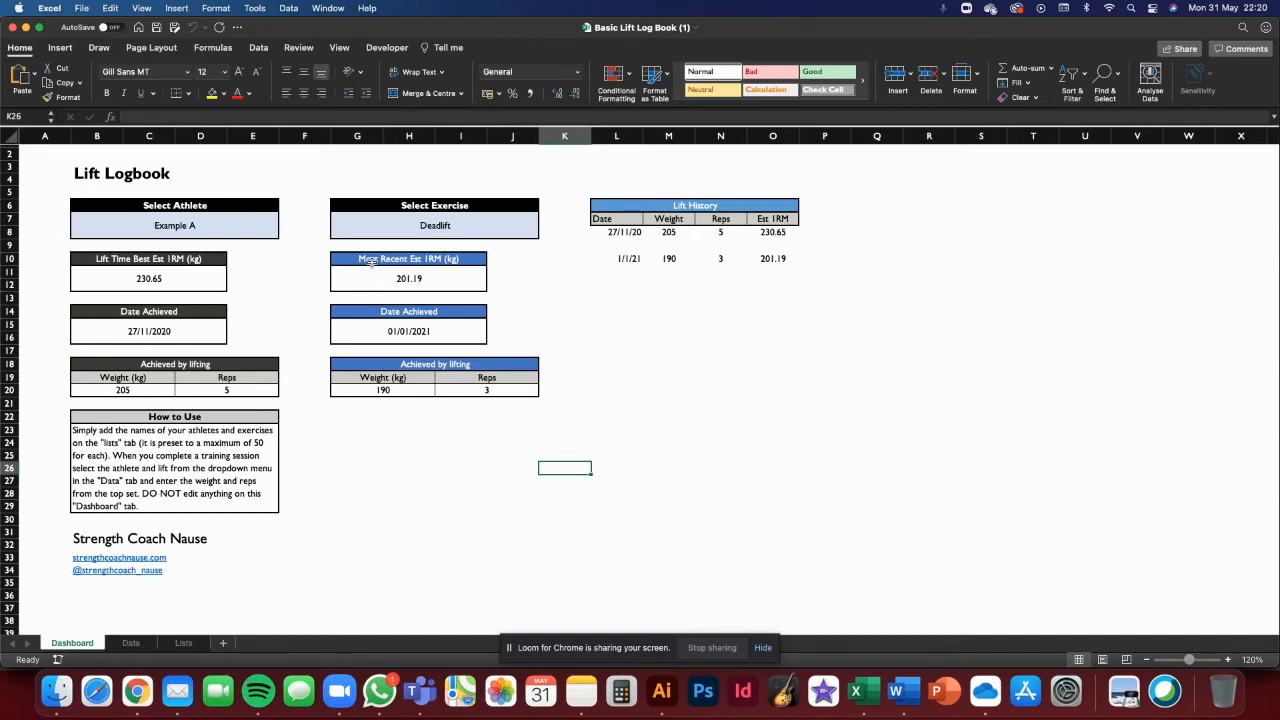
Start a fresh blank workbook with Cmd+N after reviewing the finished logbook.
key(cmd+n)
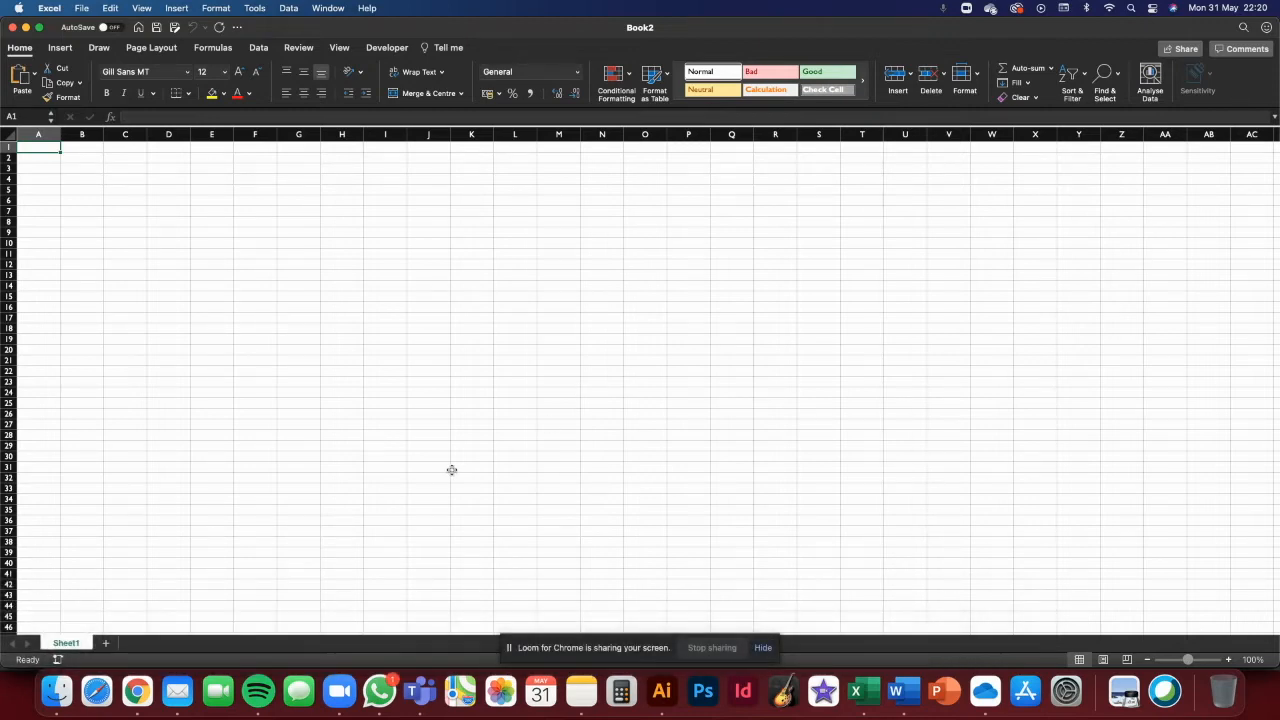
mouse_move(289, 575)
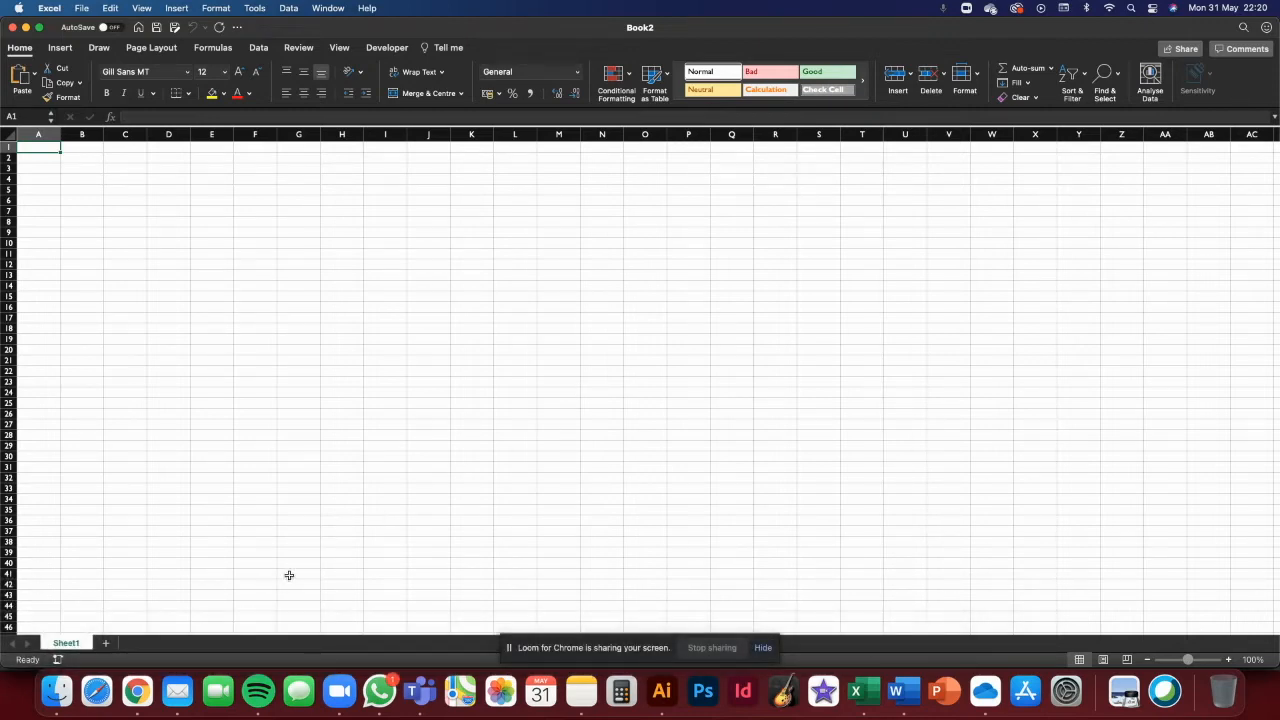
mouse_move(284, 591)
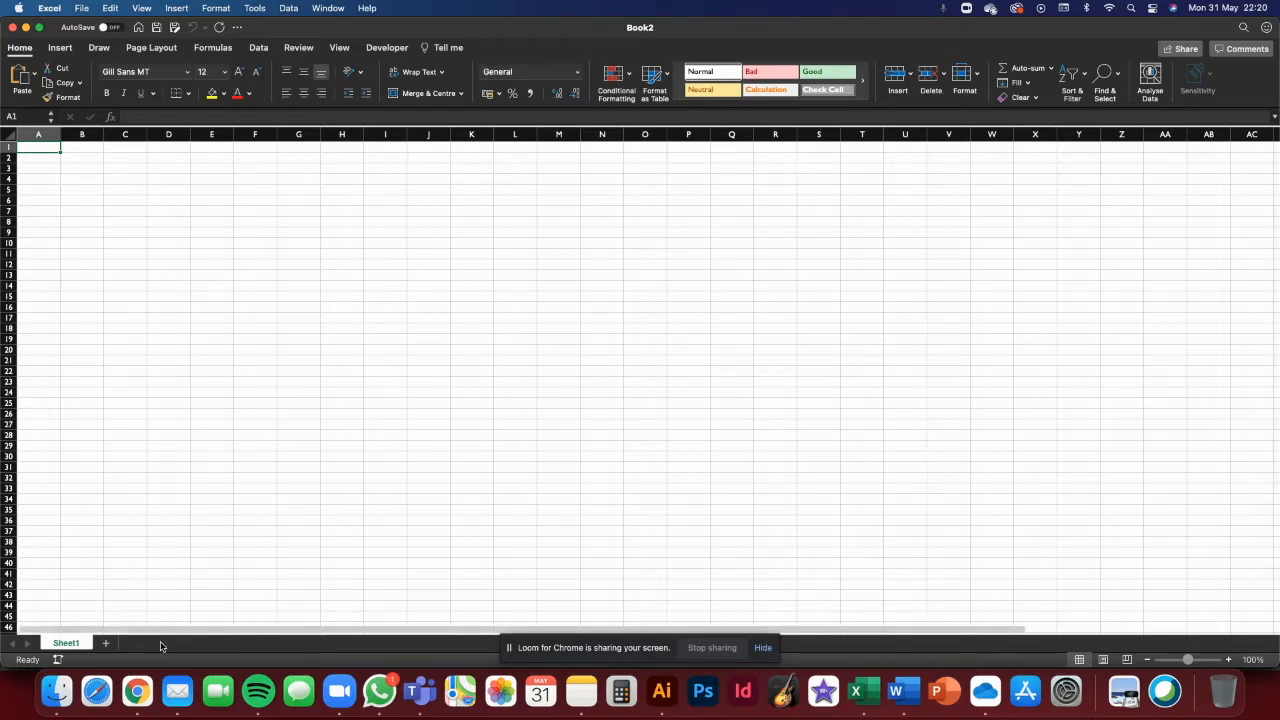
mouse_move(108, 657)
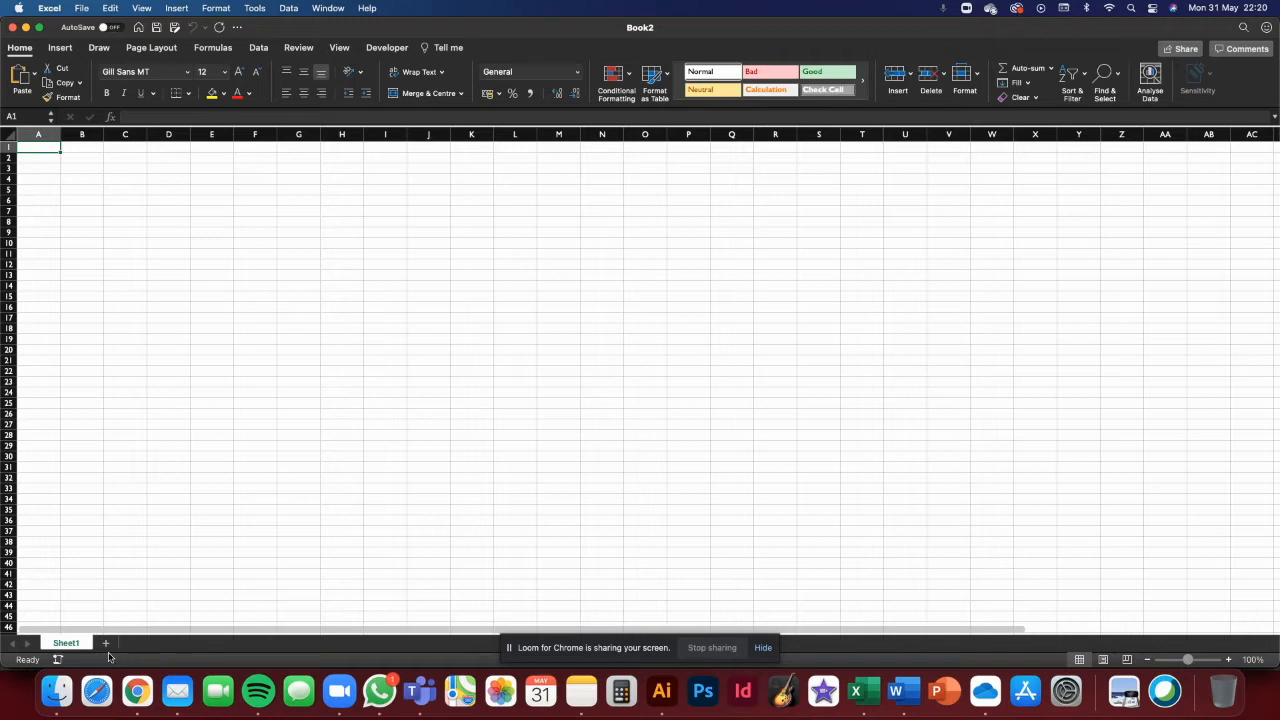
mouse_move(122, 646)
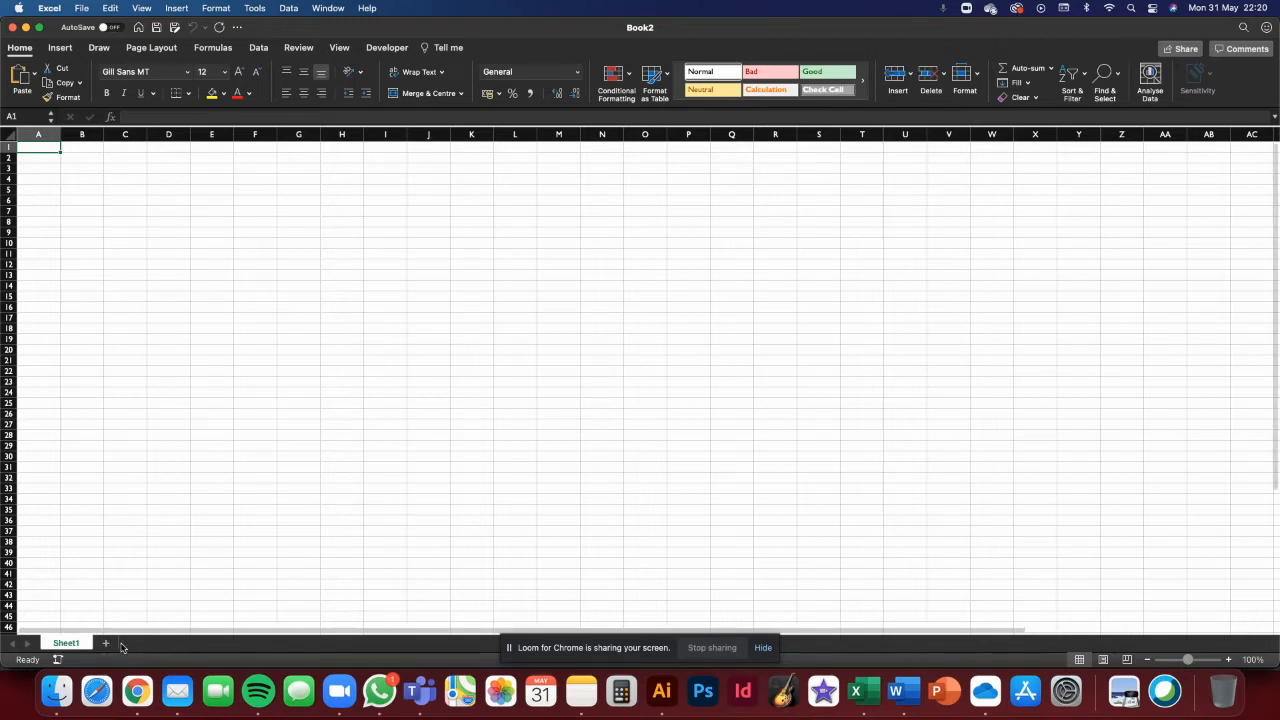
Add worksheets and rename the three tabs Dashboard, Data and Lists, ending on Dashboard.
click(105, 643)
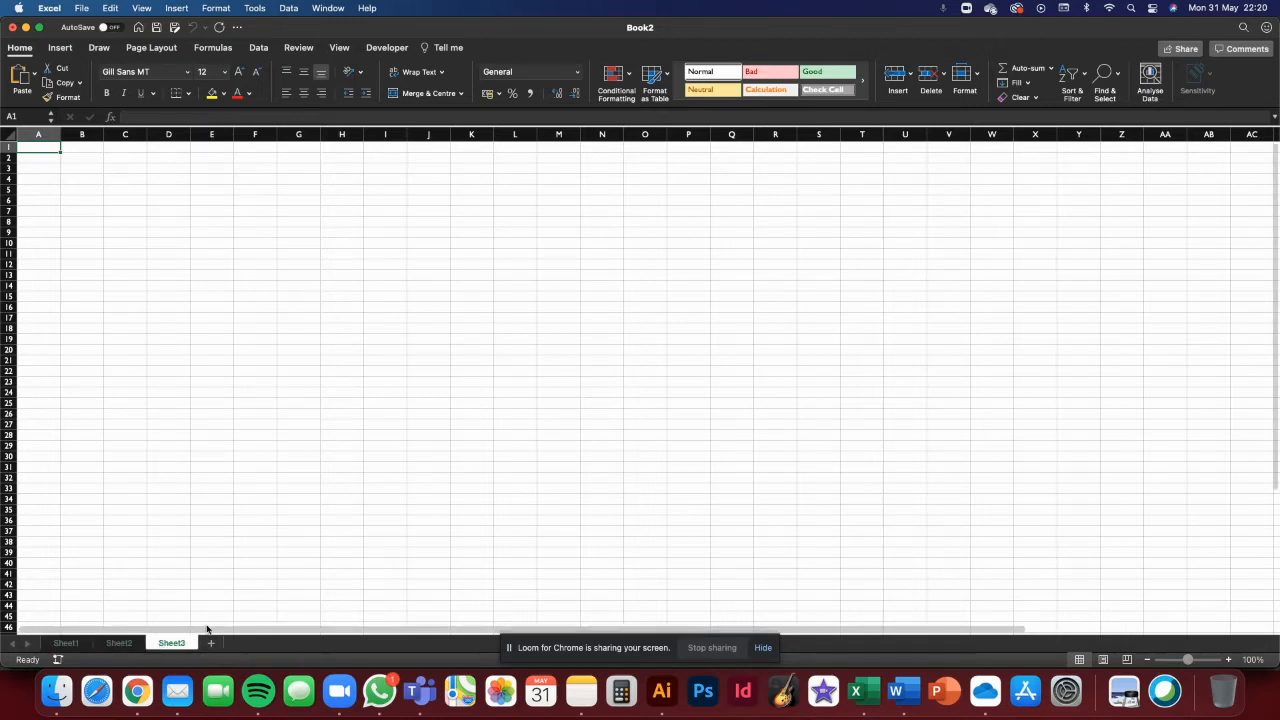
click(66, 643)
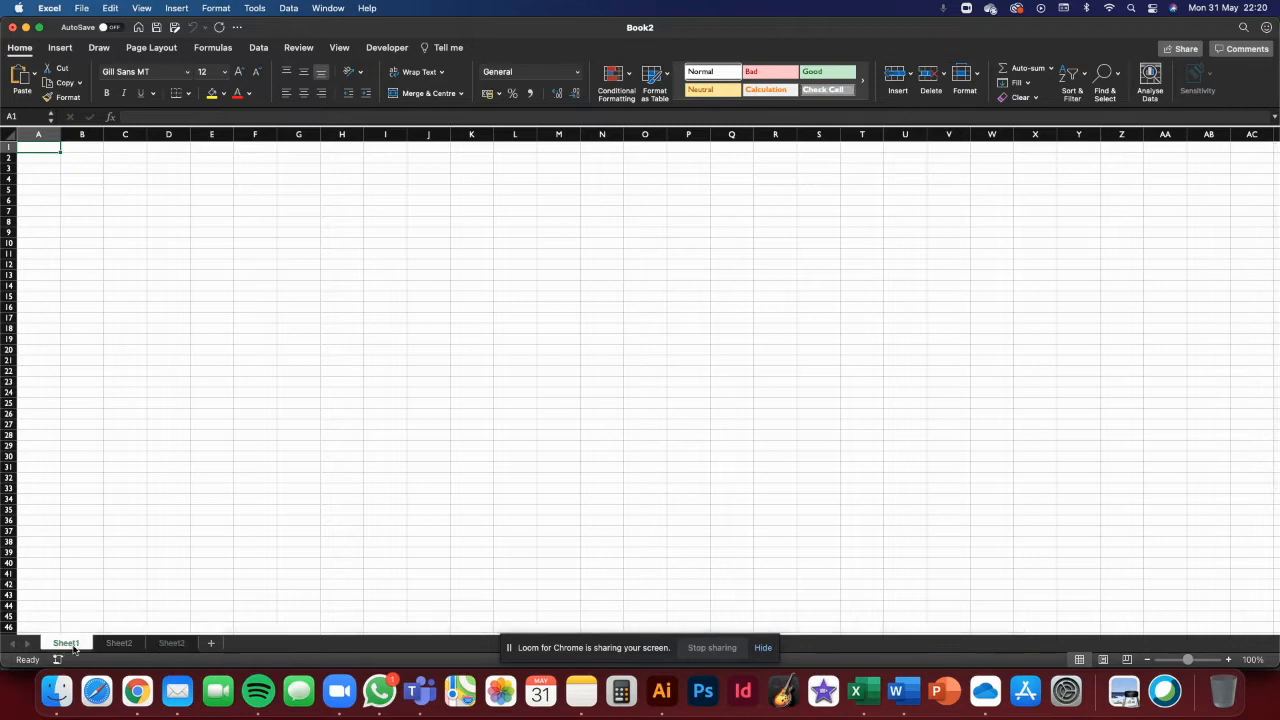
double_click(65, 643)
text(Dashboard)
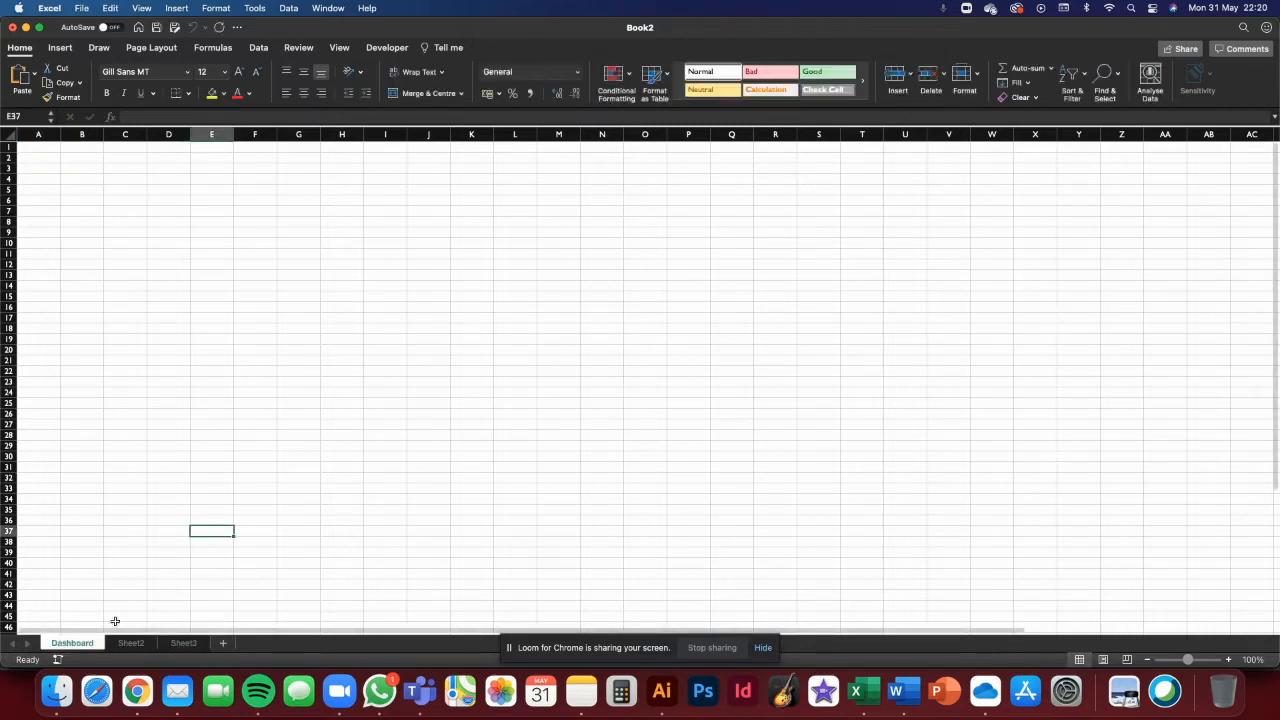
click(125, 643)
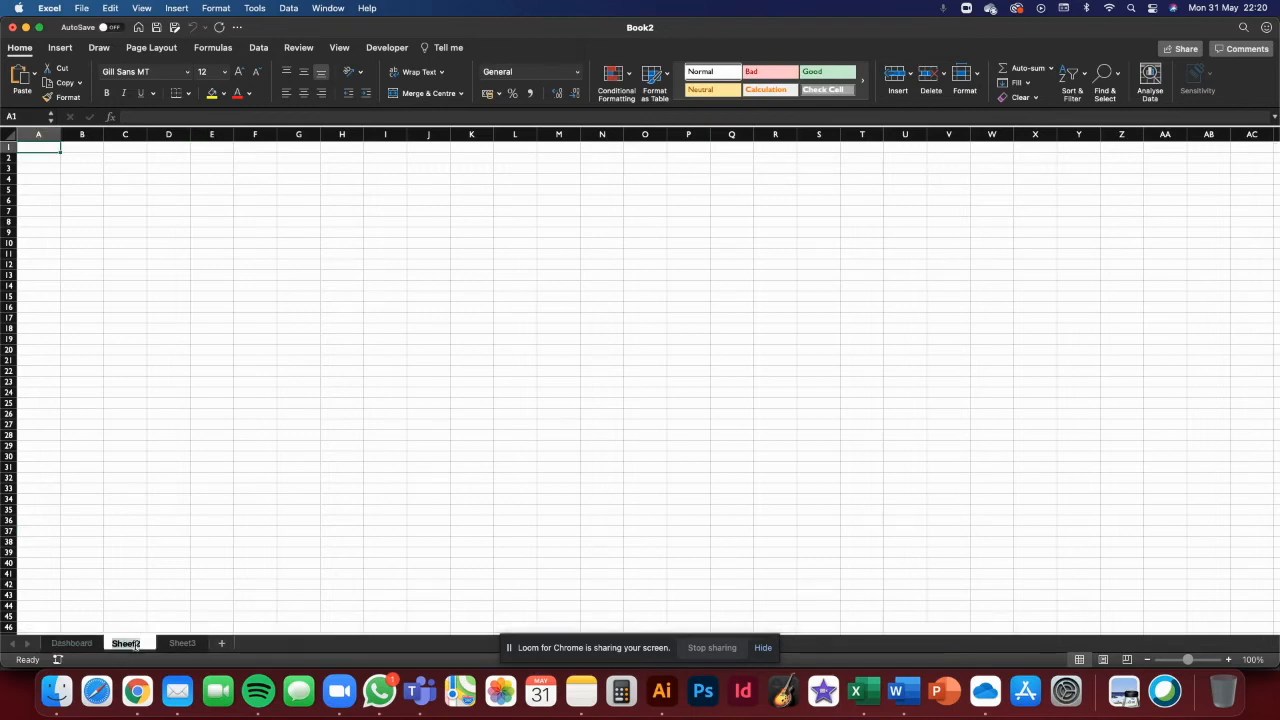
double_click(125, 643)
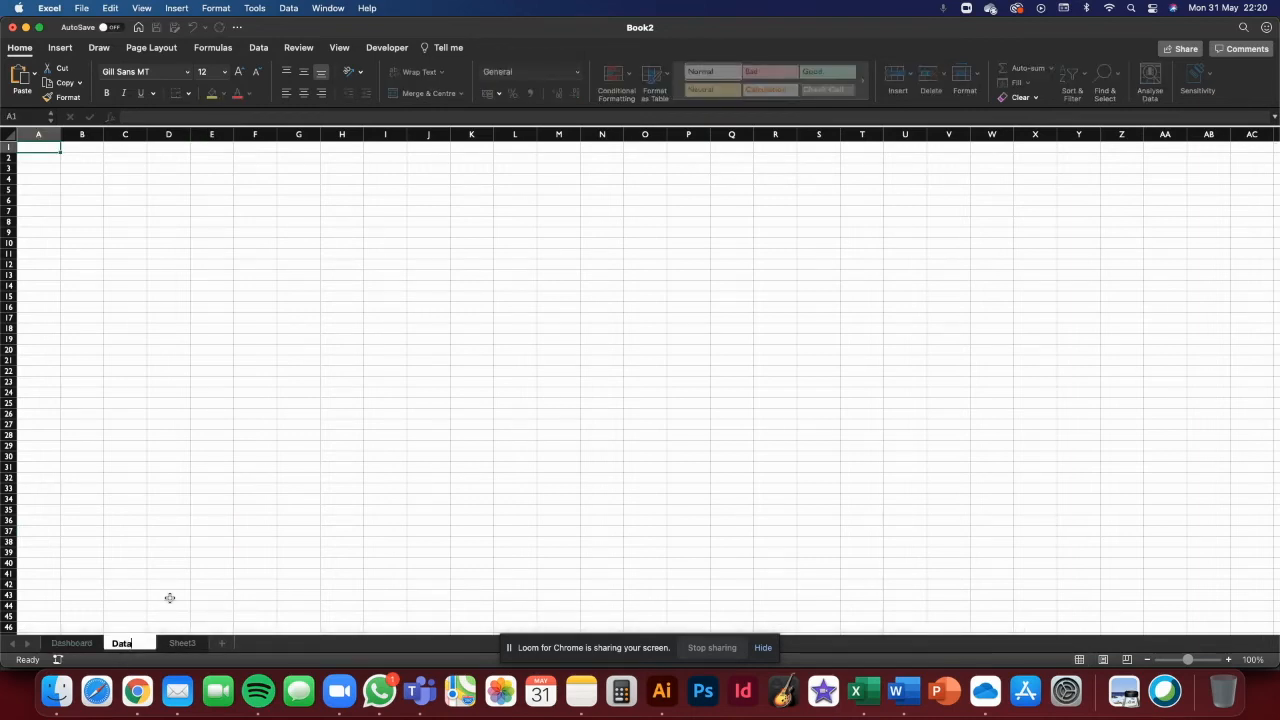
click(178, 643)
text(Lists)
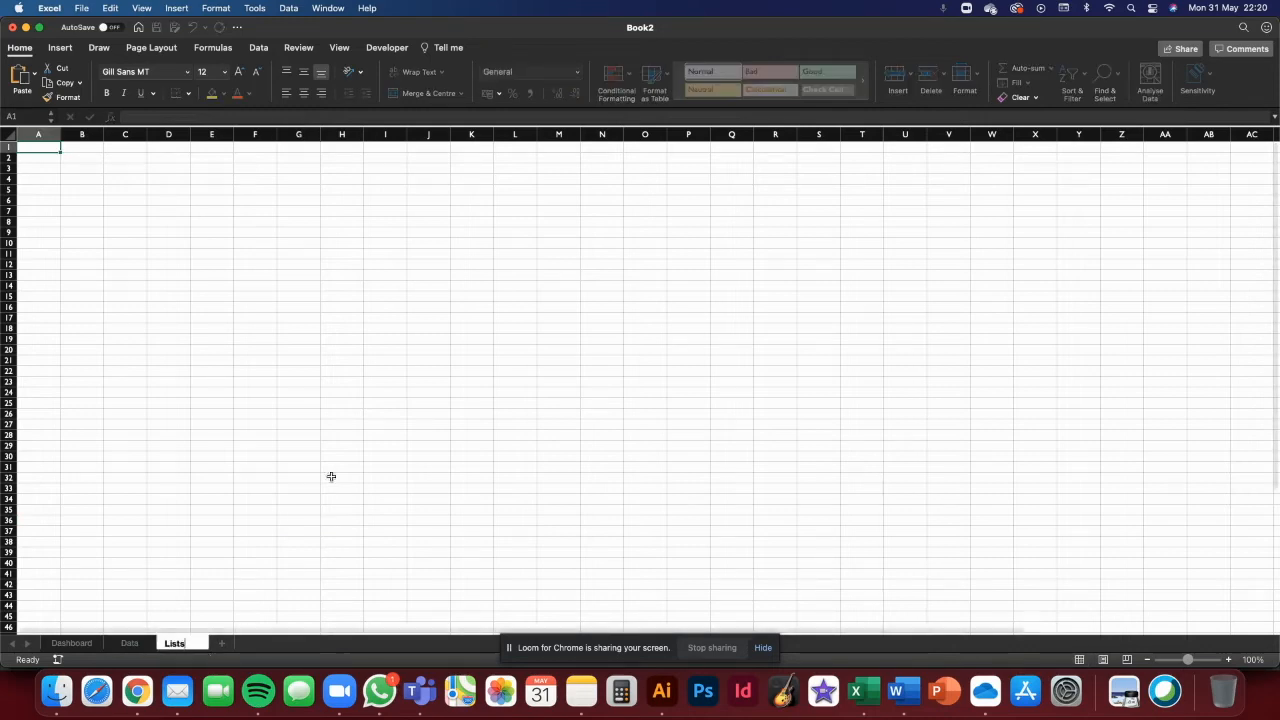
click(71, 643)
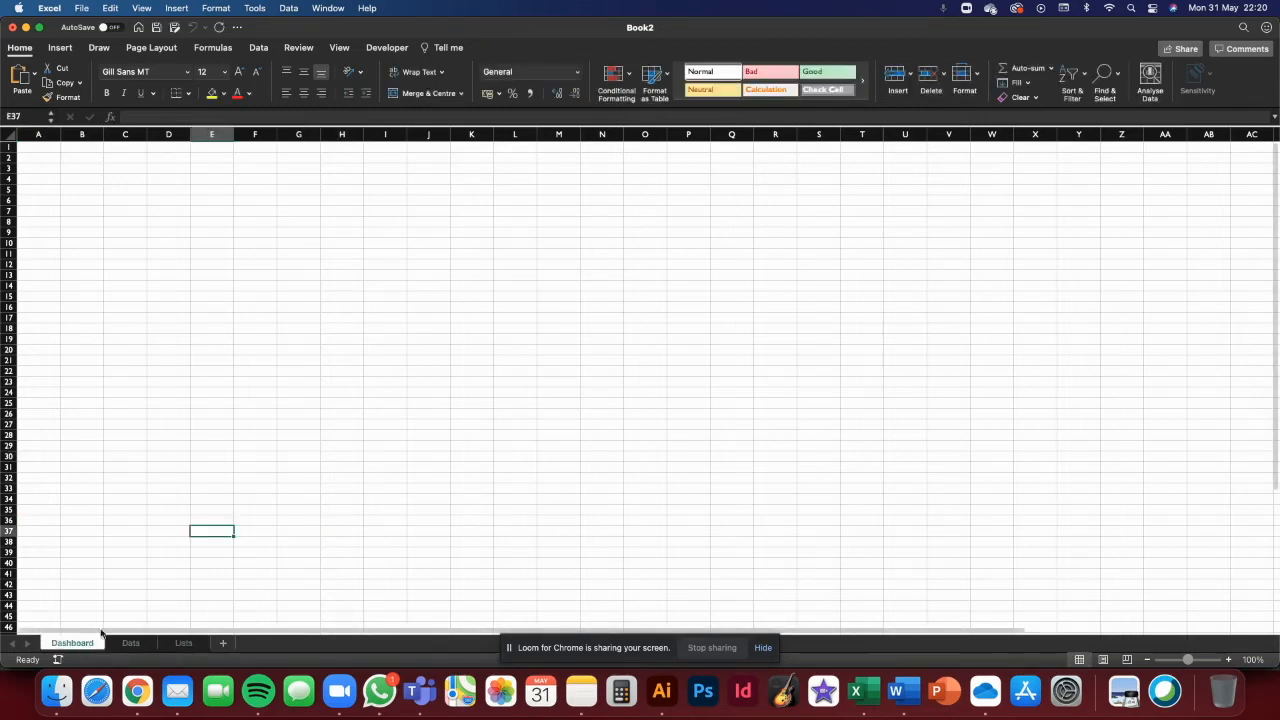
mouse_move(132, 592)
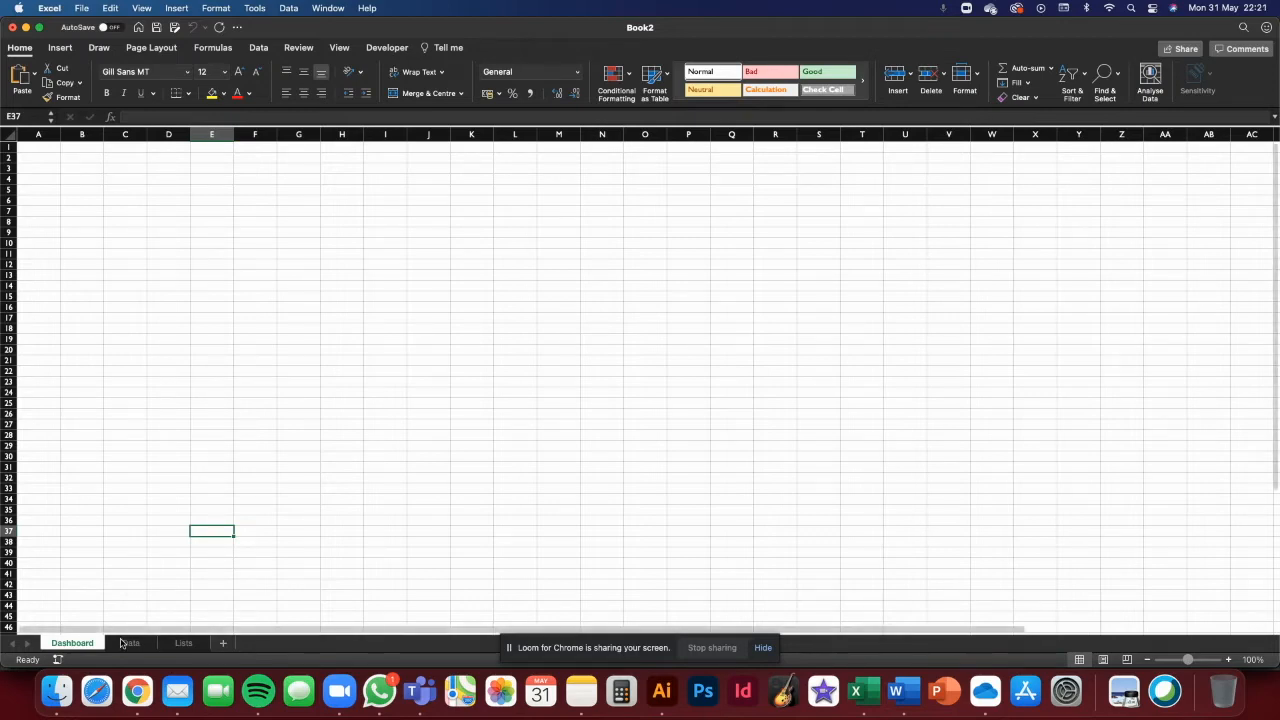
click(129, 642)
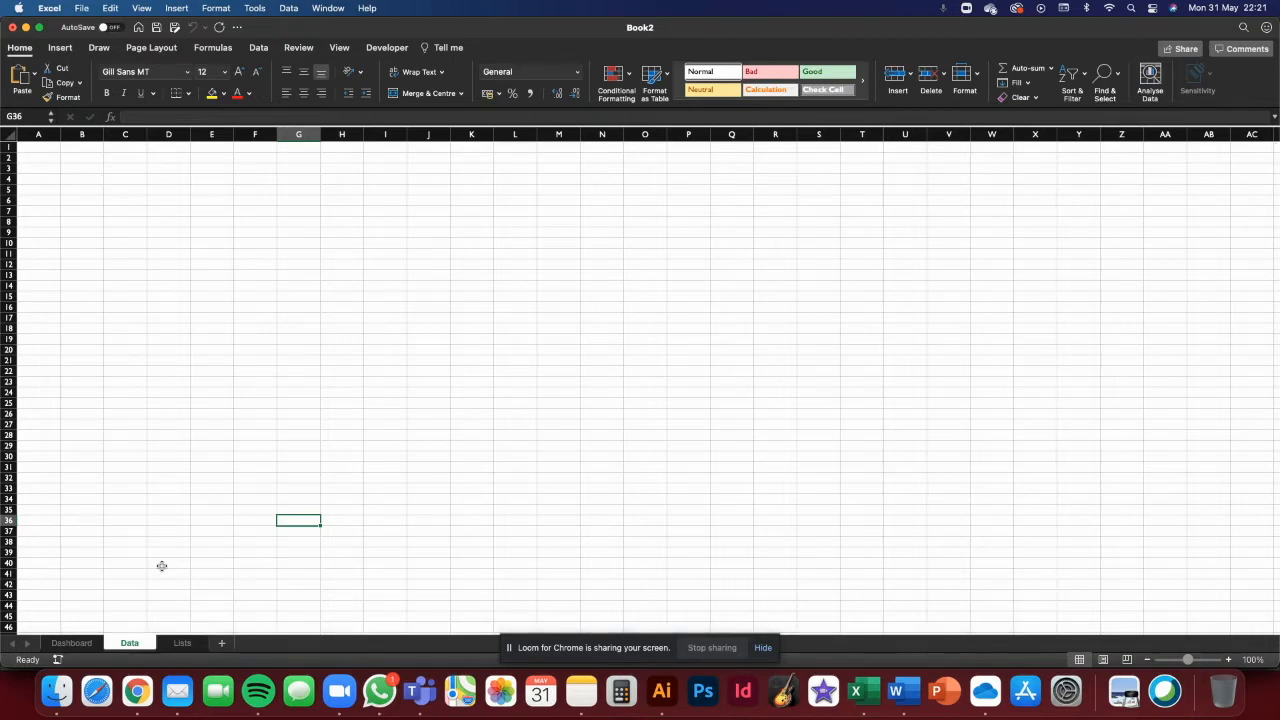
click(182, 643)
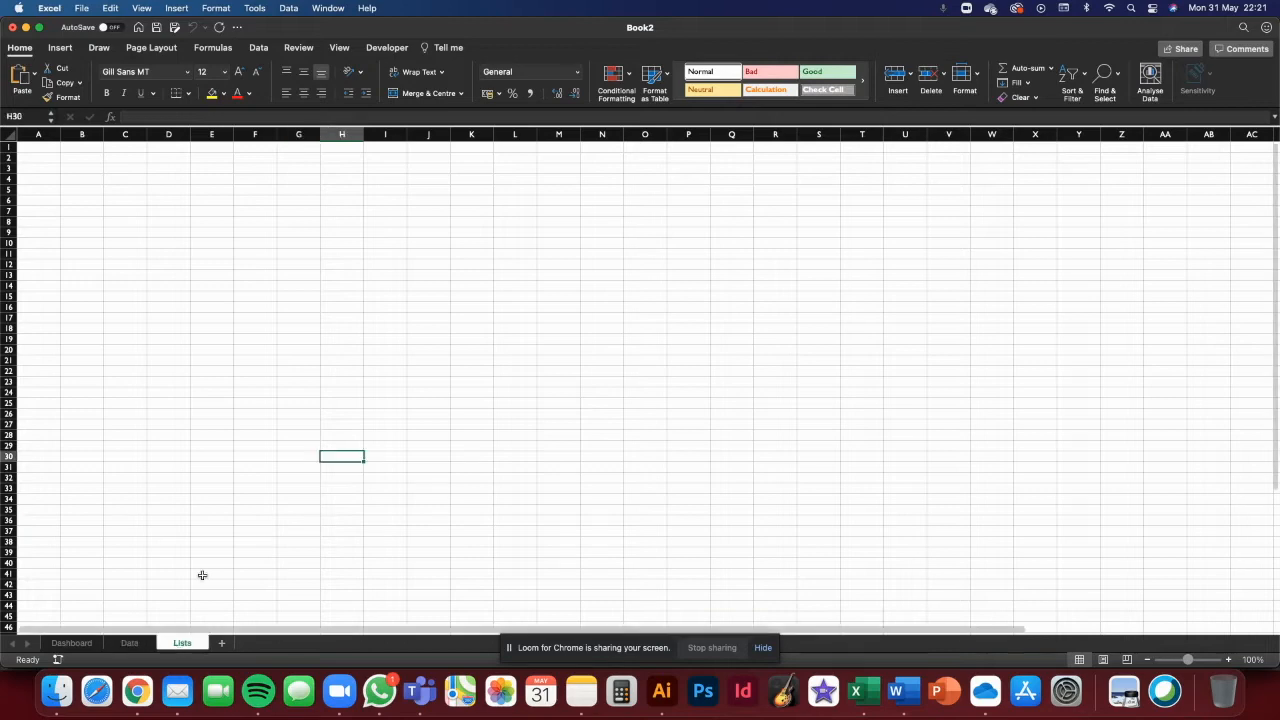
mouse_move(272, 401)
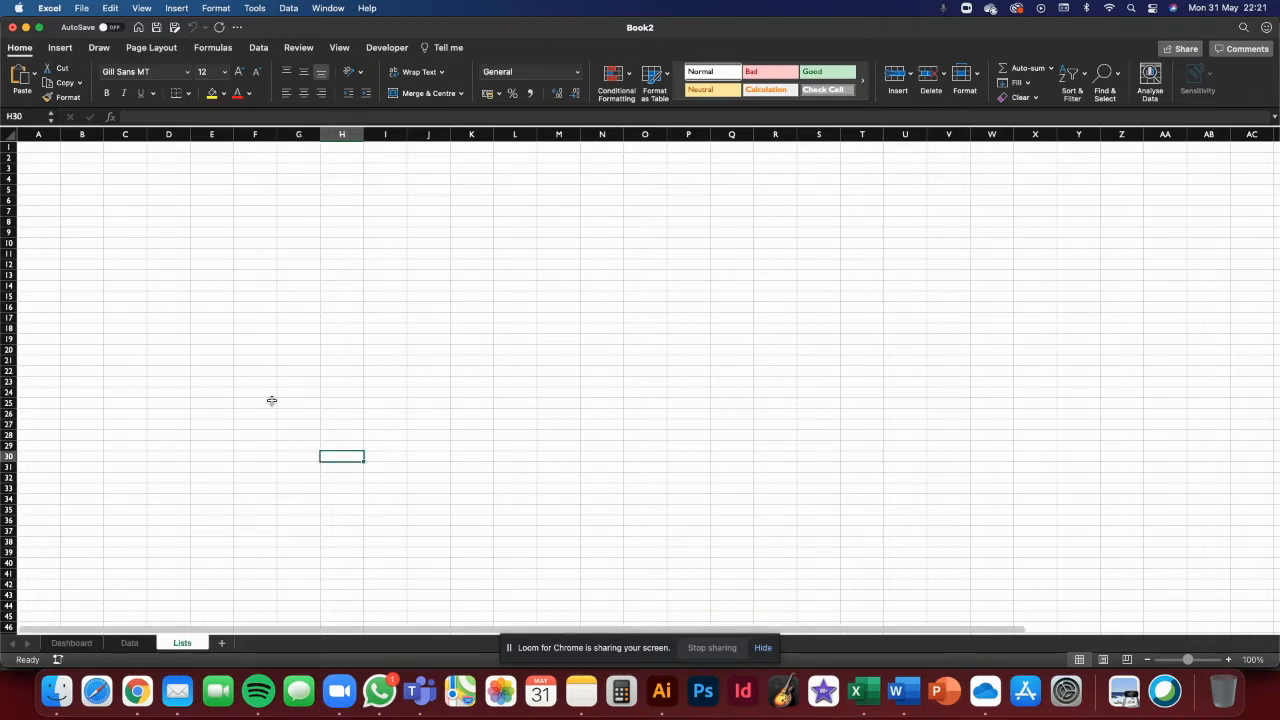
mouse_move(263, 406)
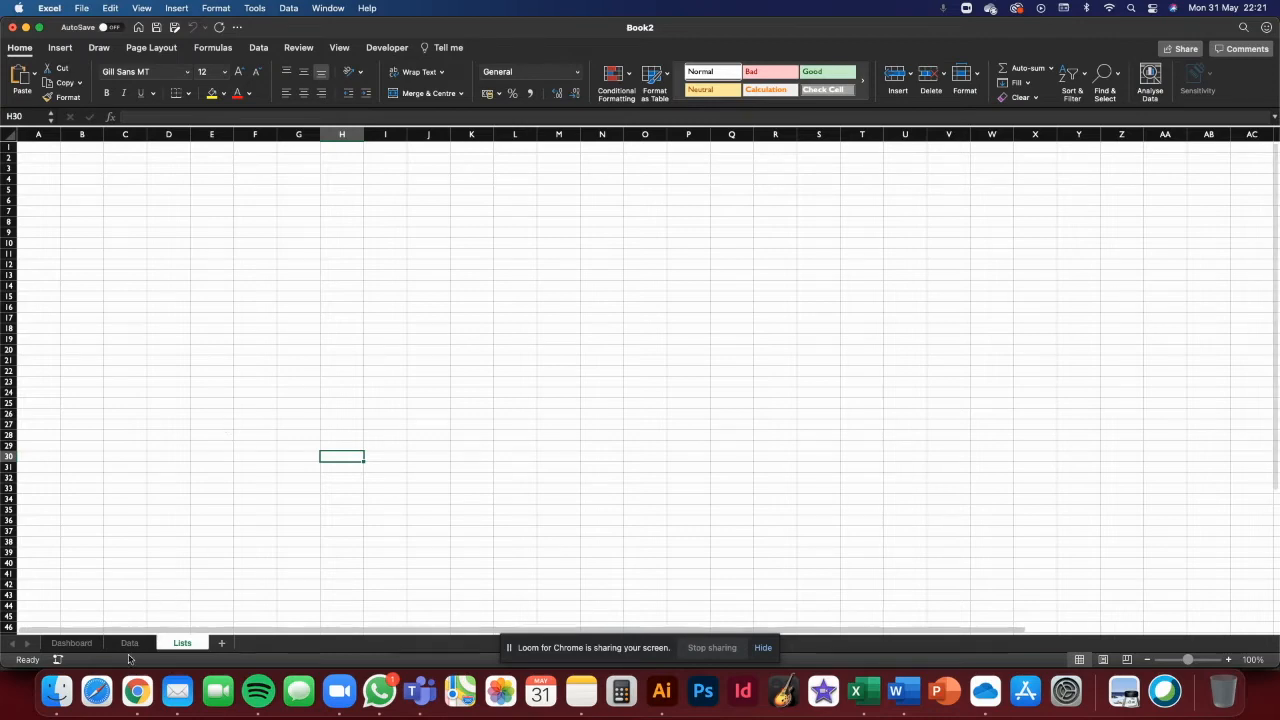
mouse_move(314, 470)
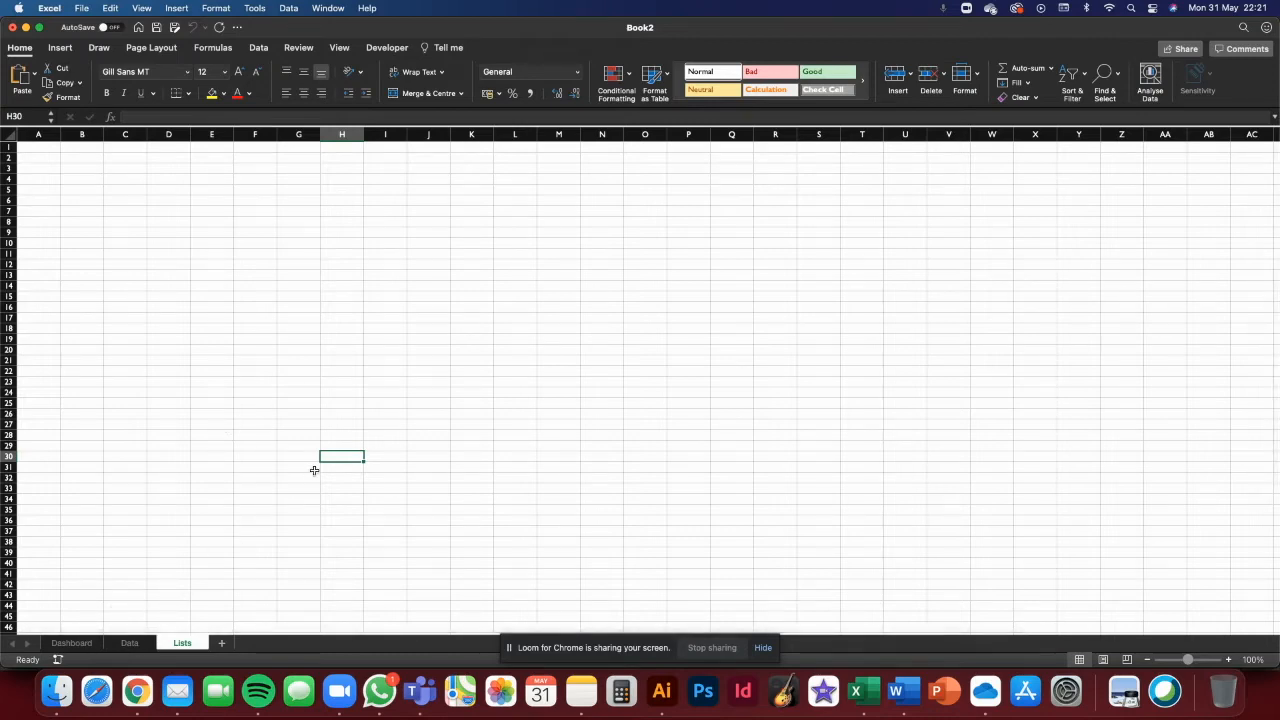
click(71, 642)
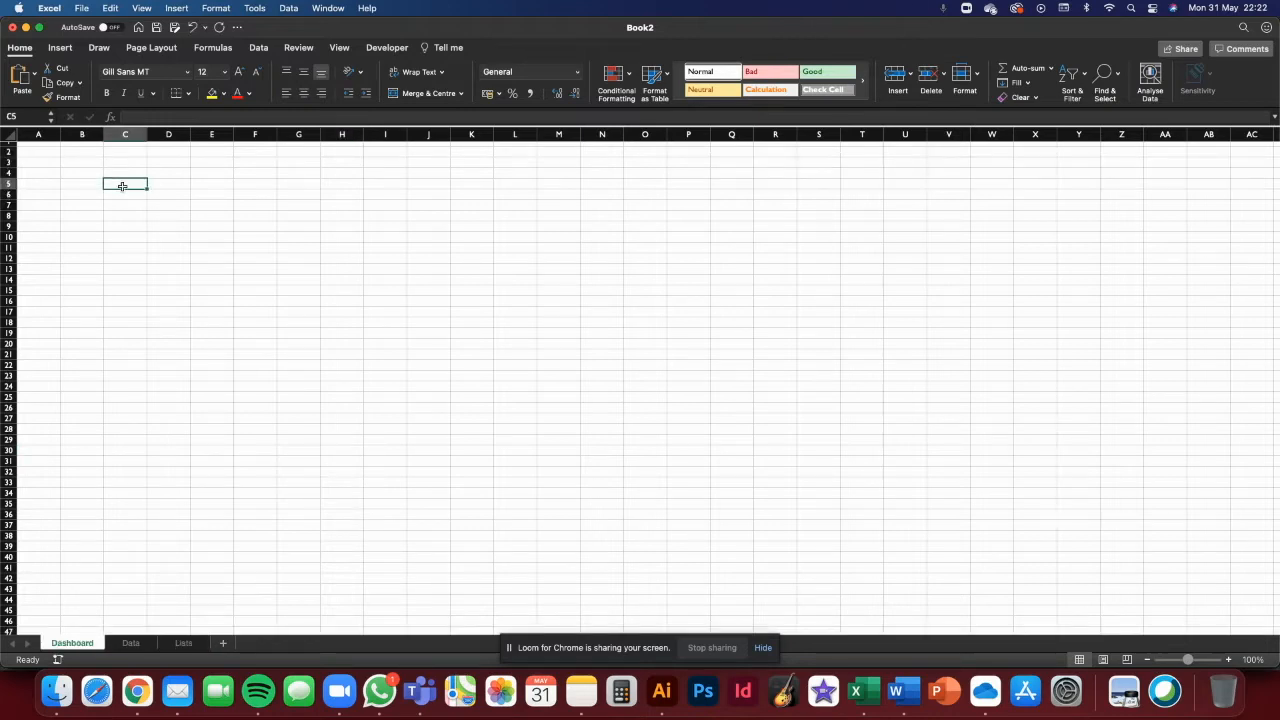
mouse_move(168, 259)
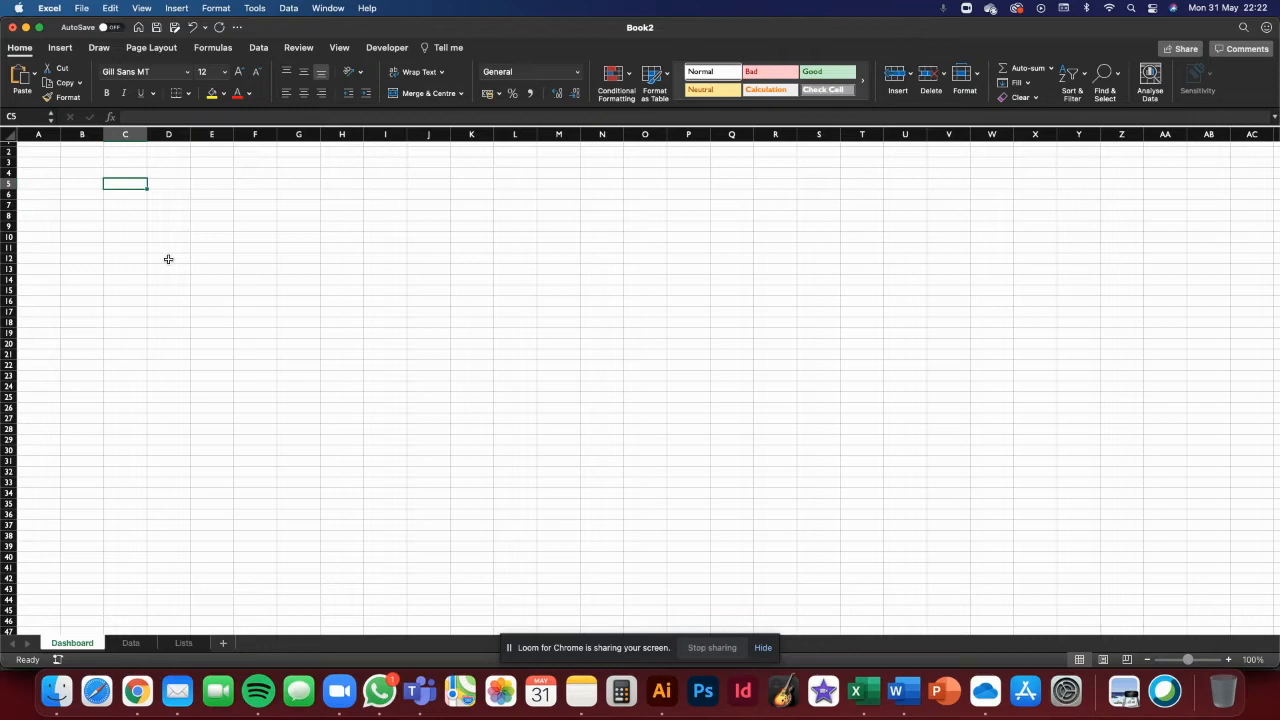
Enter the Athlete, Lift, Lifetime Est 1RM and Most Recent Est 1RM labels.
text(Athlete Name)
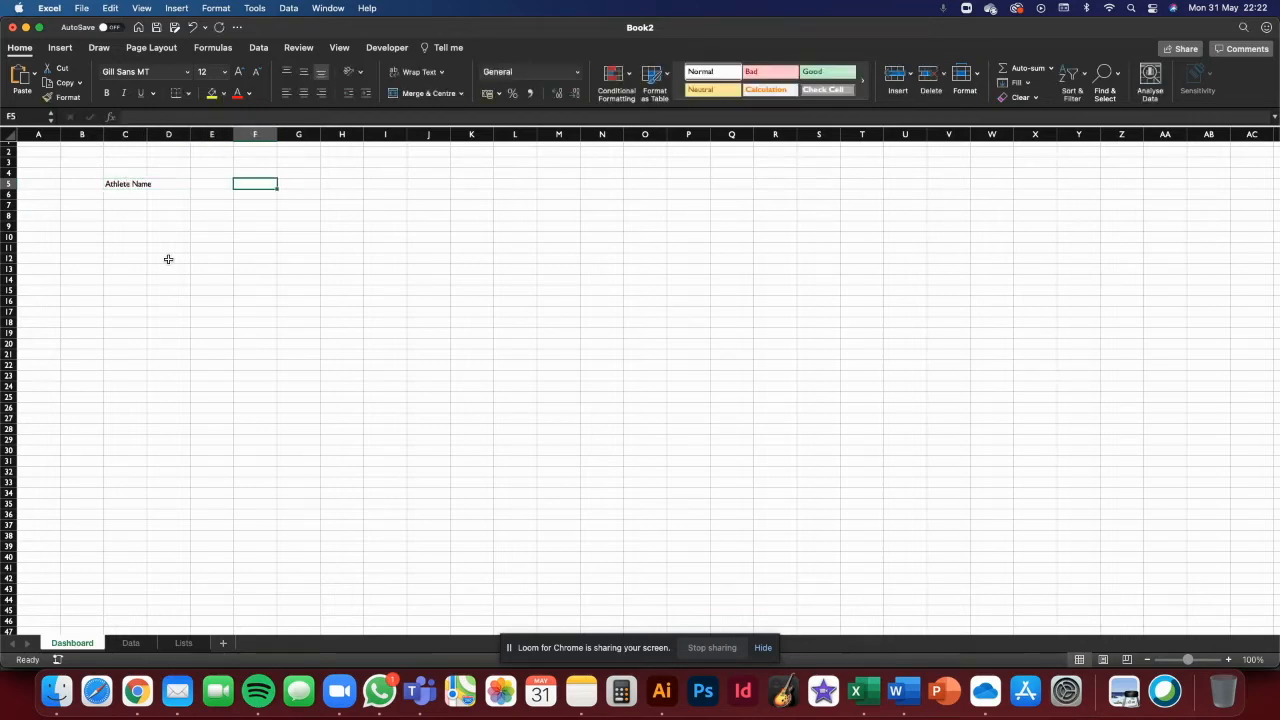
text(Lift)
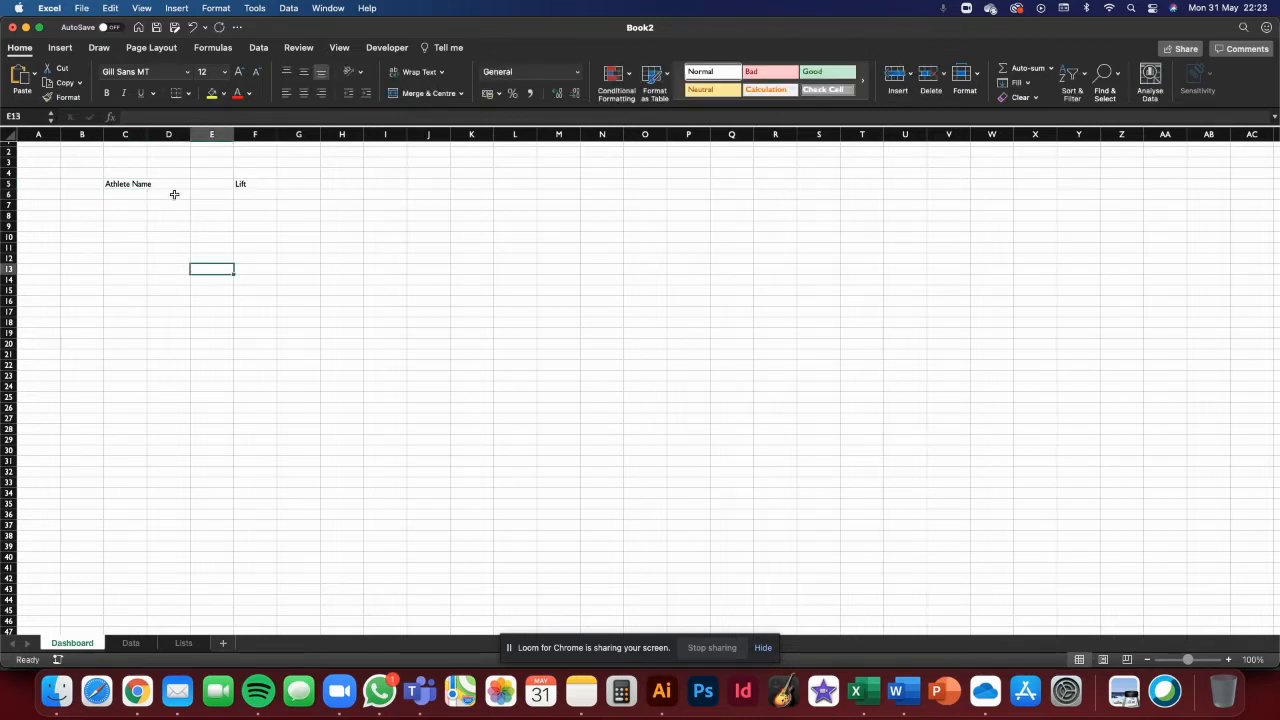
click(125, 238)
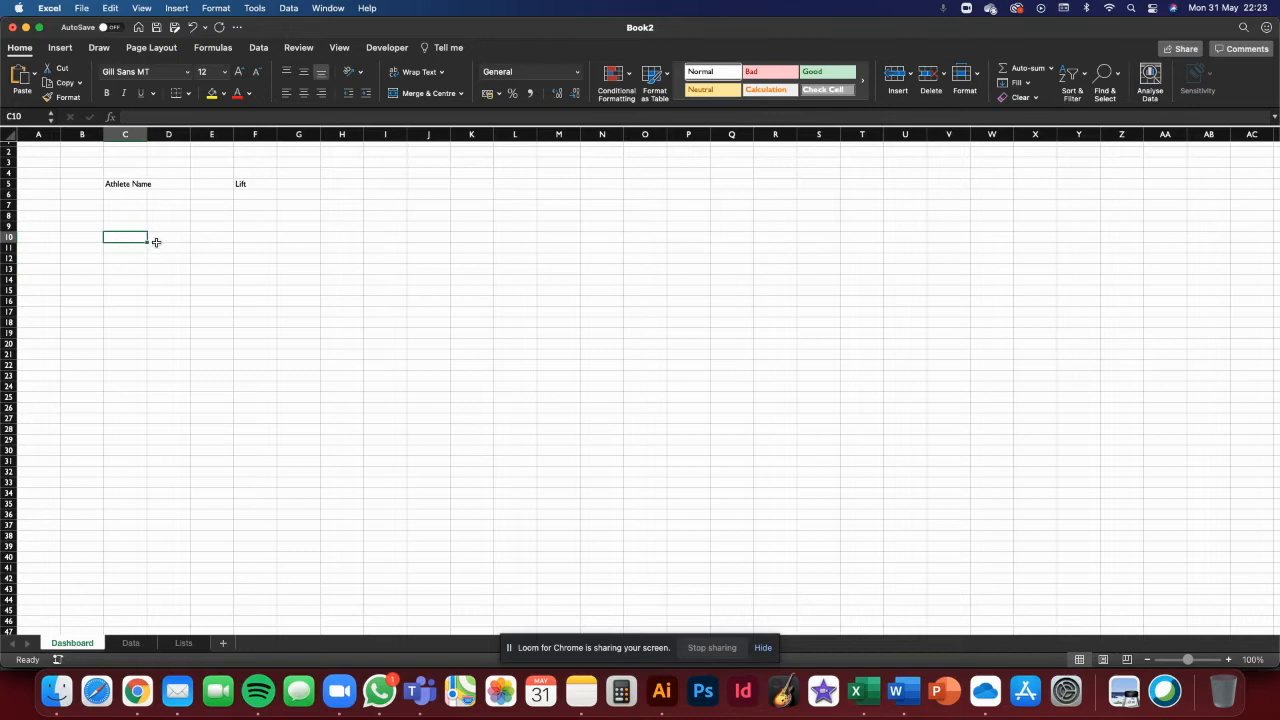
text(Lifetime)
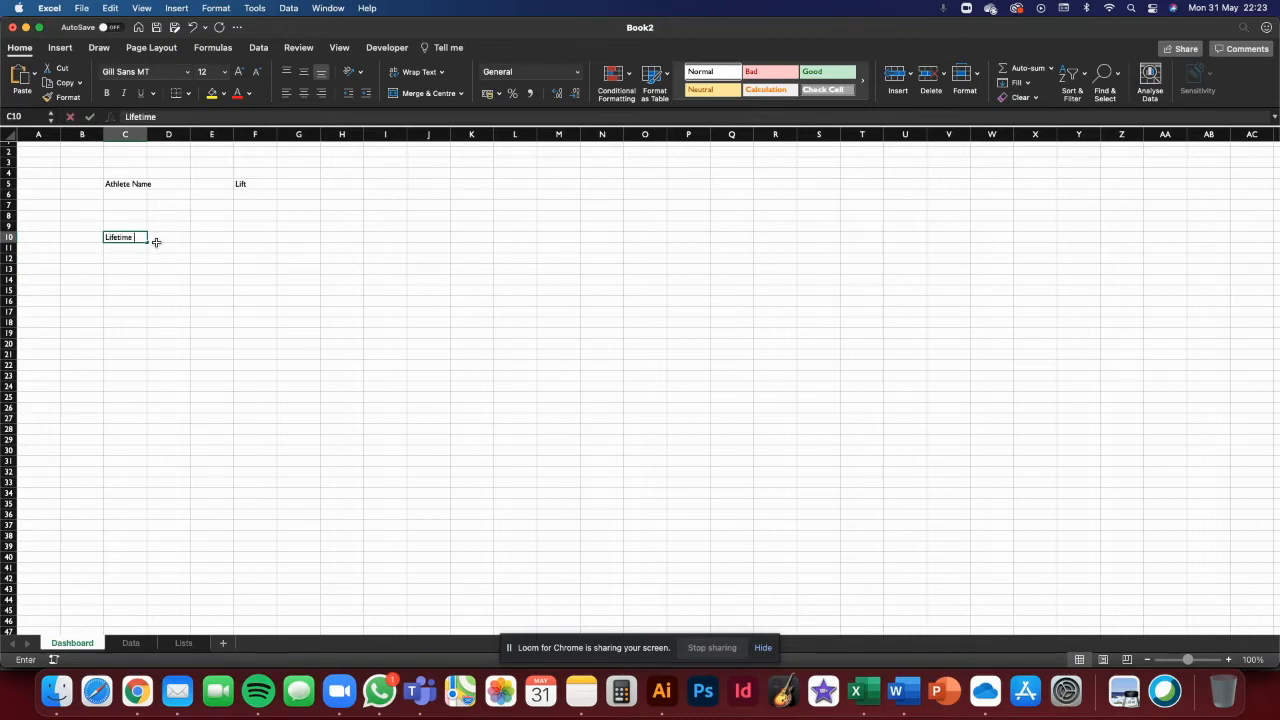
text(Est 1RM)
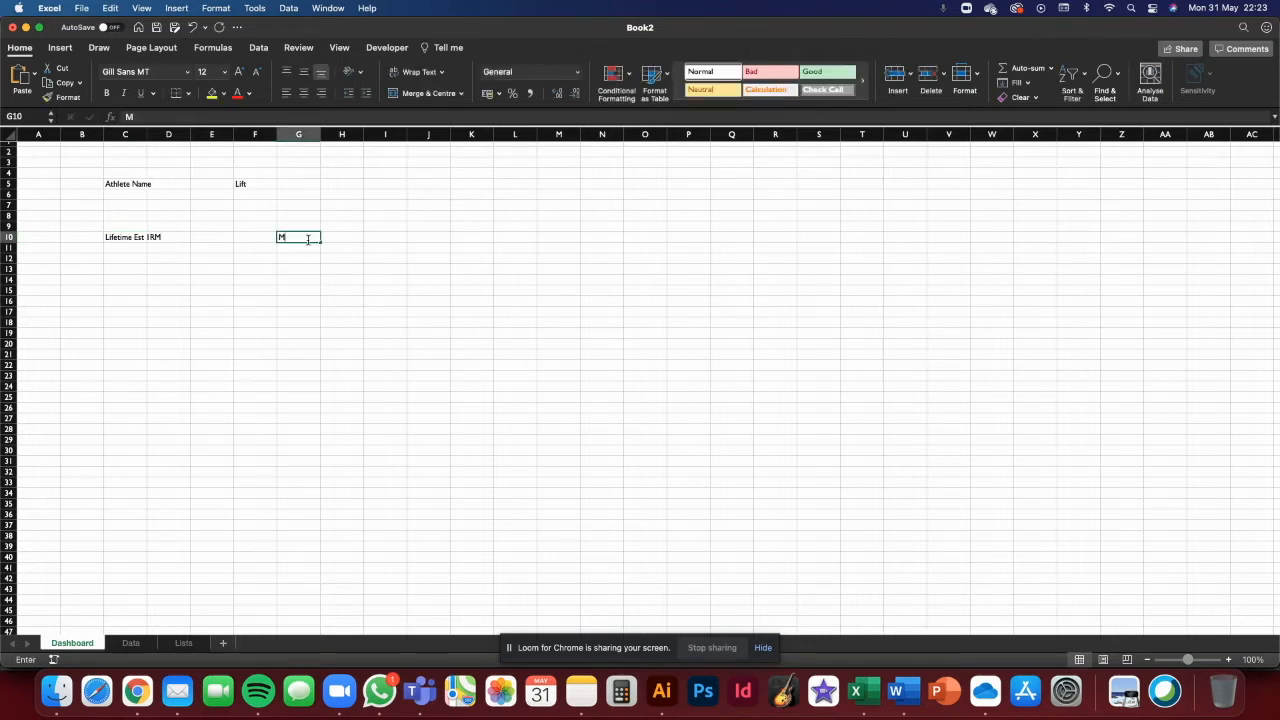
text(ost Recent)
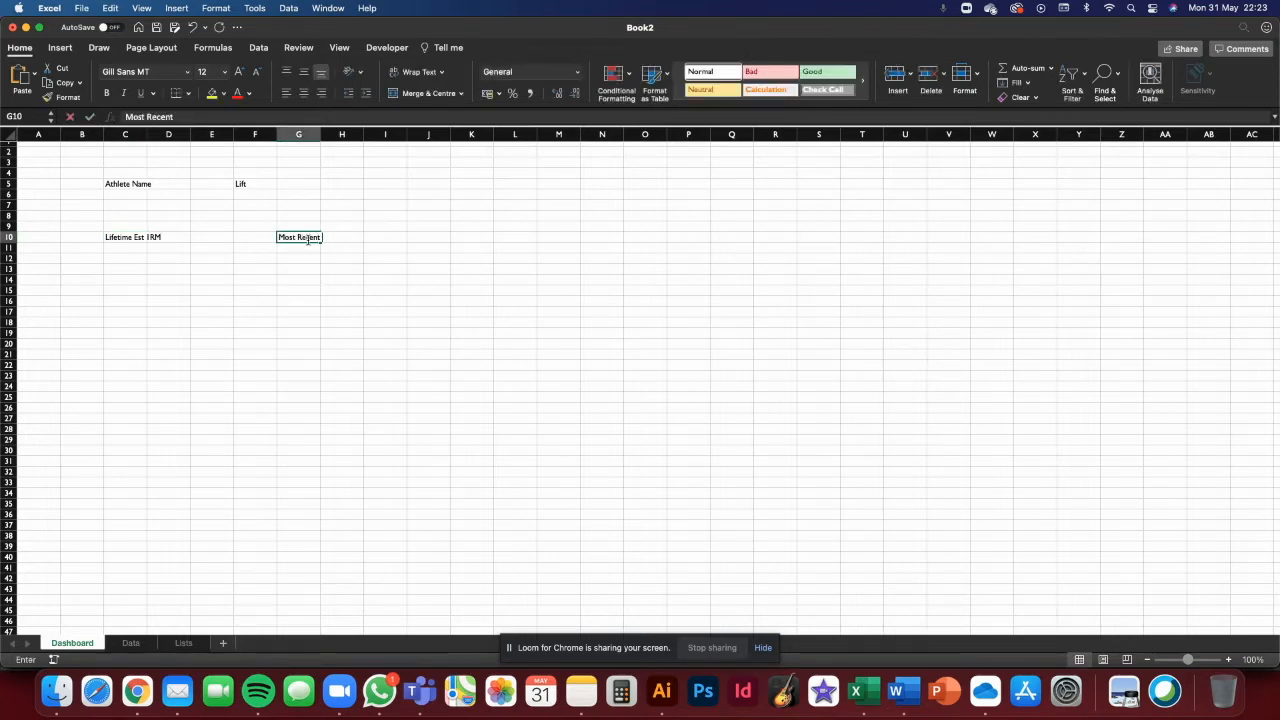
text(Est 1R)
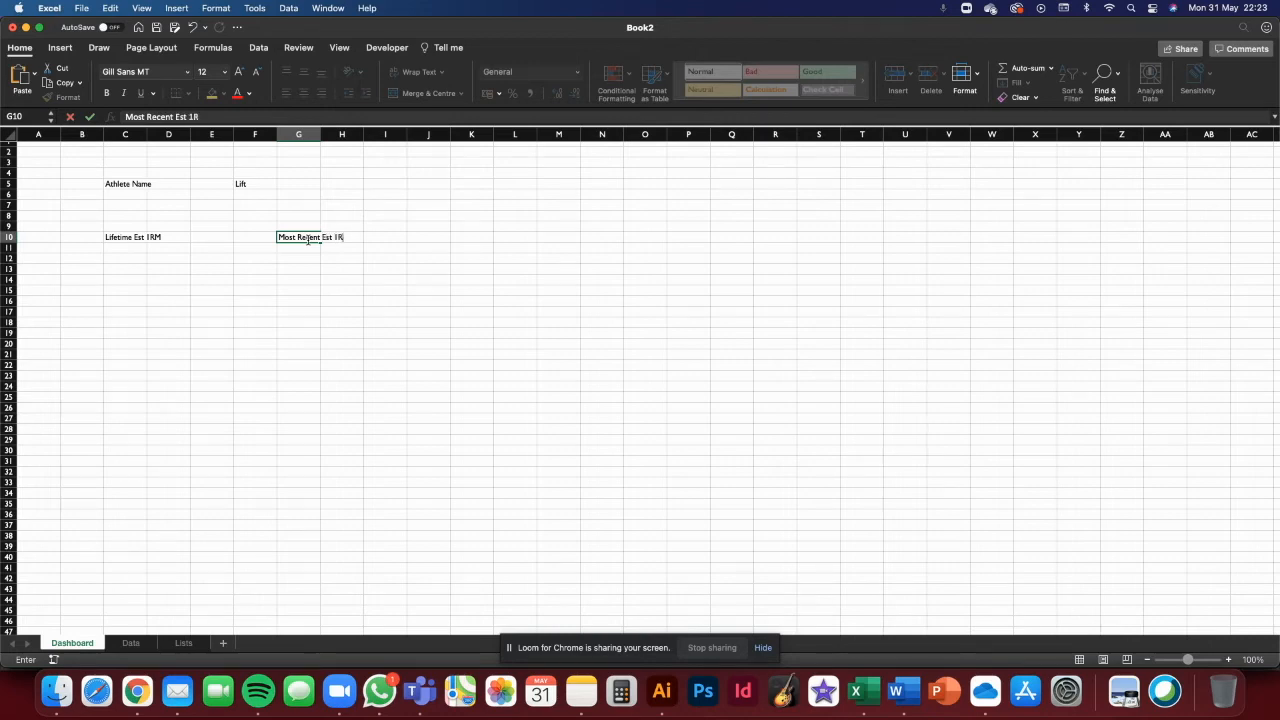
key(Return)
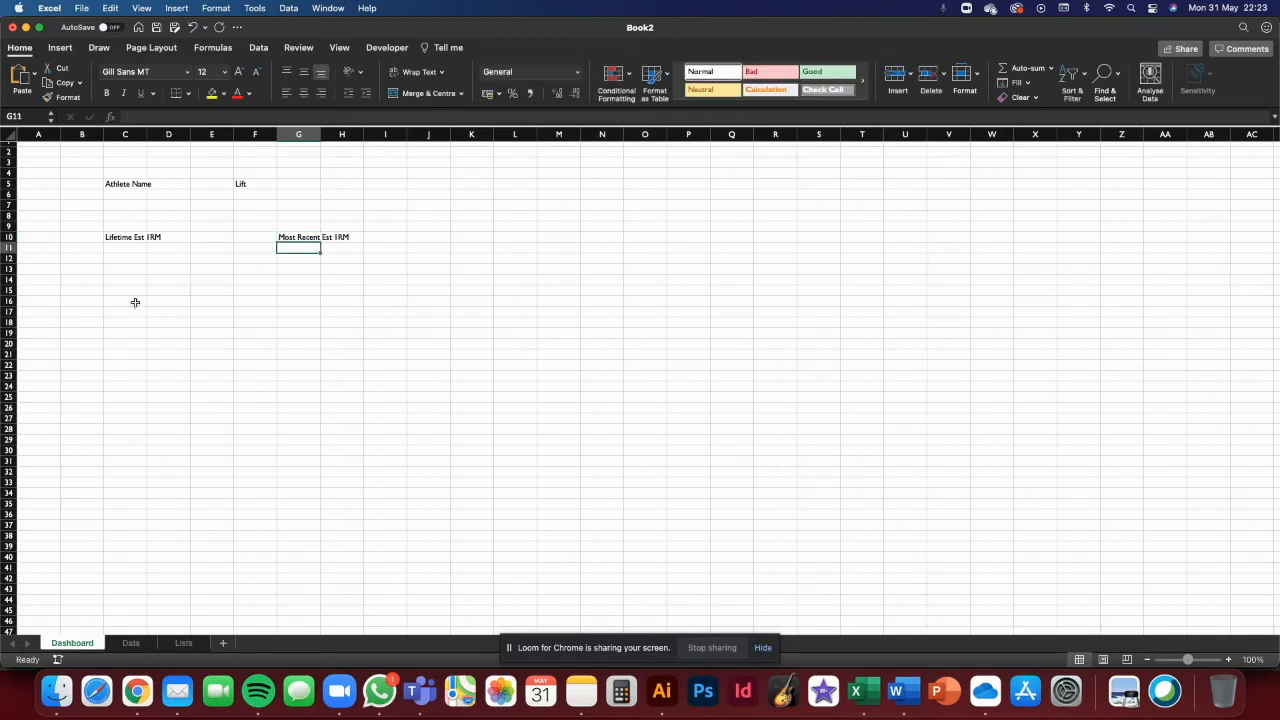
Add the 'Date acheived' label in G15.
text(Date achieved)
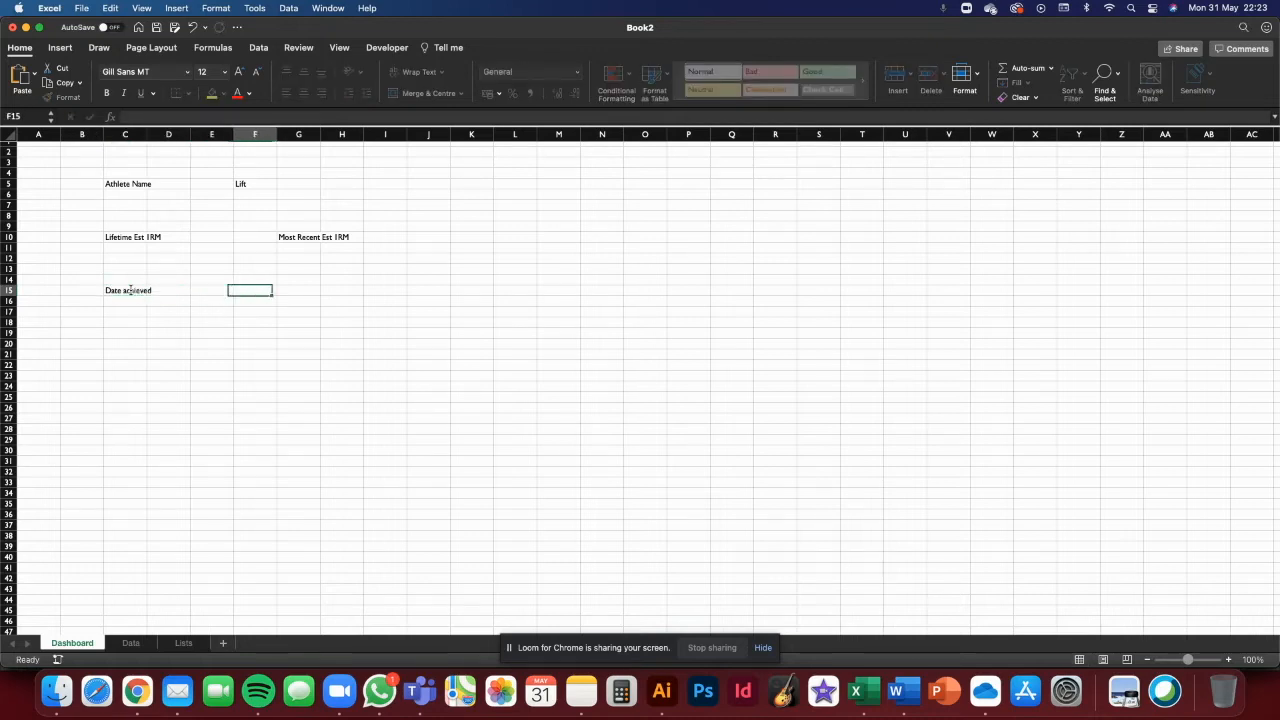
click(298, 290)
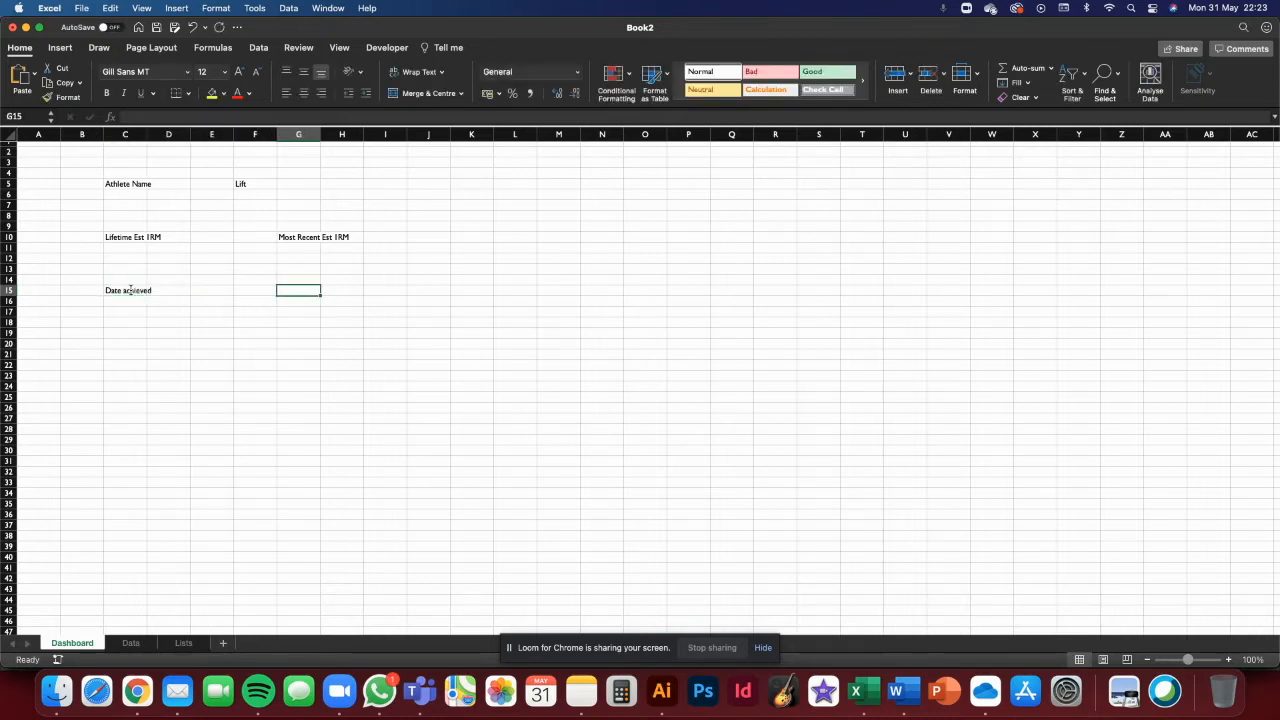
text(D)
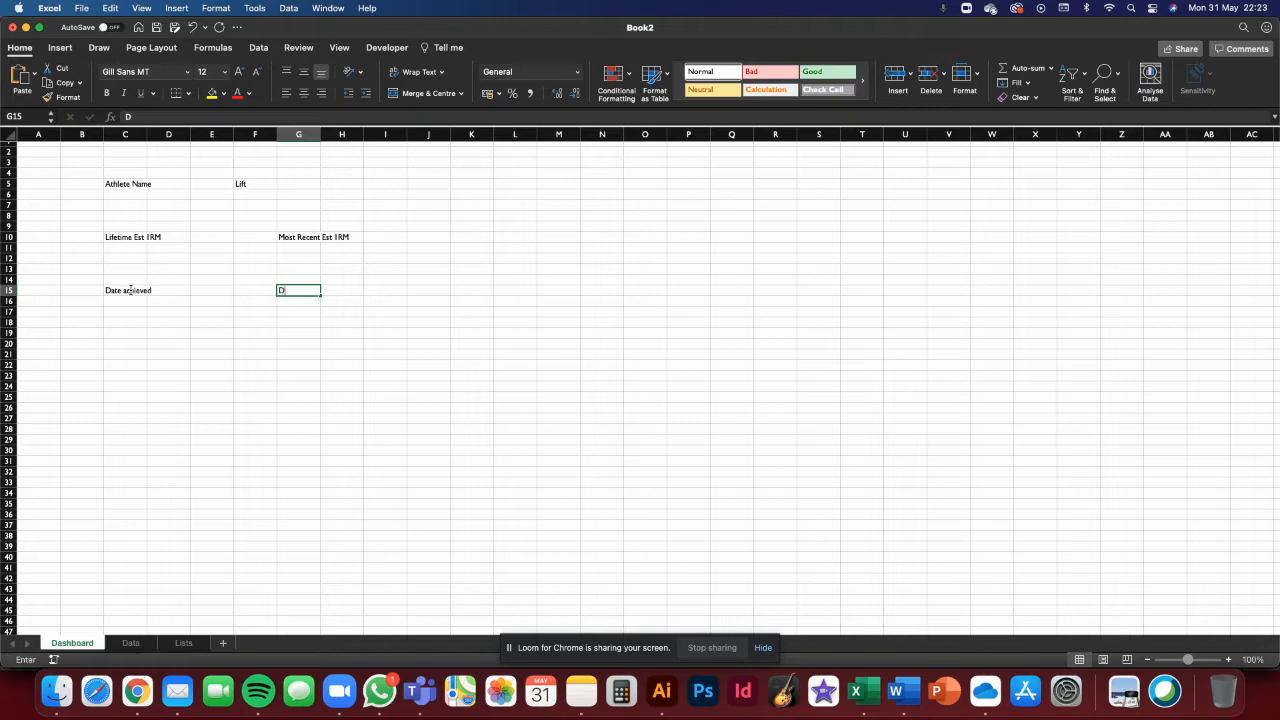
text(Date acheived)
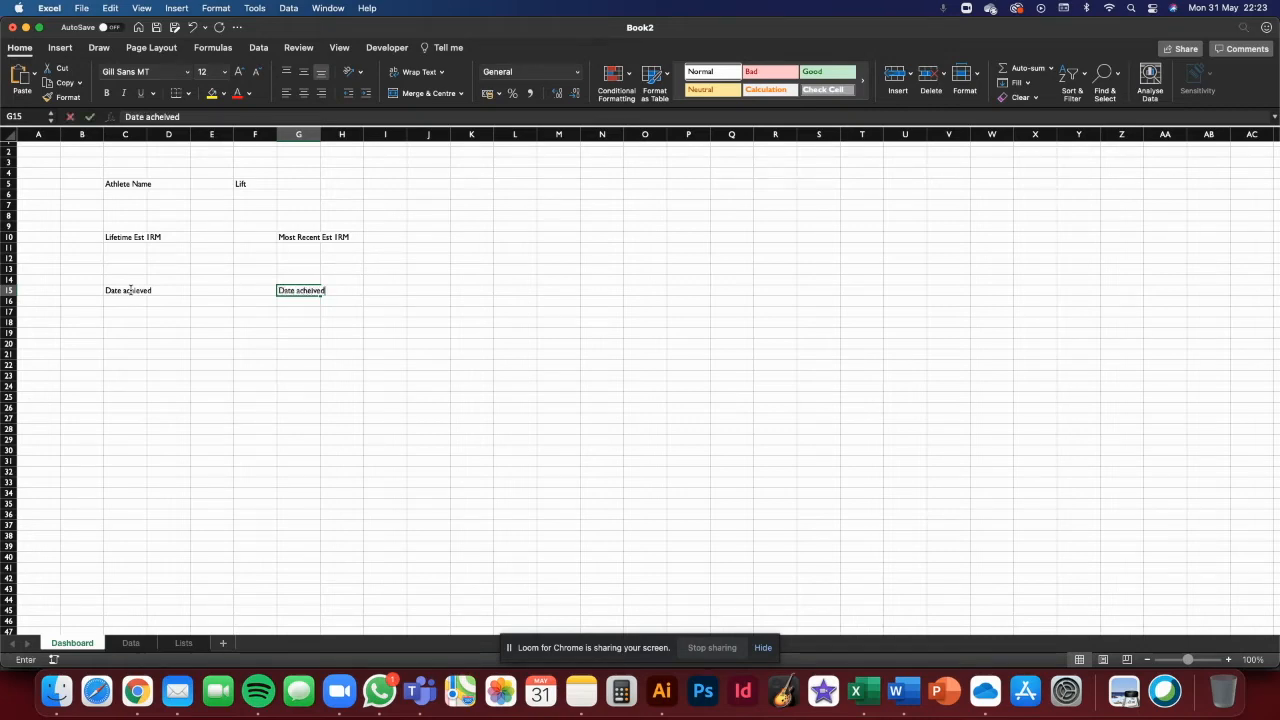
key(Return)
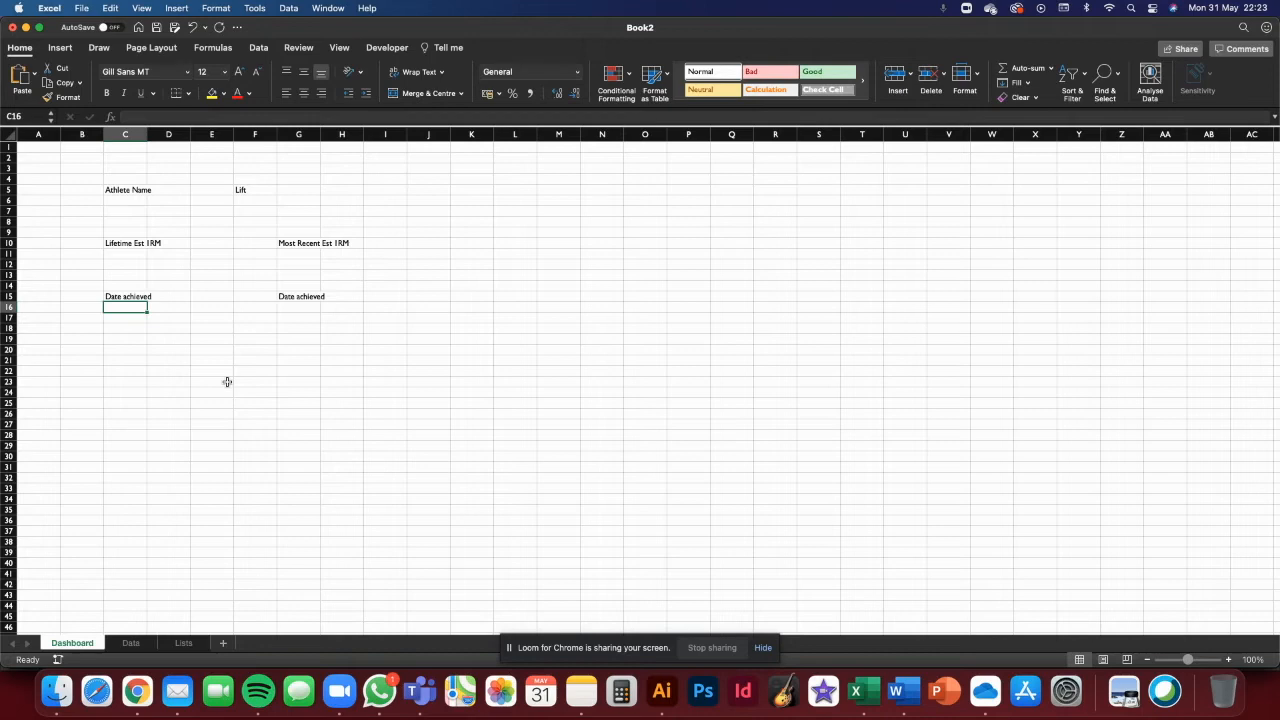
mouse_move(140, 370)
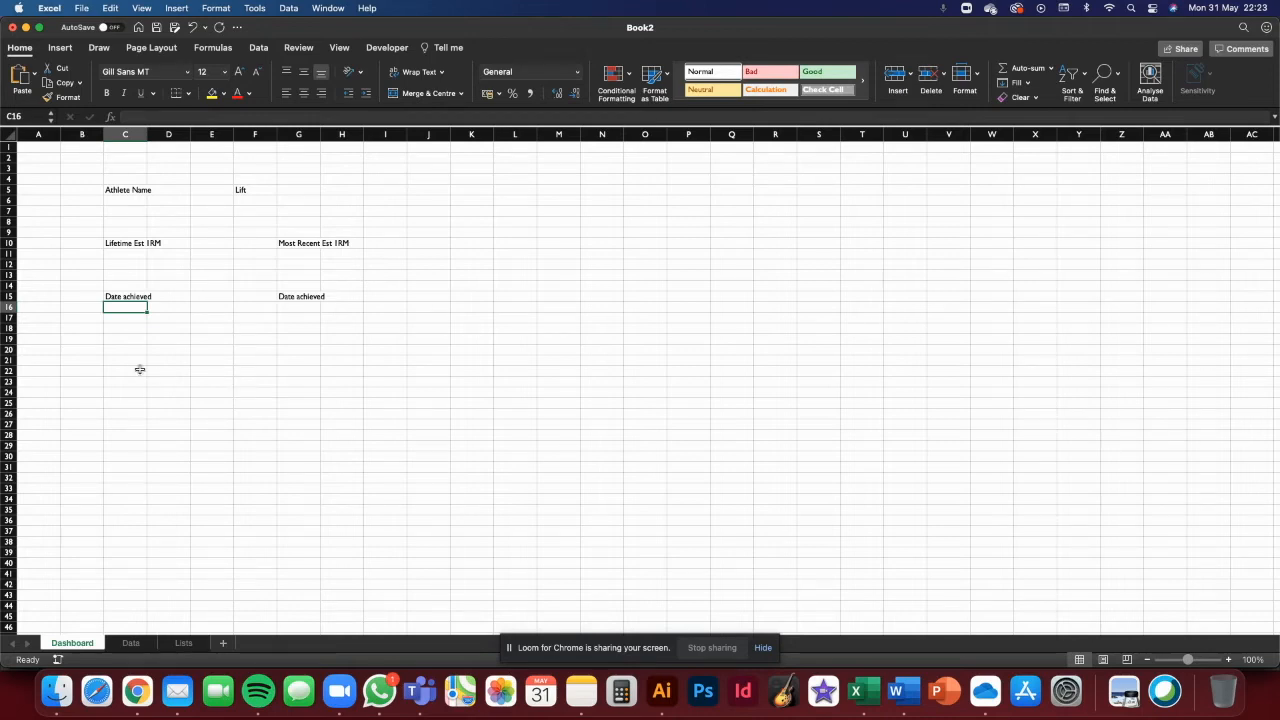
Add Weight and Reps labels in row 20 under both headings.
click(125, 355)
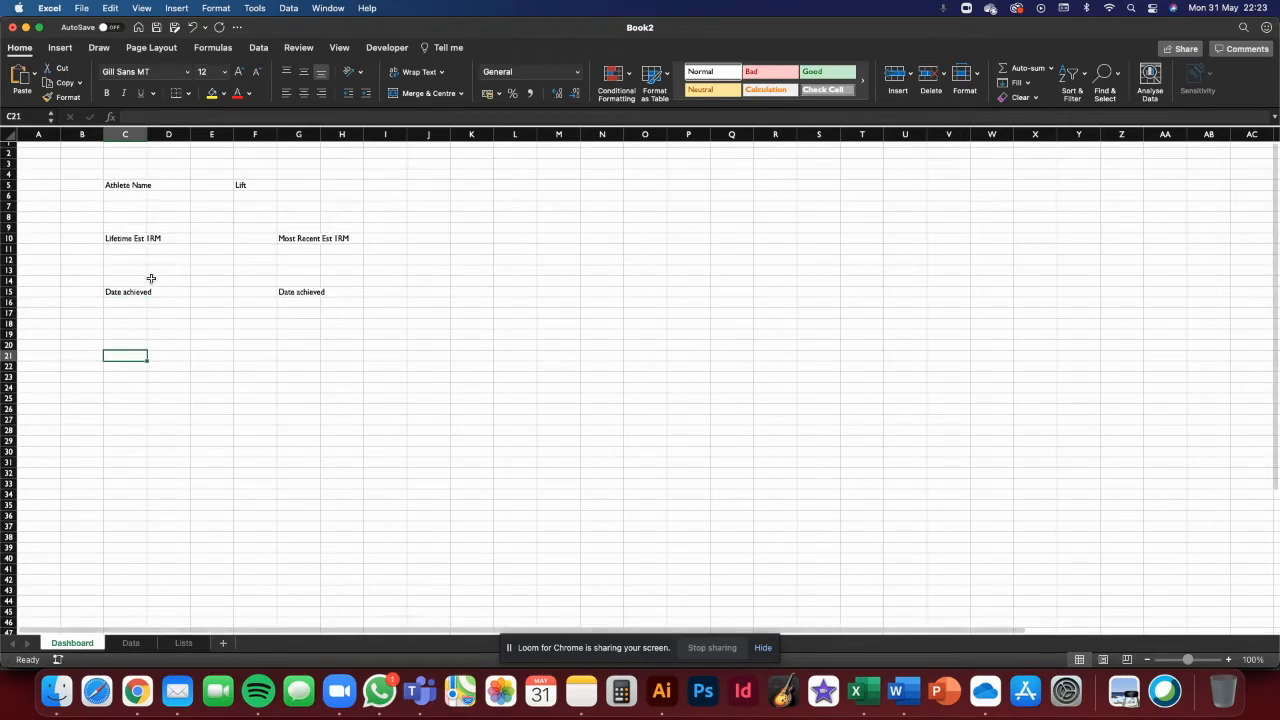
mouse_move(139, 342)
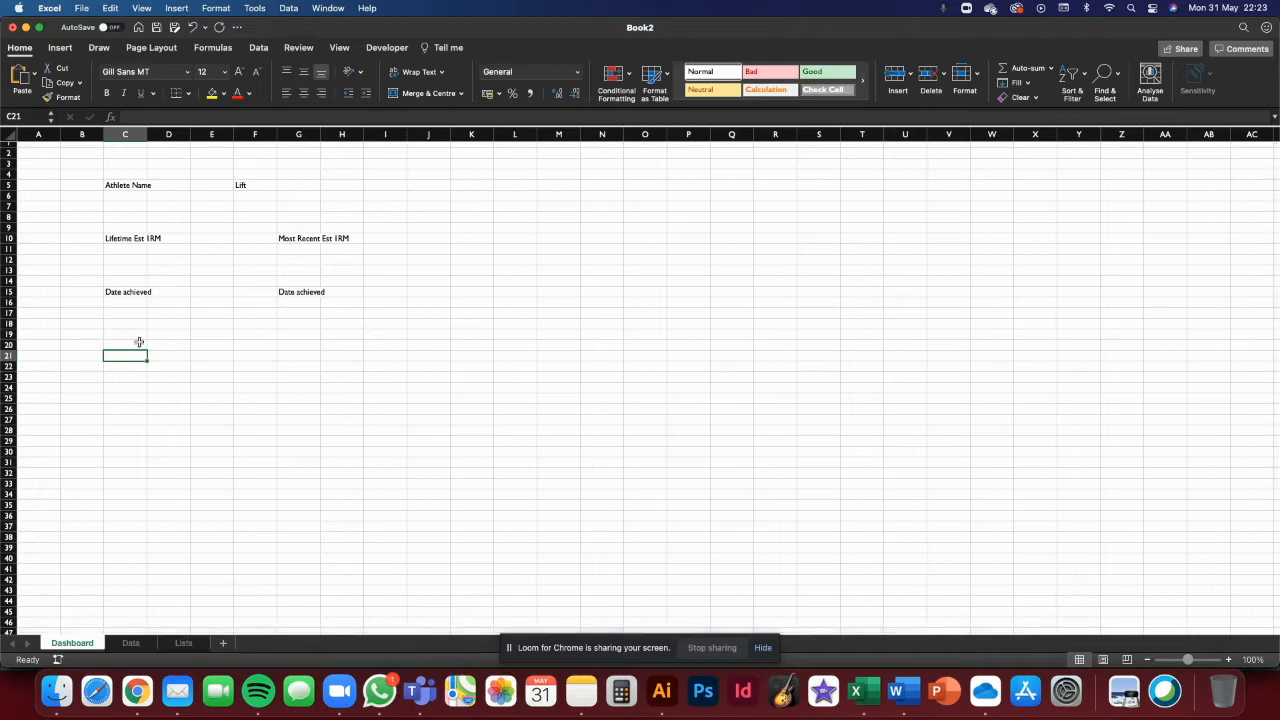
text(Weight)
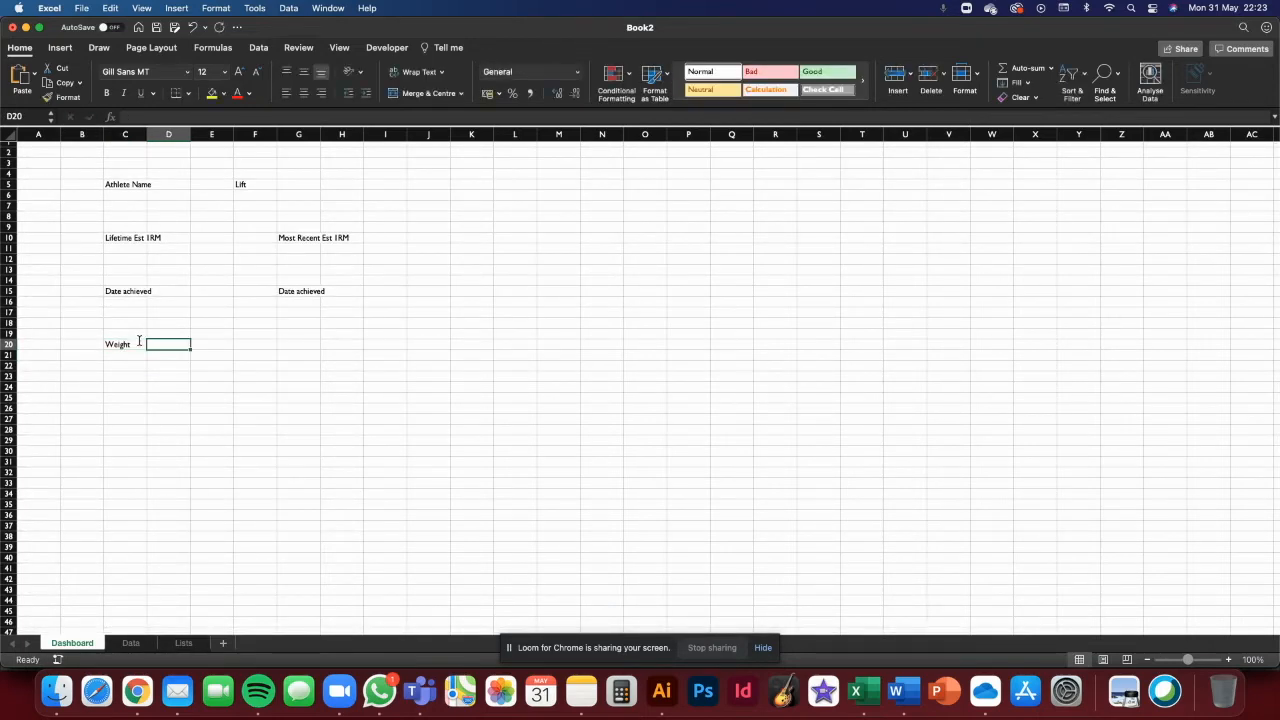
text(Reps)
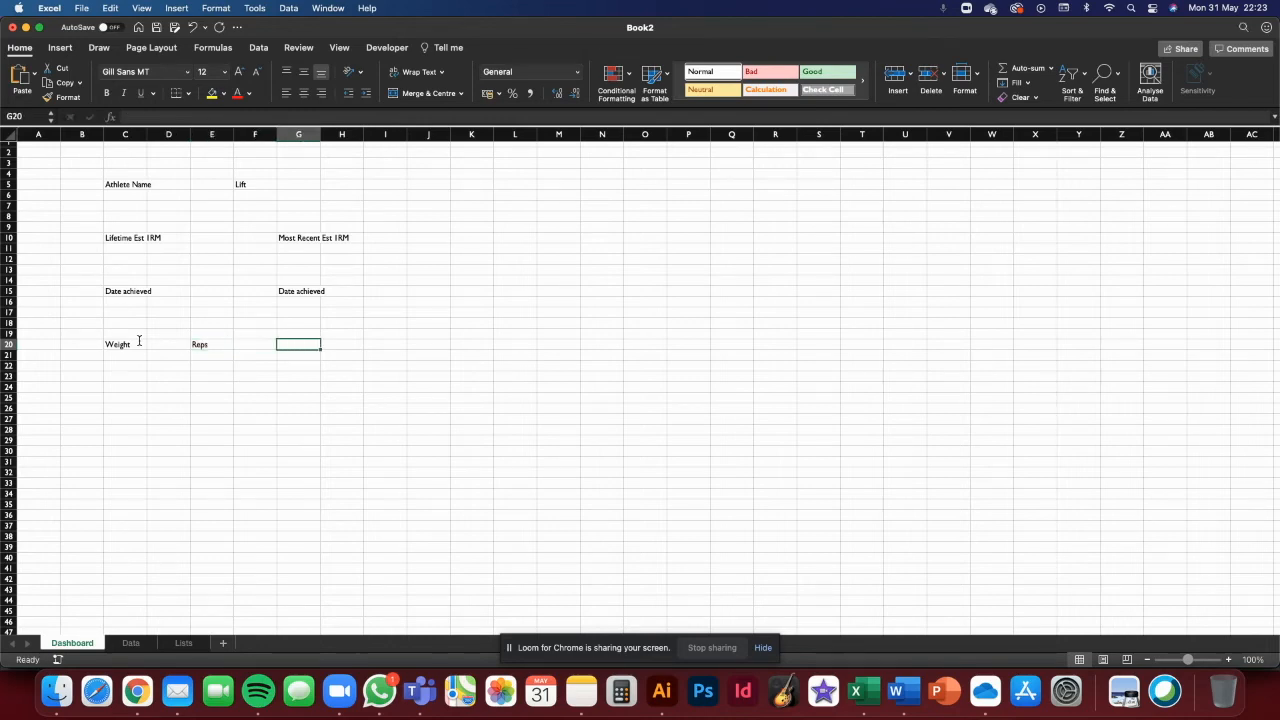
text(Weight)
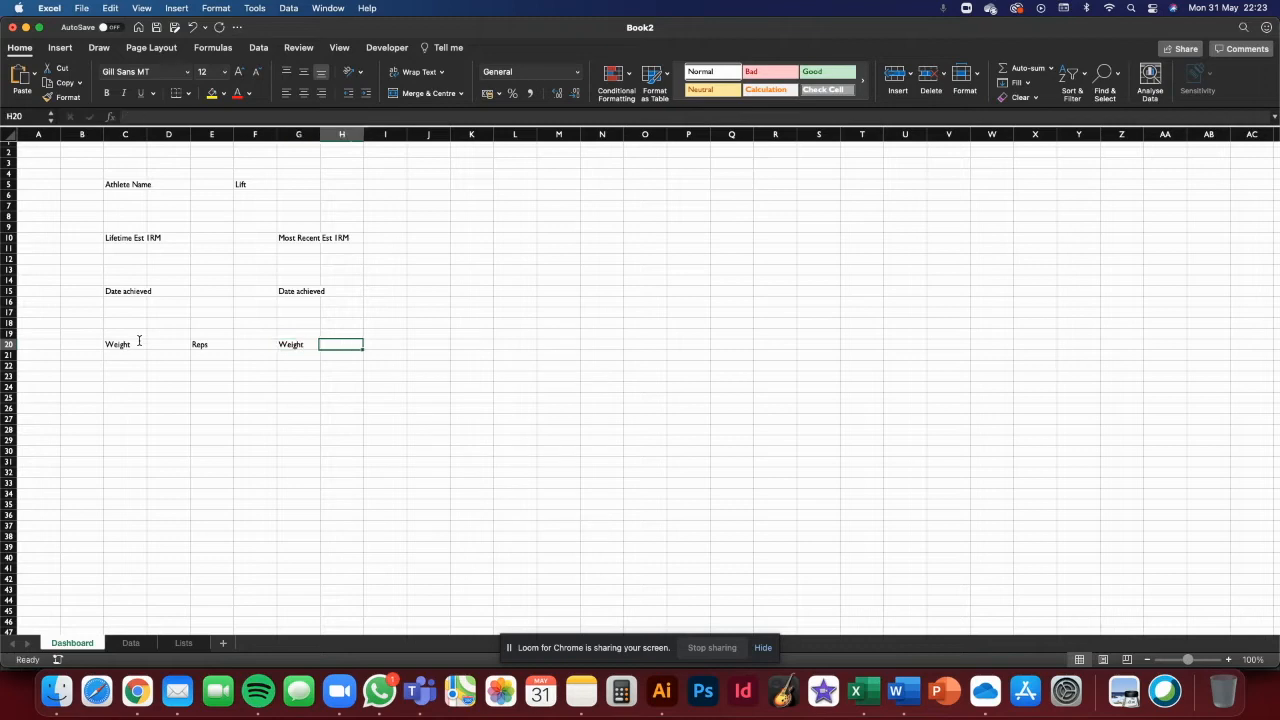
text(Reps)
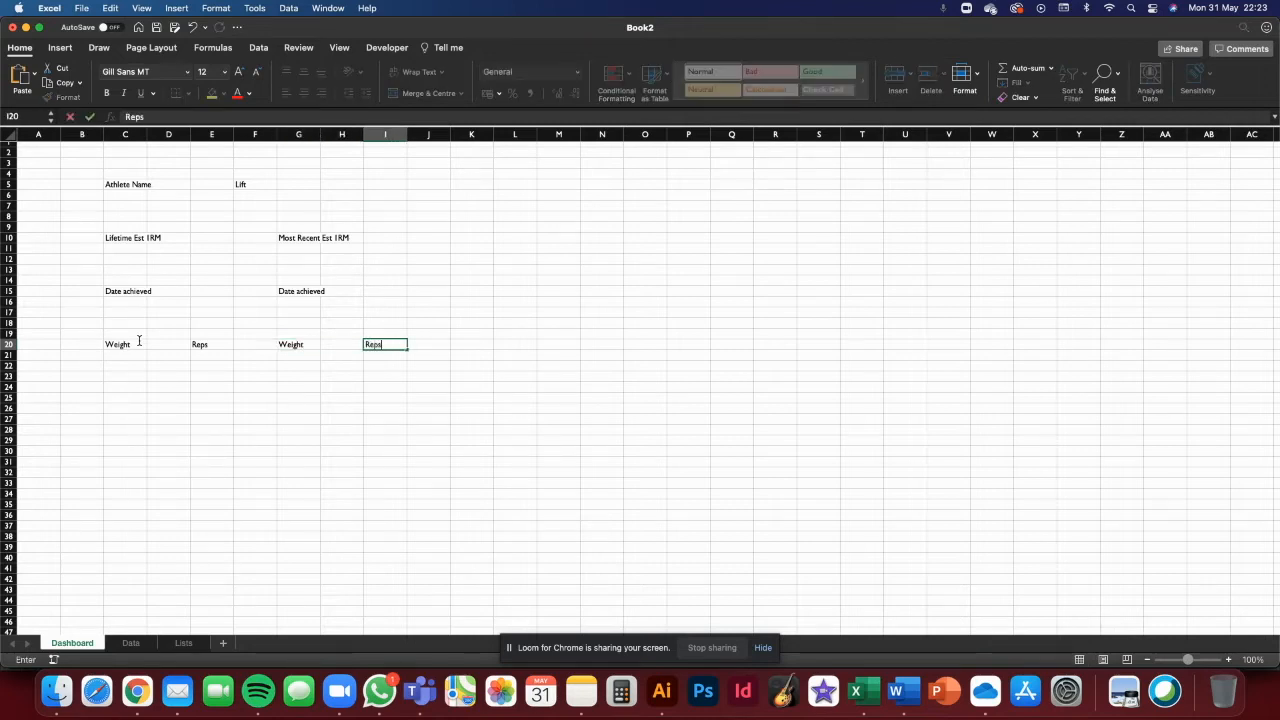
key(Return)
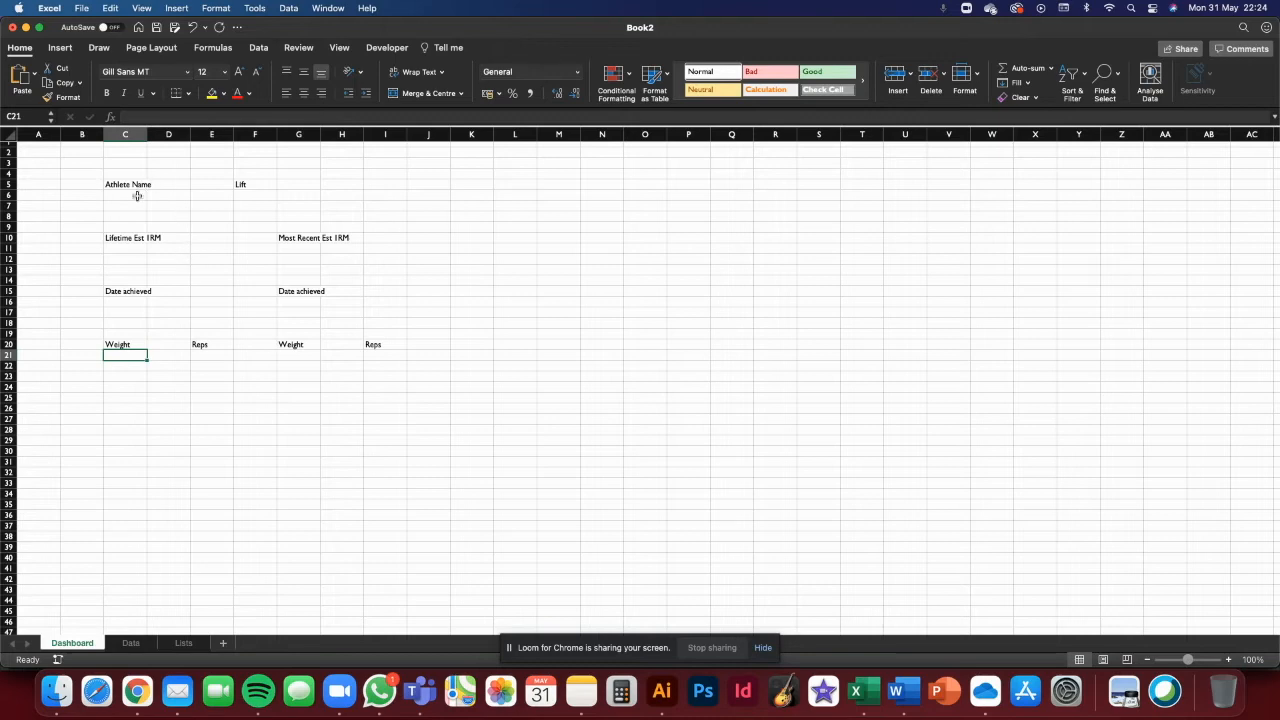
On the Lists sheet, enter the Athlete Name heading in A1.
click(255, 184)
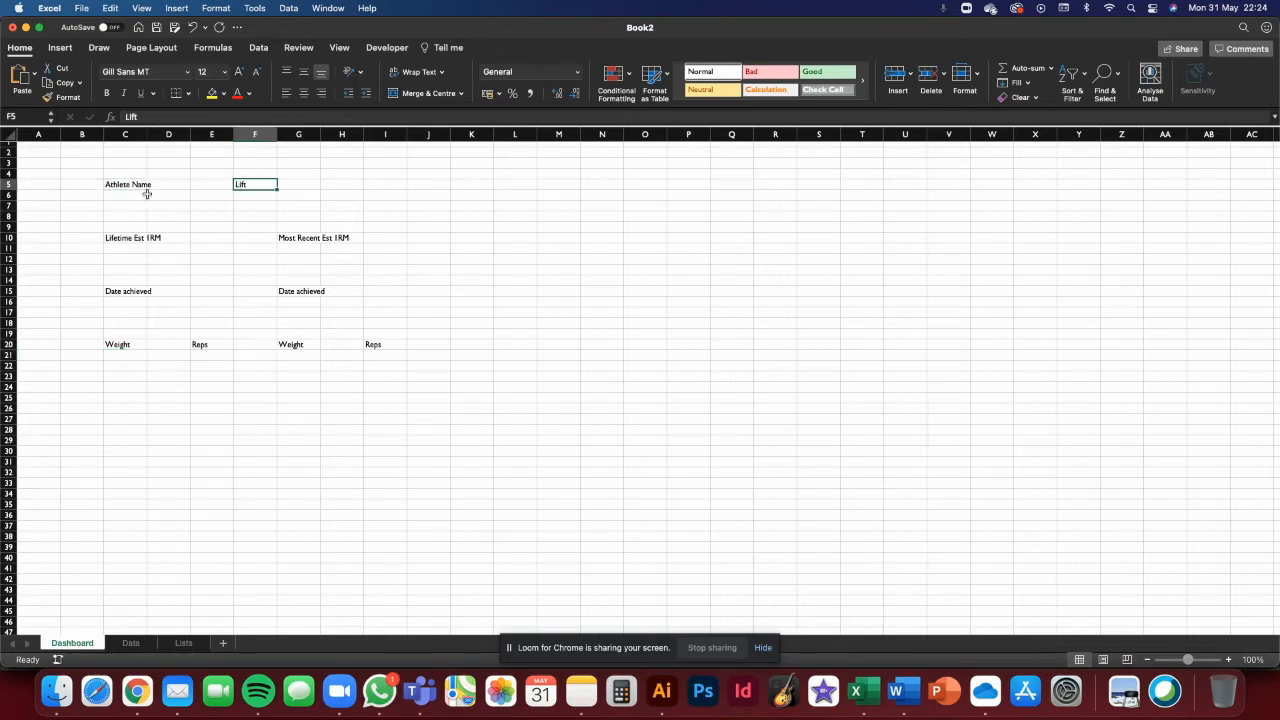
key(Return)
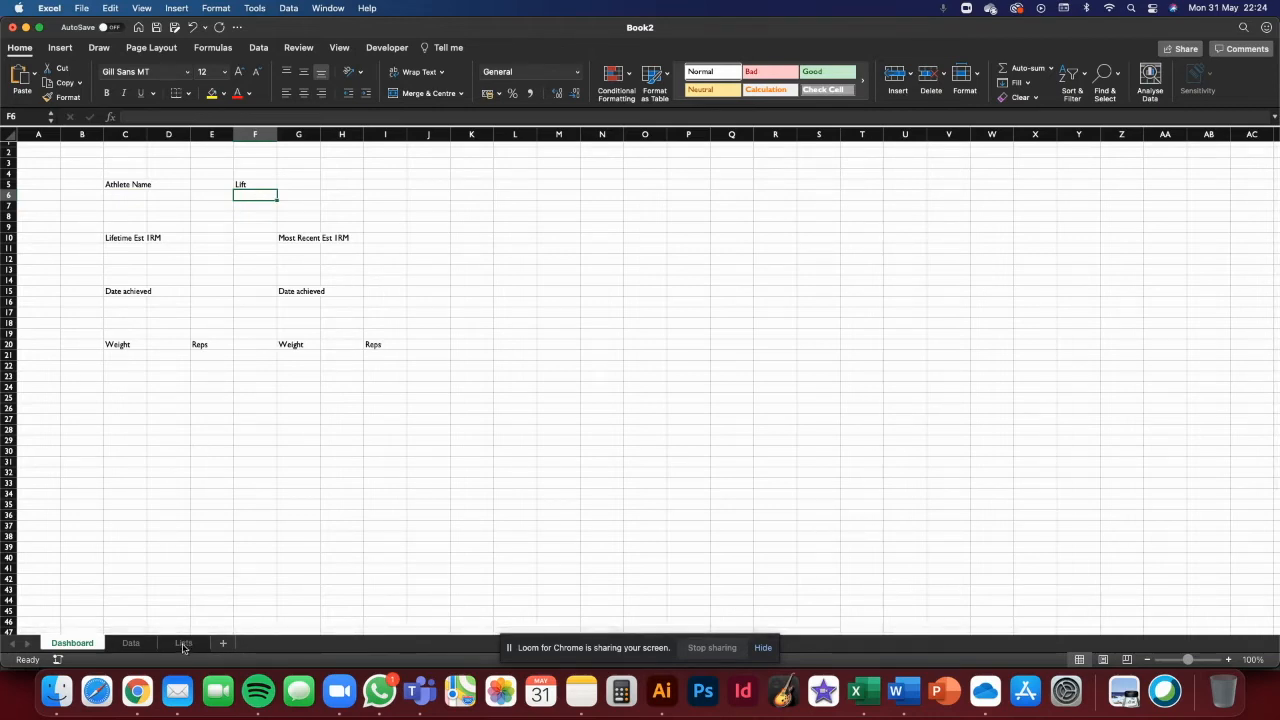
click(182, 643)
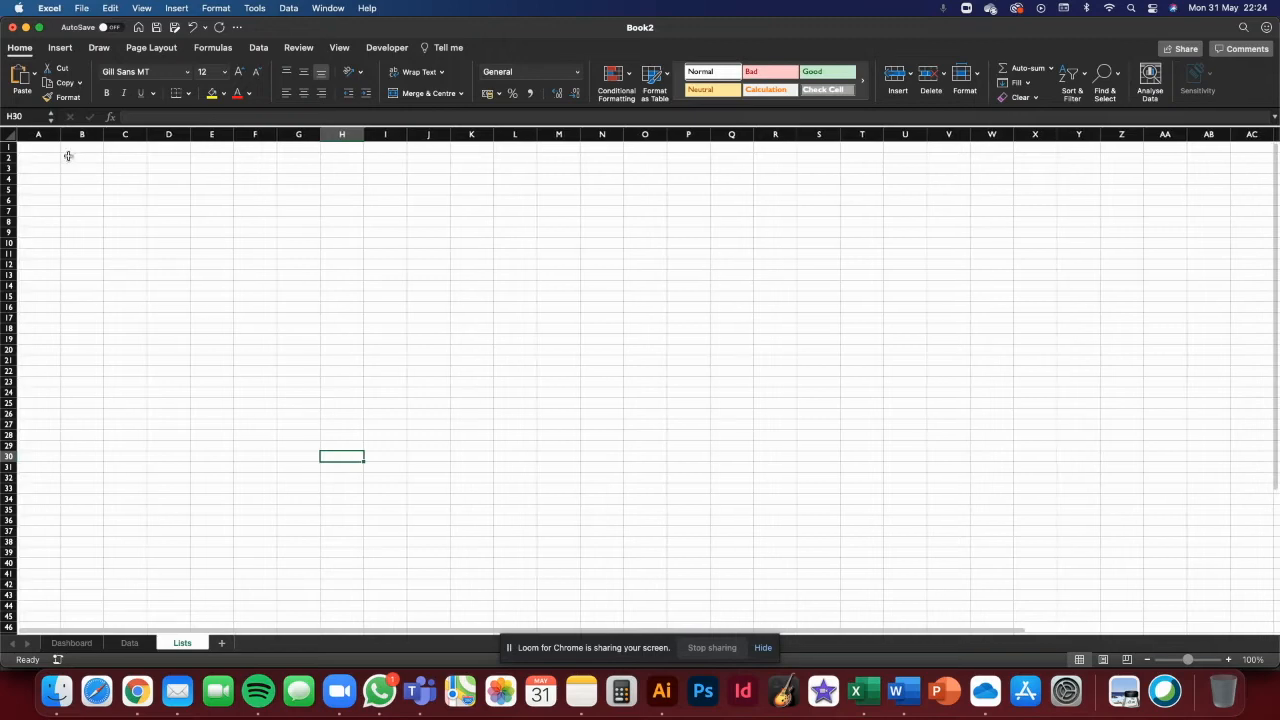
click(37, 147)
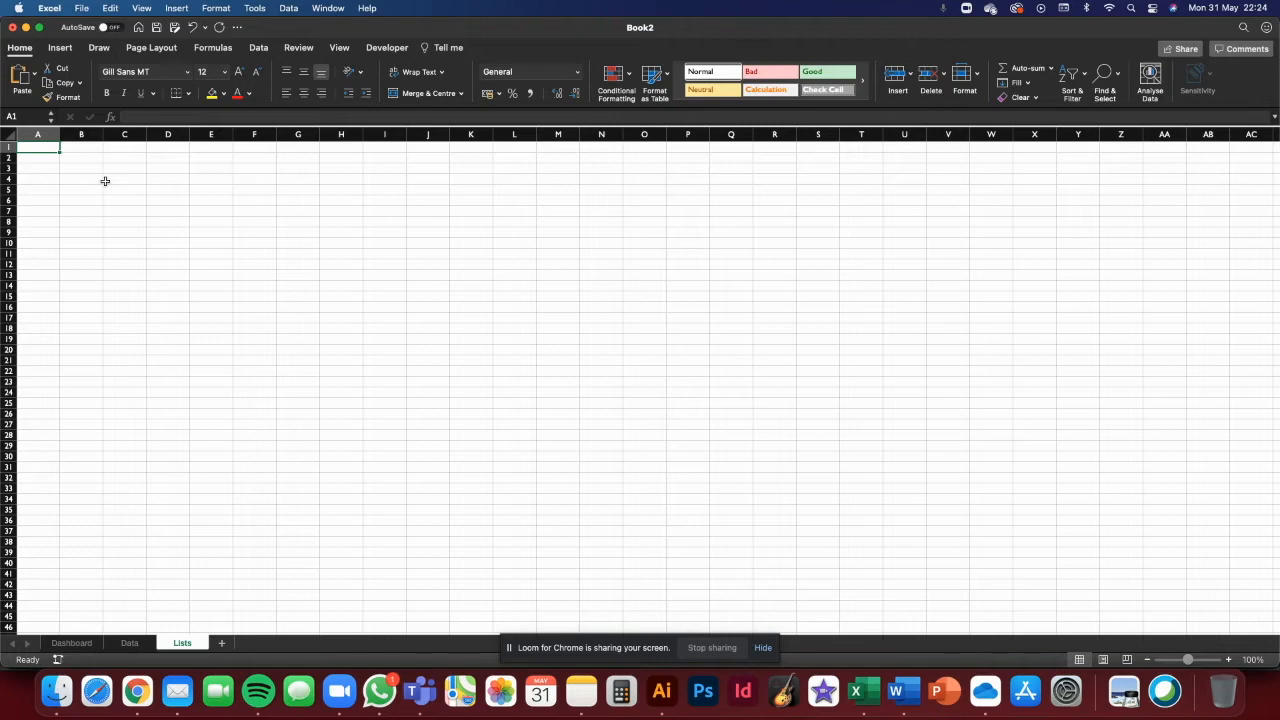
text(Athlete 1)
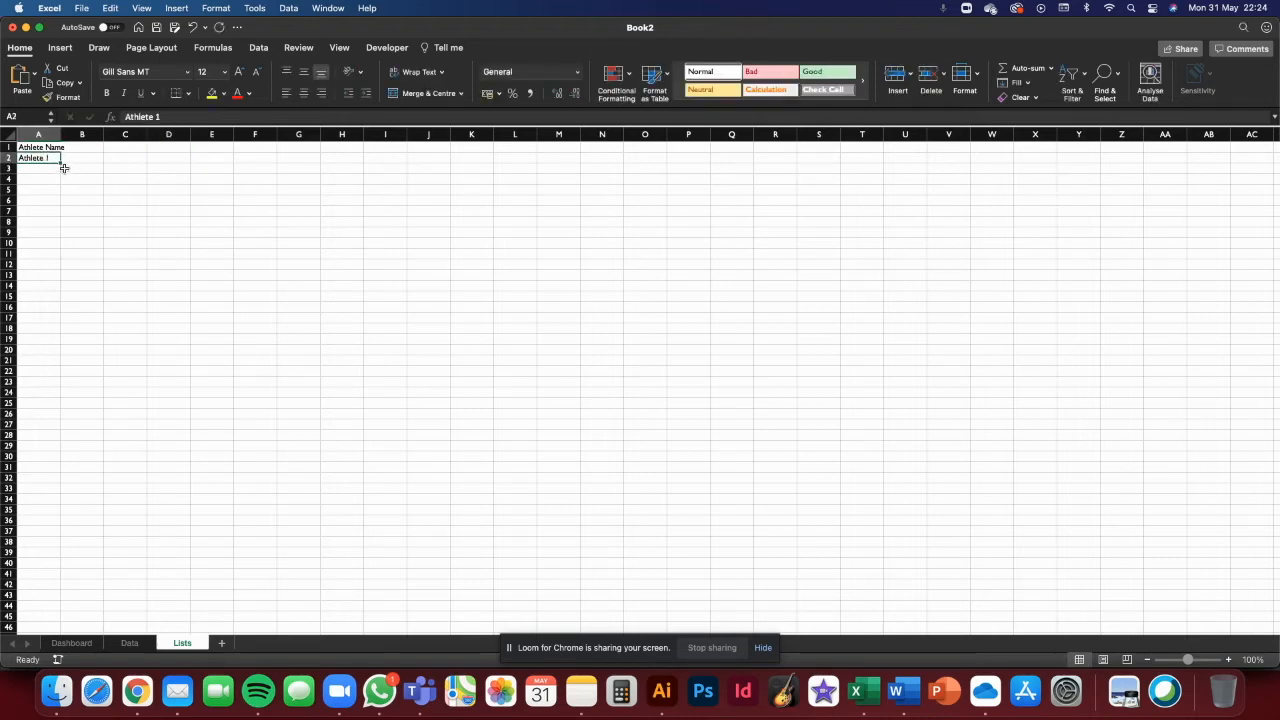
Fill column A with Athlete 1 through Athlete 15.
drag(59, 163, 53, 296)
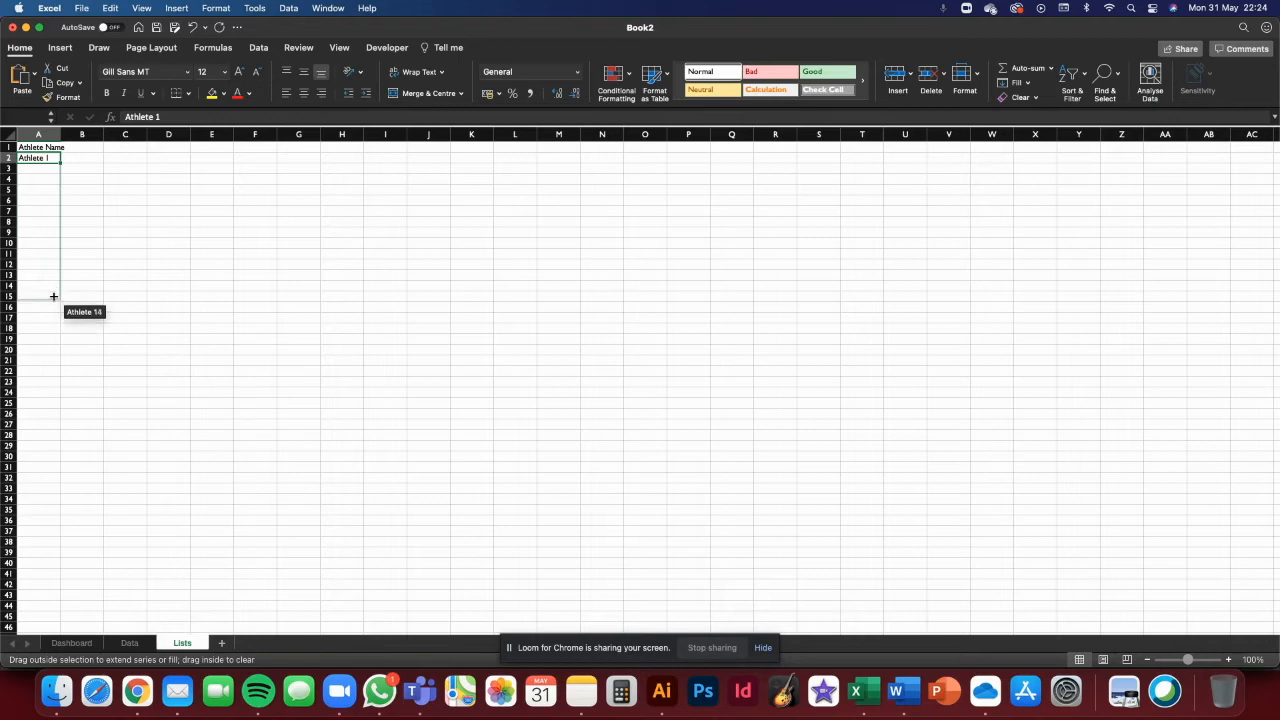
drag(53, 158, 53, 307)
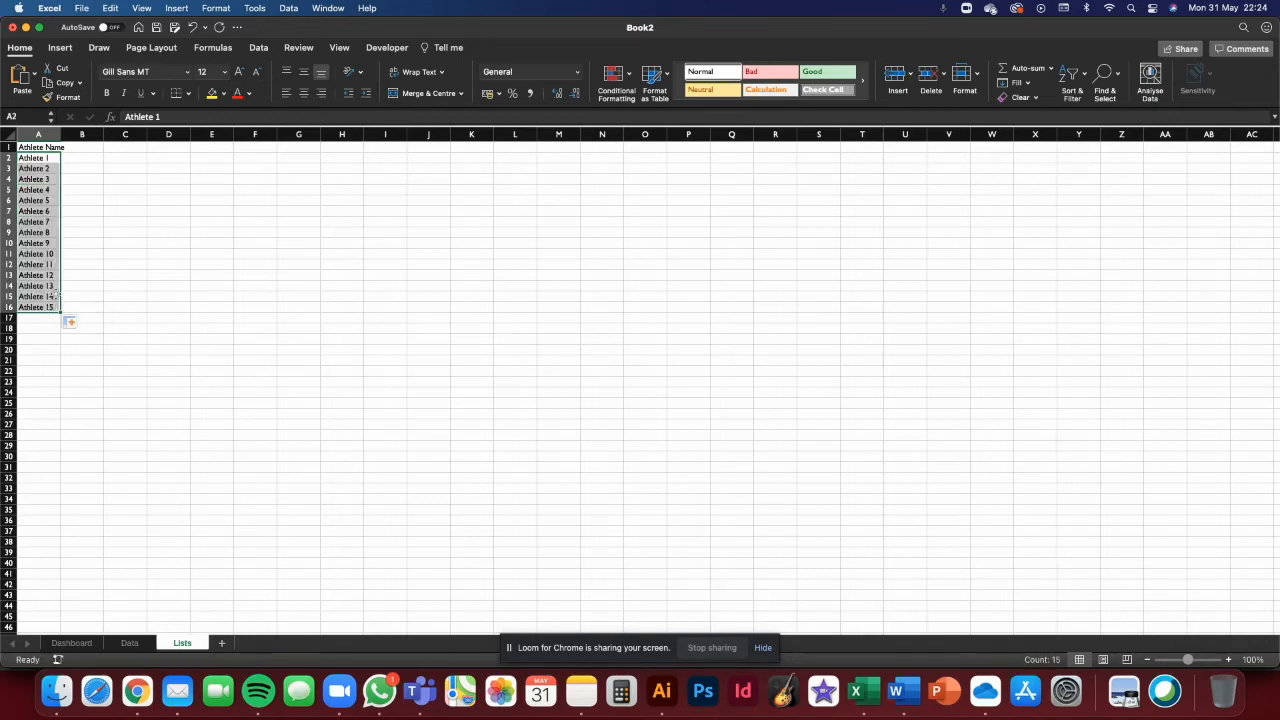
click(124, 147)
text(Exercises)
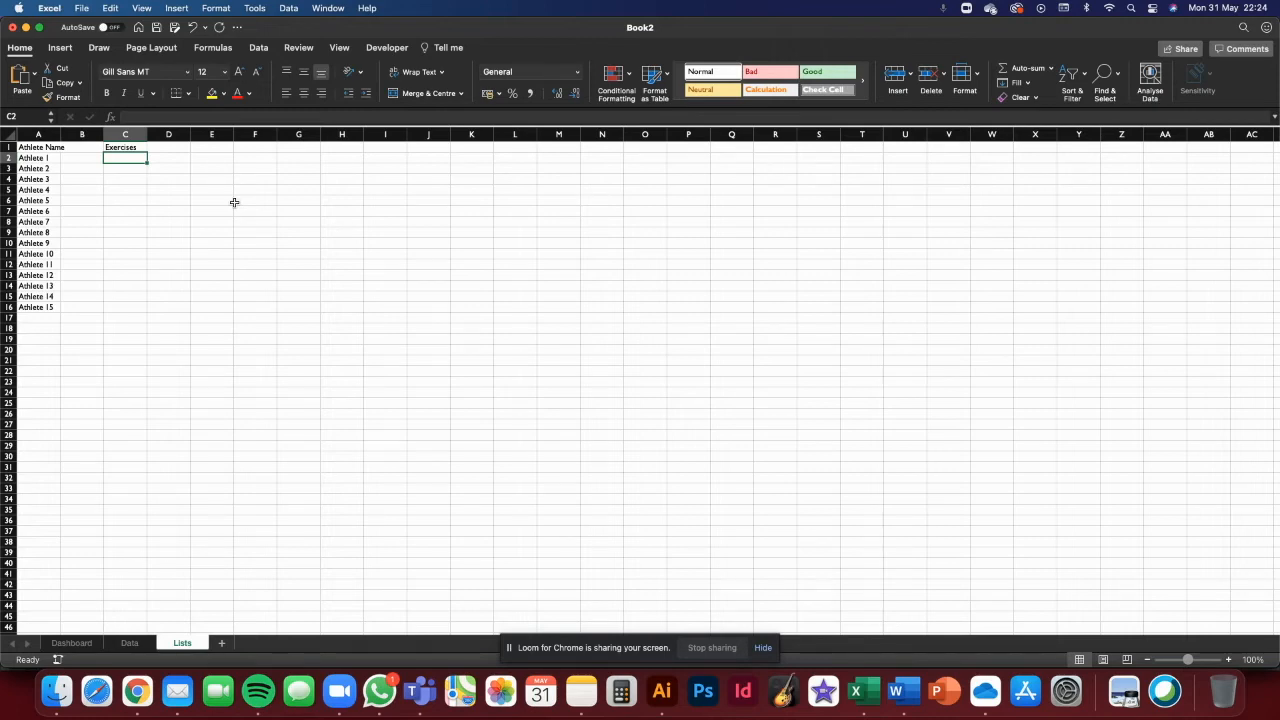
Enter Deadlift, Bench Press and Back Squat under the Exercises heading.
text(Bewnch Press)
click(125, 179)
text(Ba)
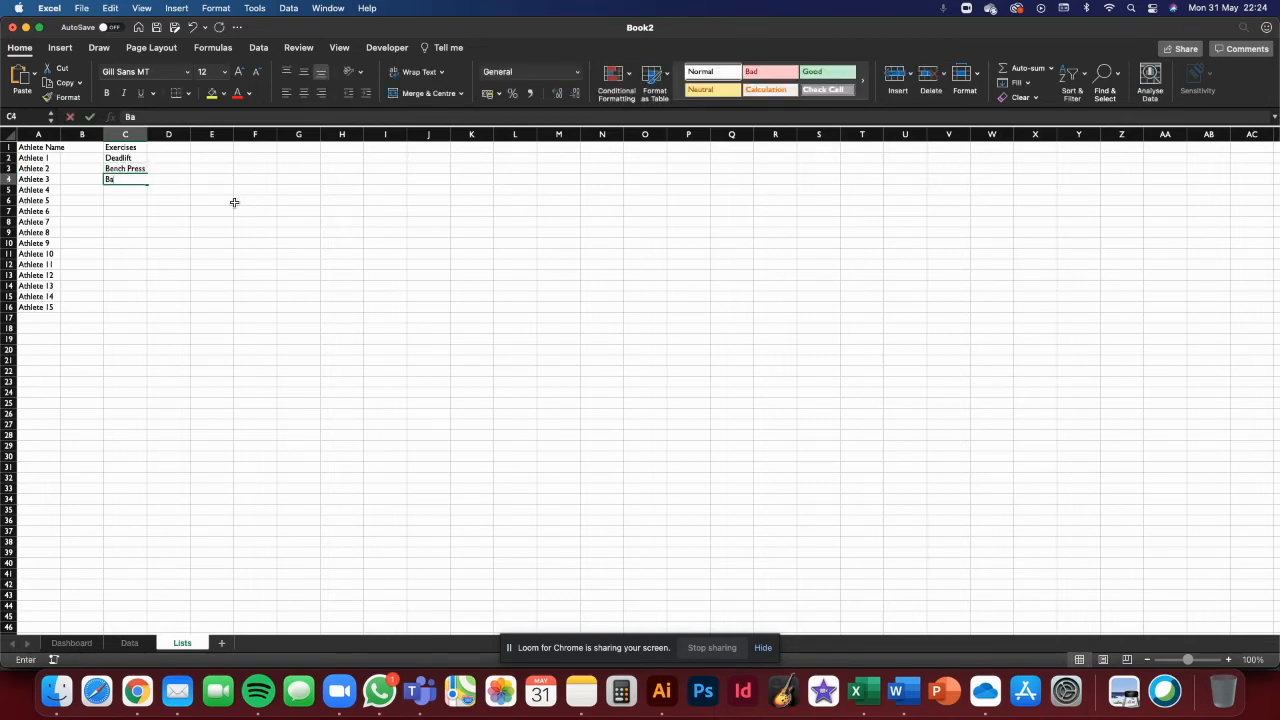
text(ck Squa)
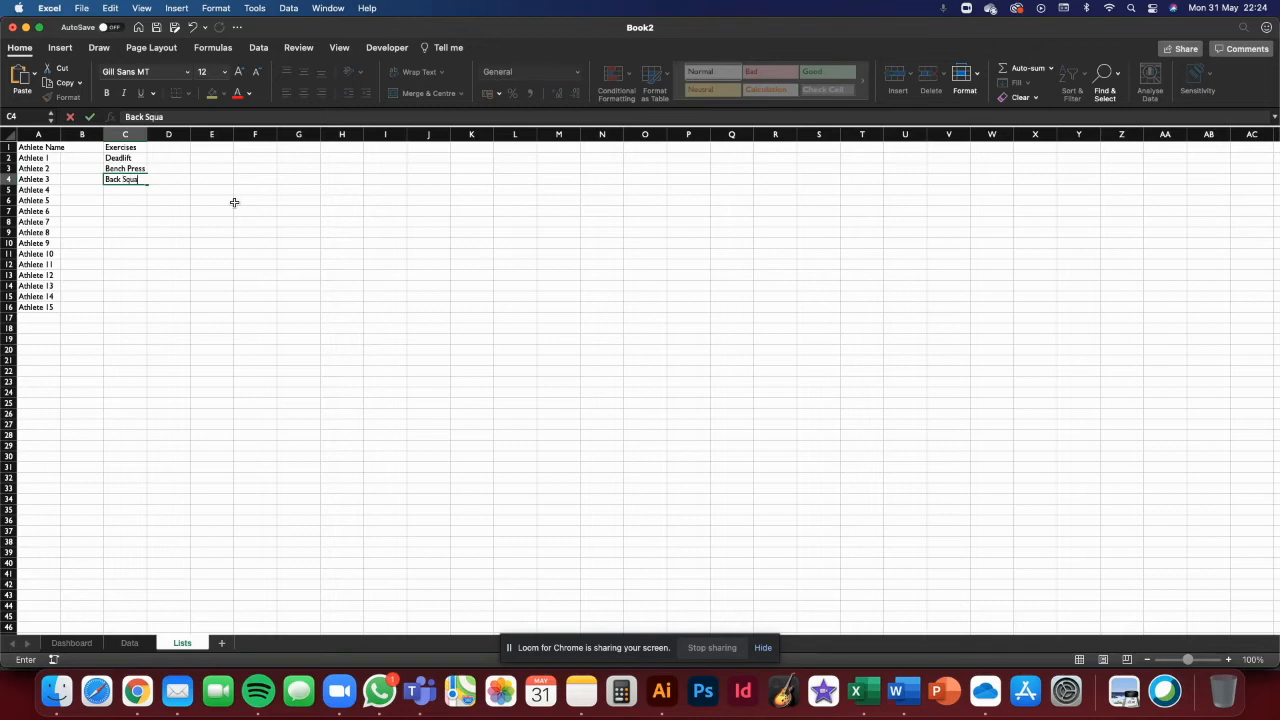
key(Return)
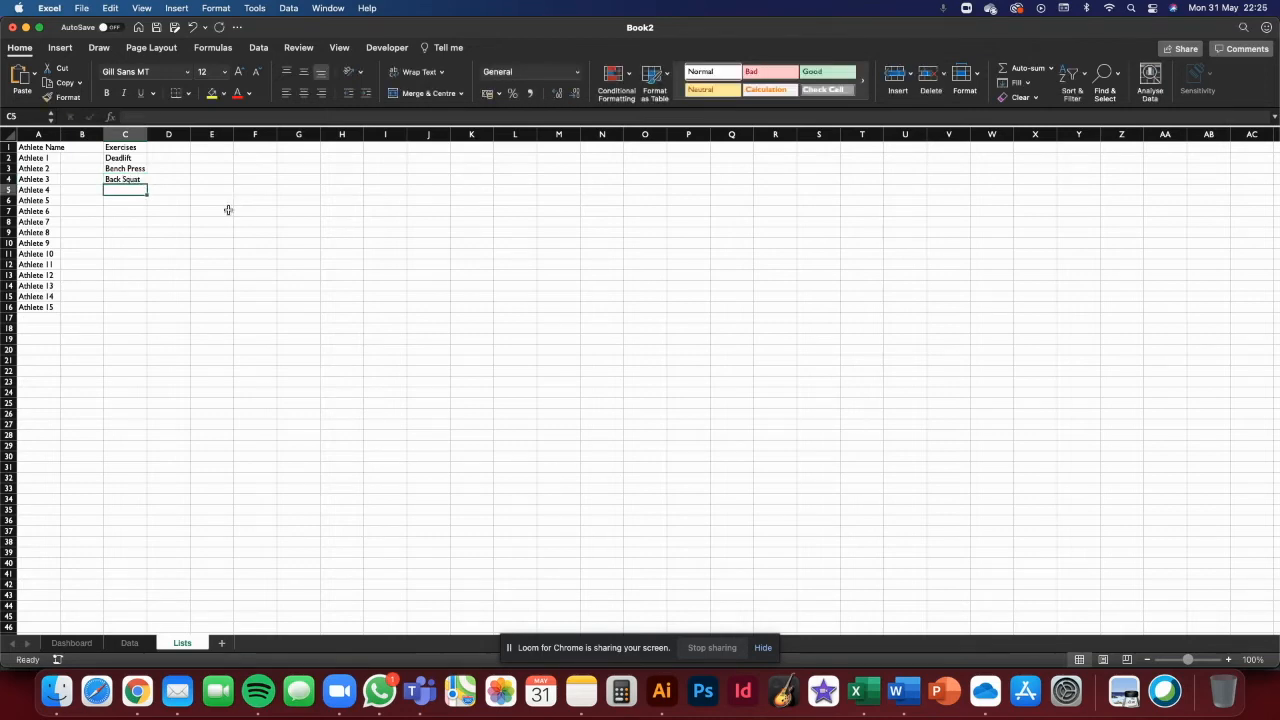
mouse_move(142, 268)
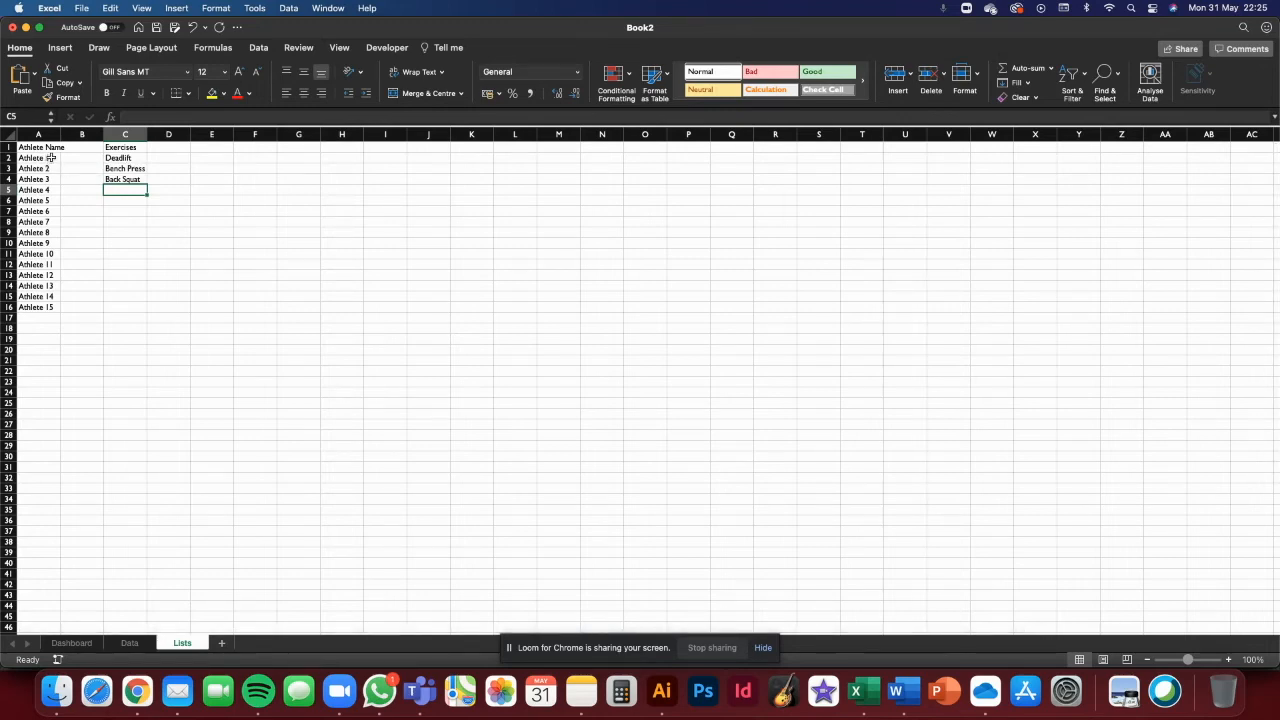
Define the name AthleteName for Lists!$A$2:$A$49.
drag(38, 147, 38, 575)
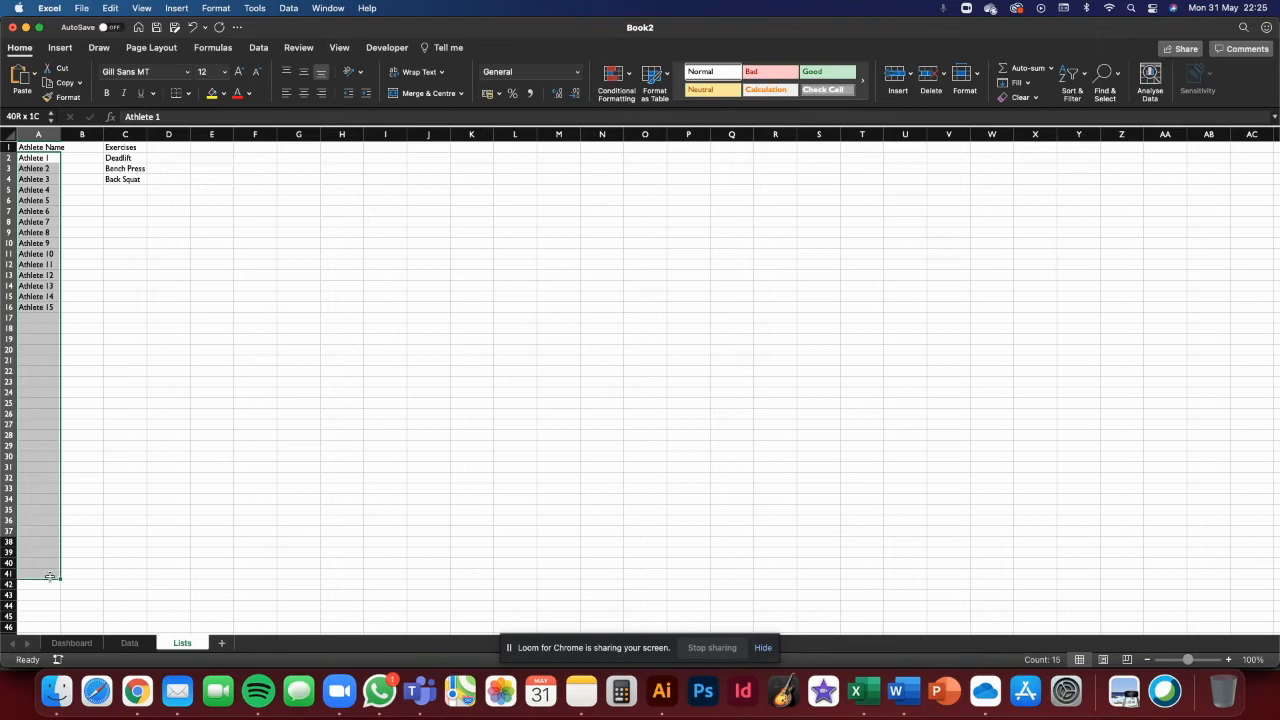
scroll(down, 3)
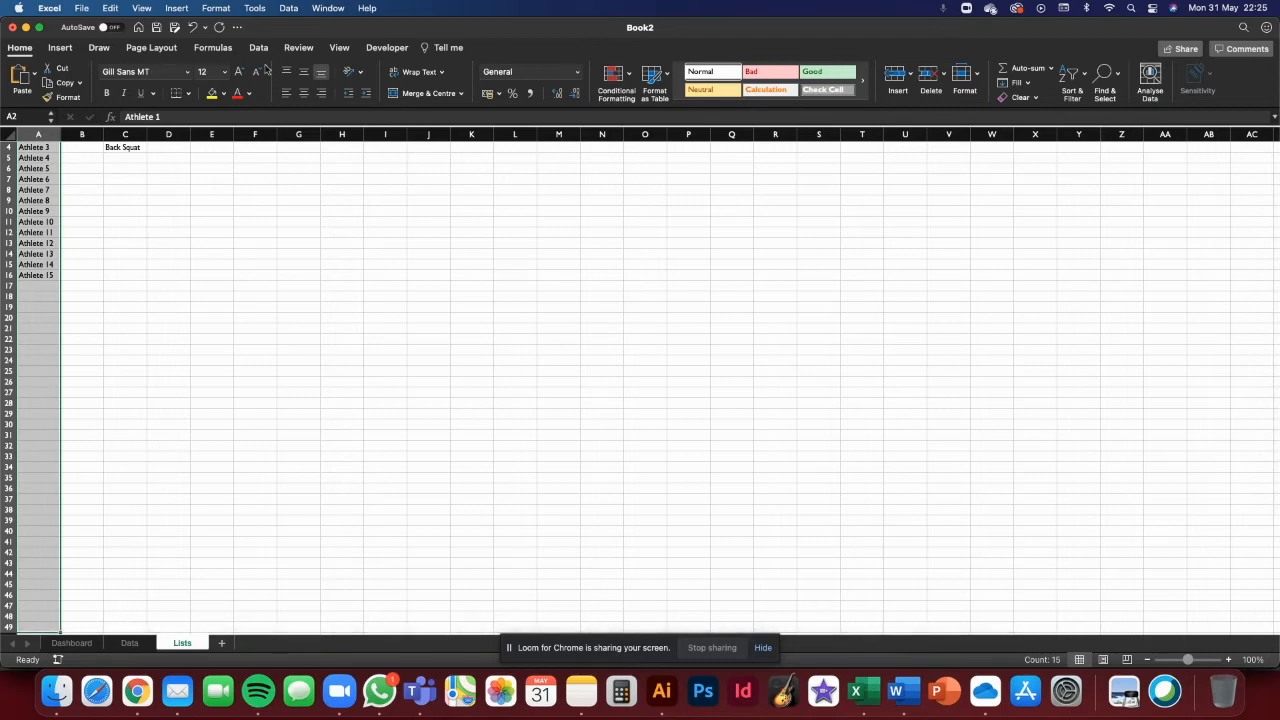
click(213, 47)
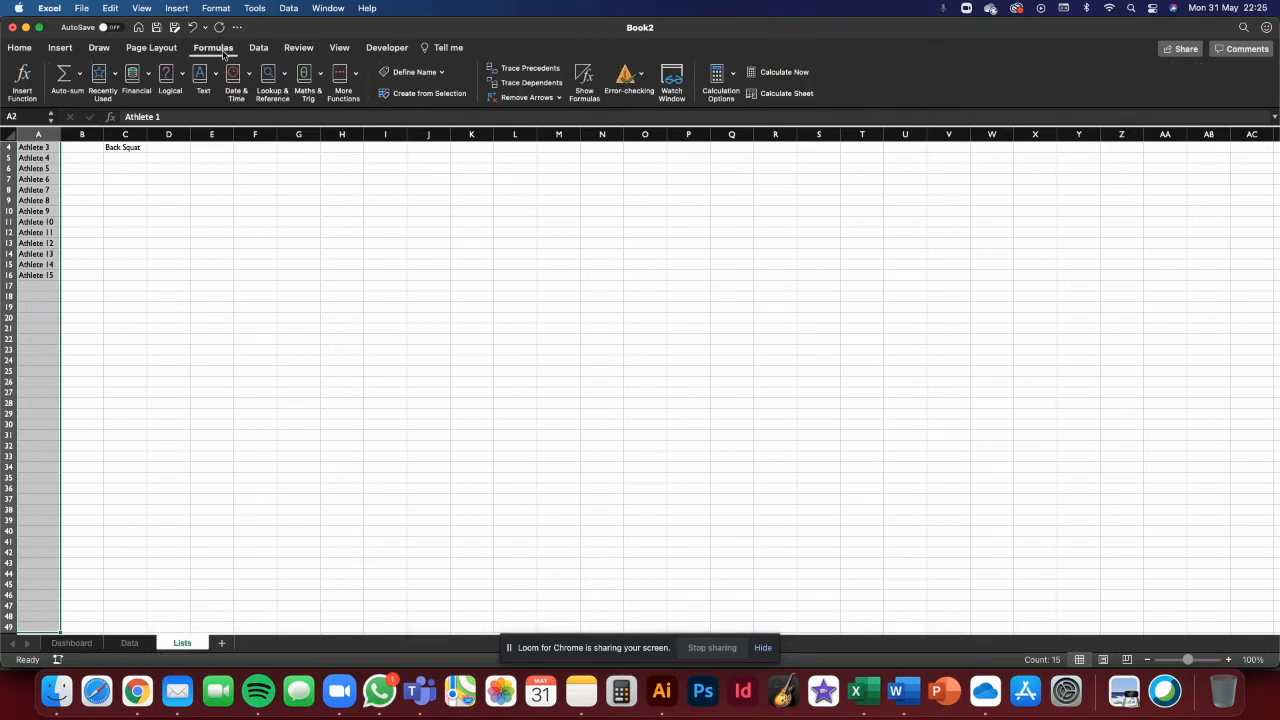
mouse_move(421, 201)
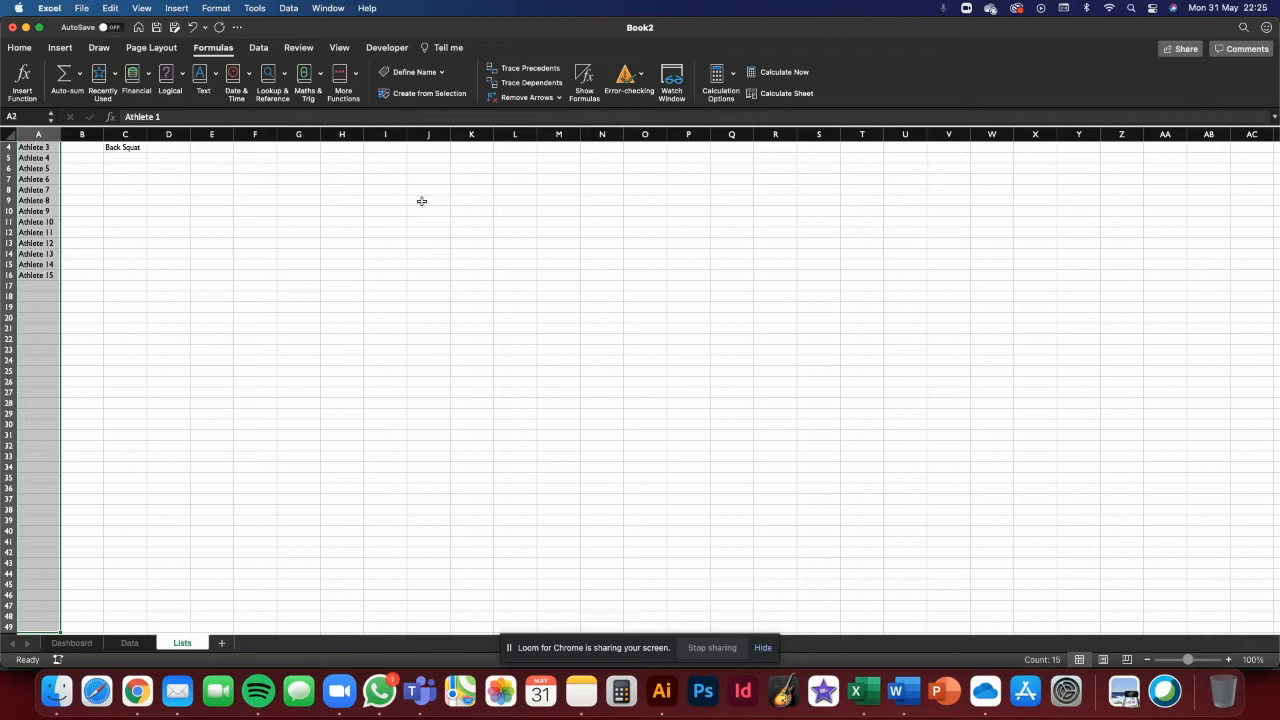
click(413, 71)
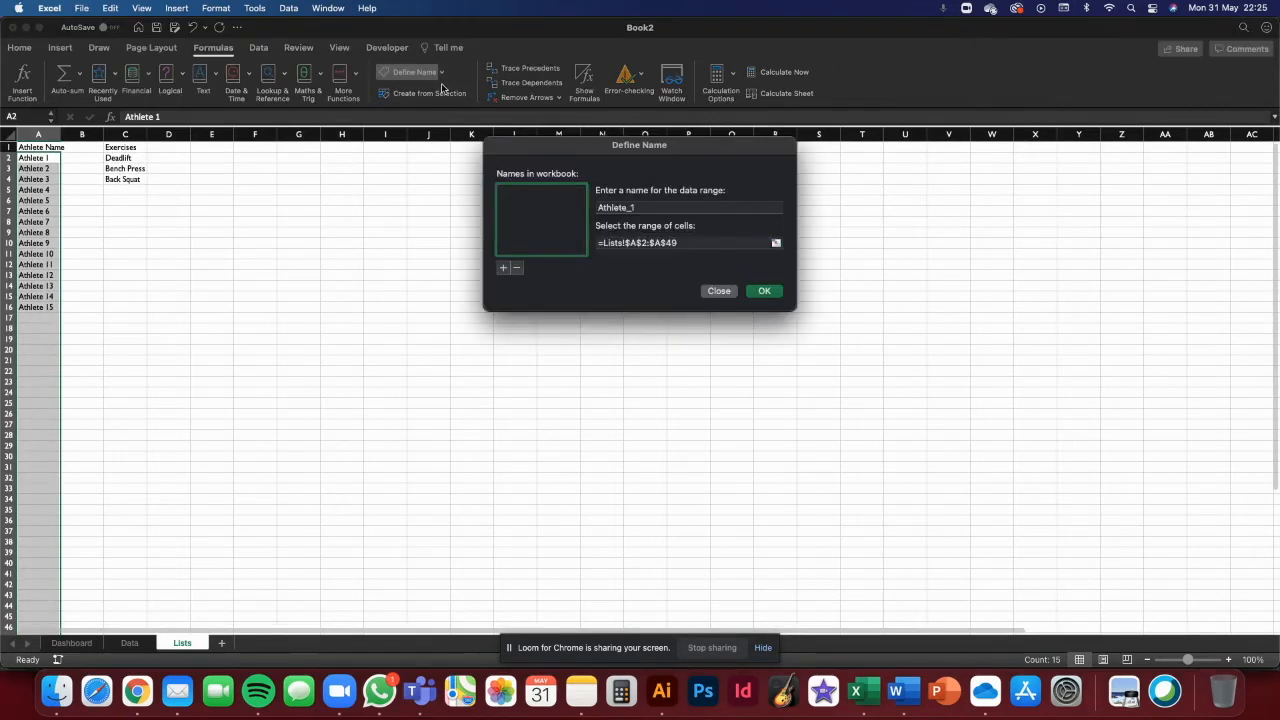
mouse_move(620, 192)
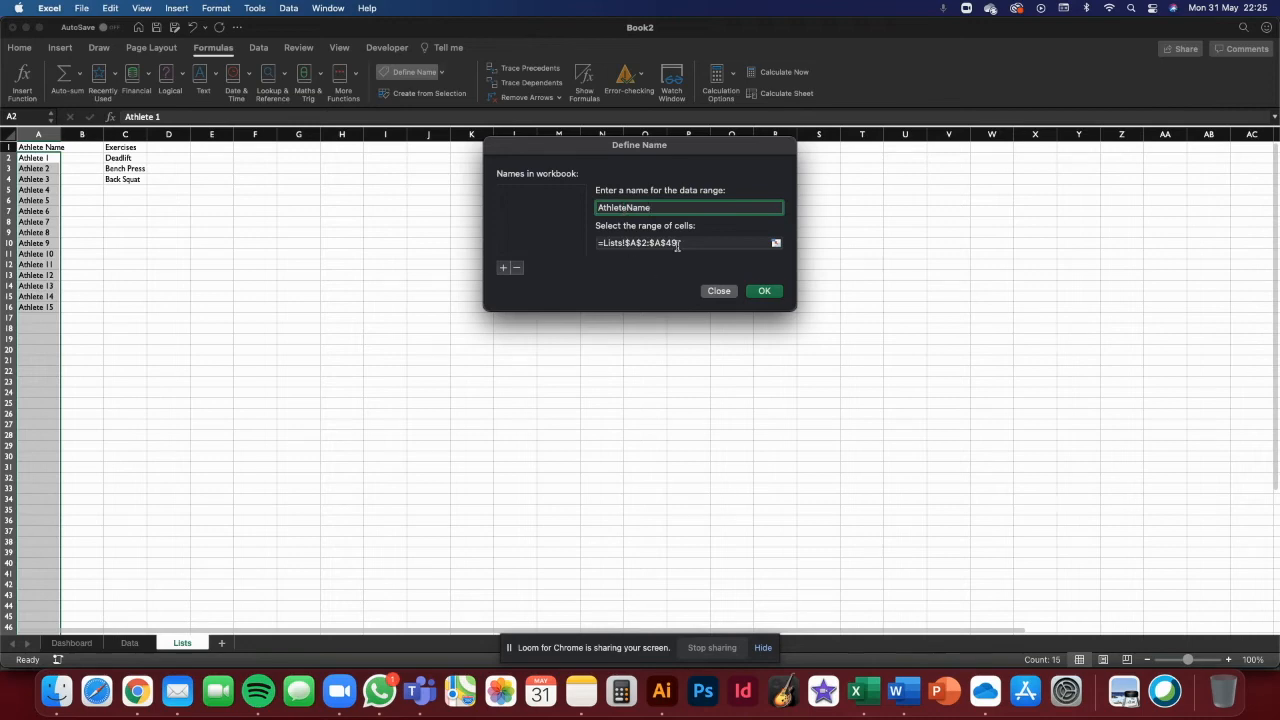
click(763, 291)
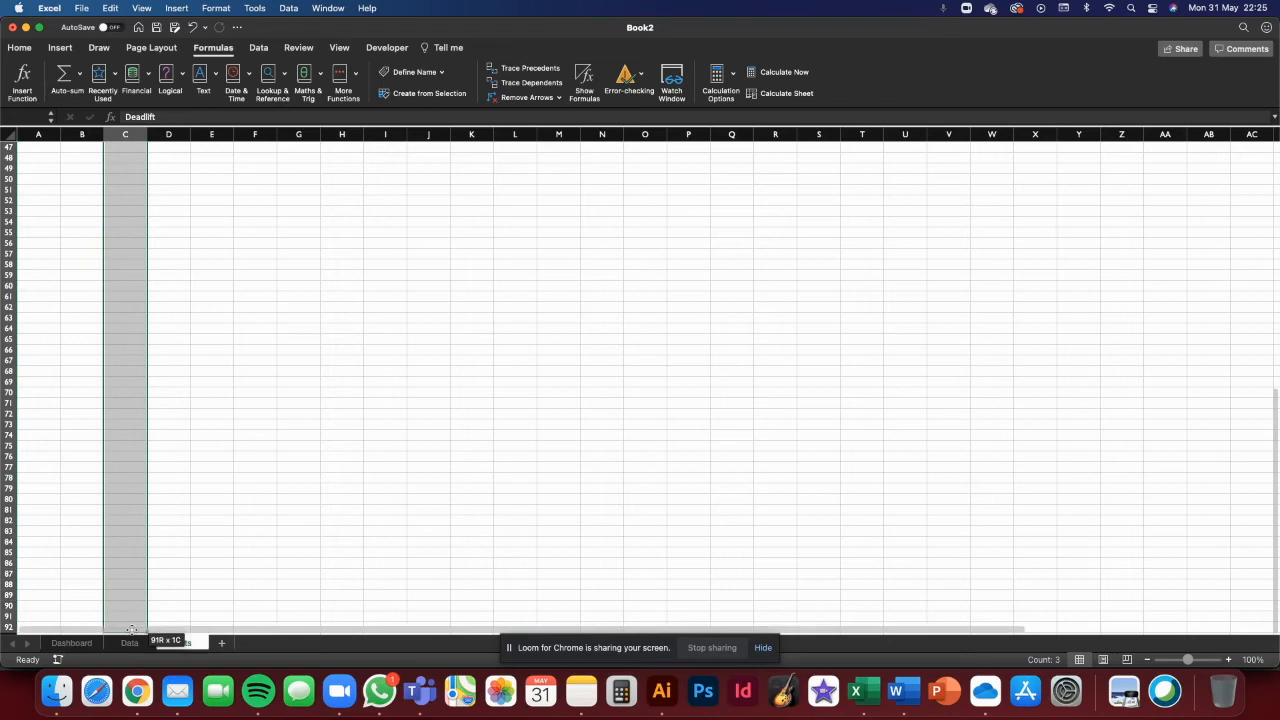
Define the name Exercises for Lists!$C$2:$C$58, replacing the suggested 'Deadlift'.
click(181, 642)
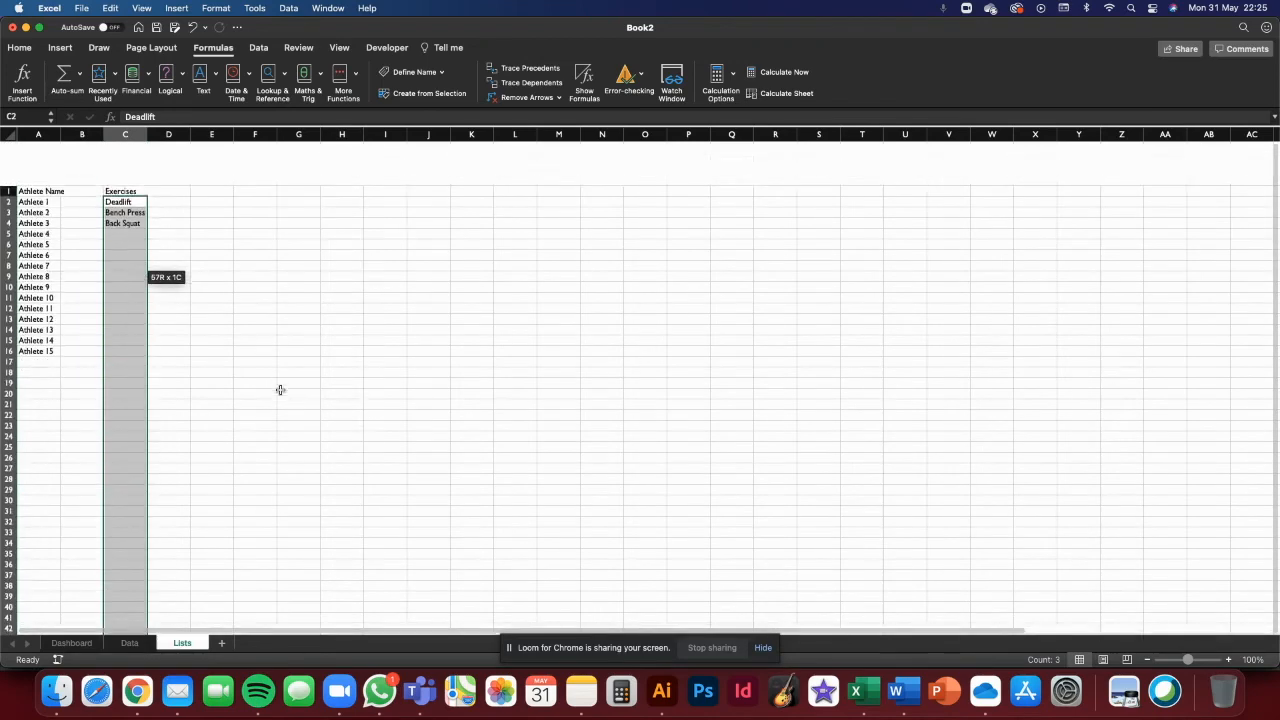
click(413, 72)
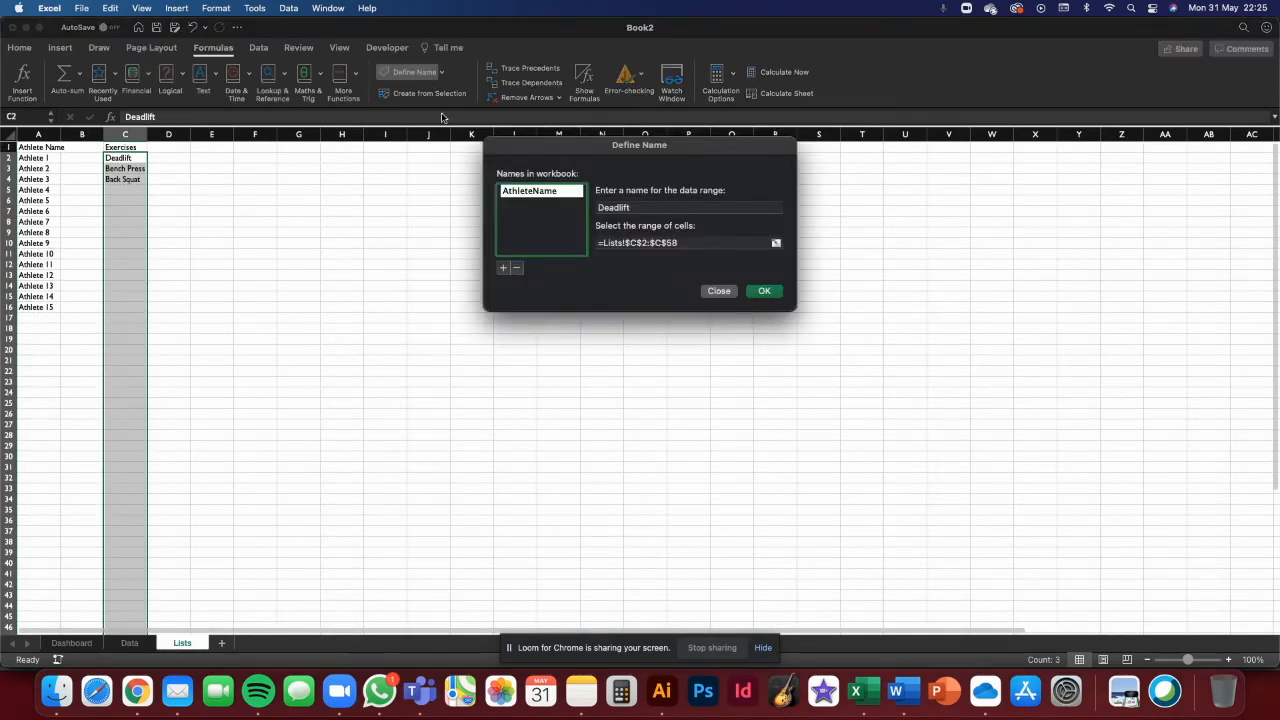
click(689, 207)
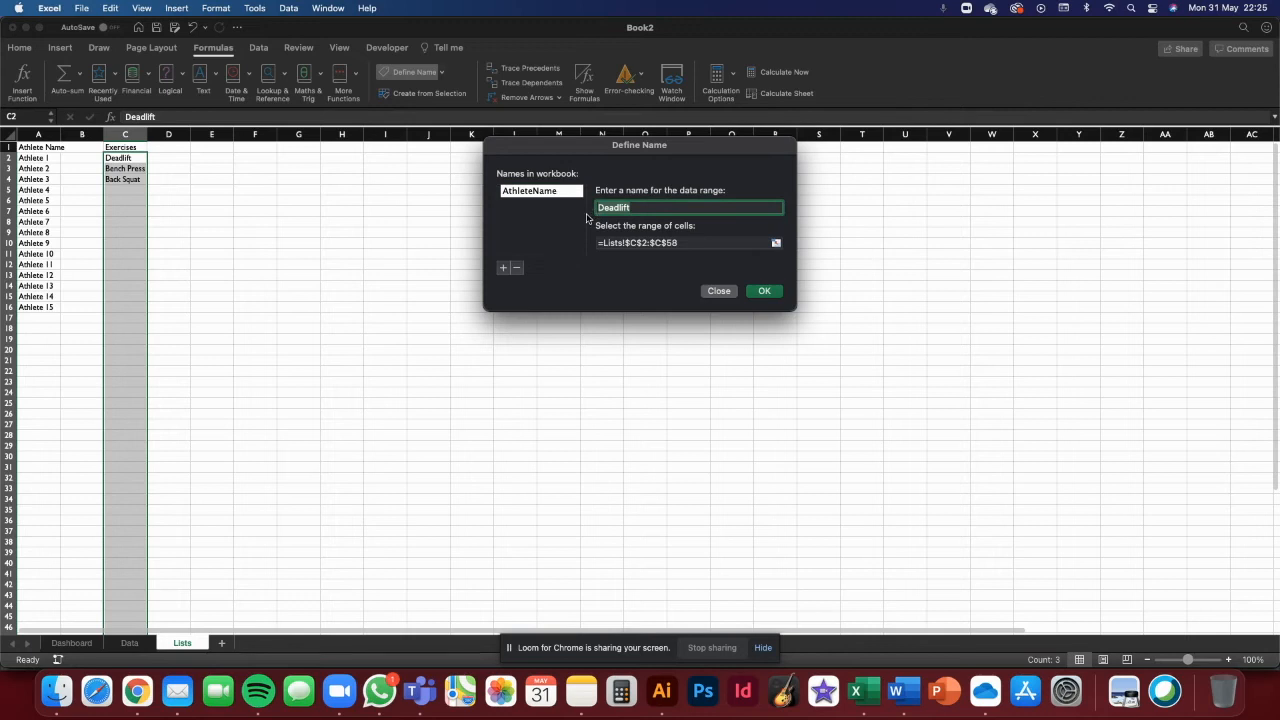
text(Exercises)
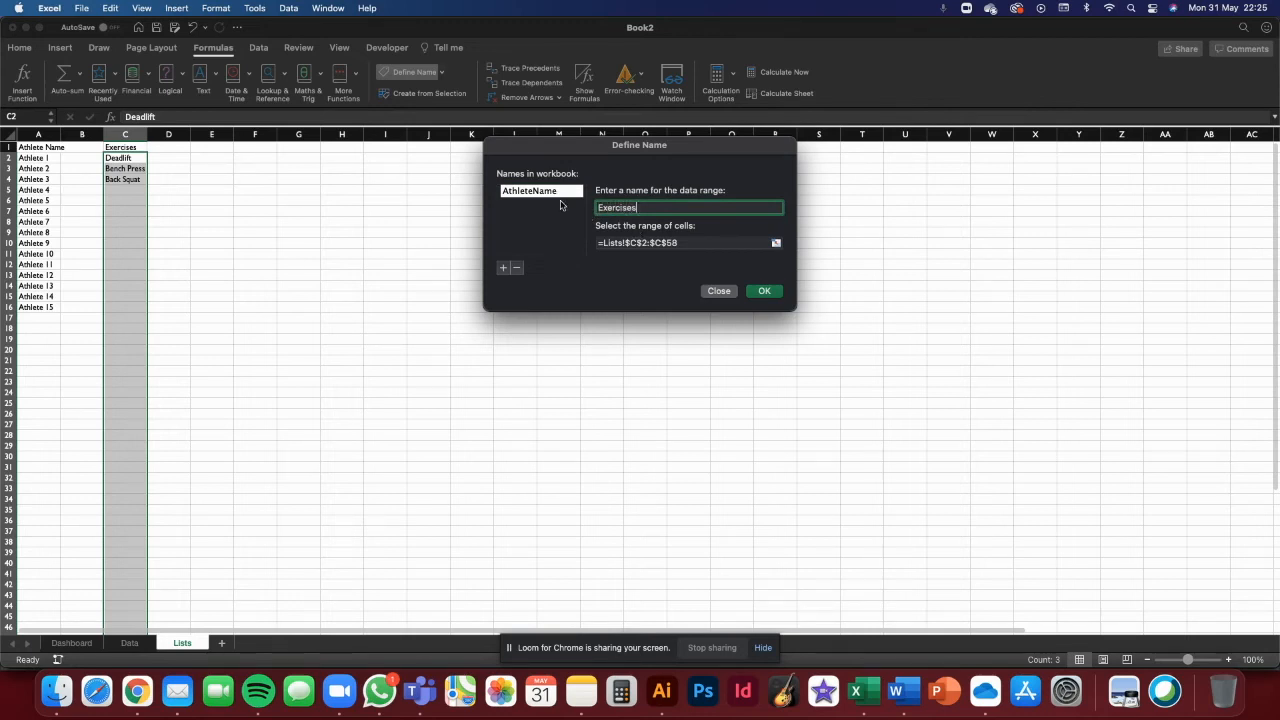
click(764, 291)
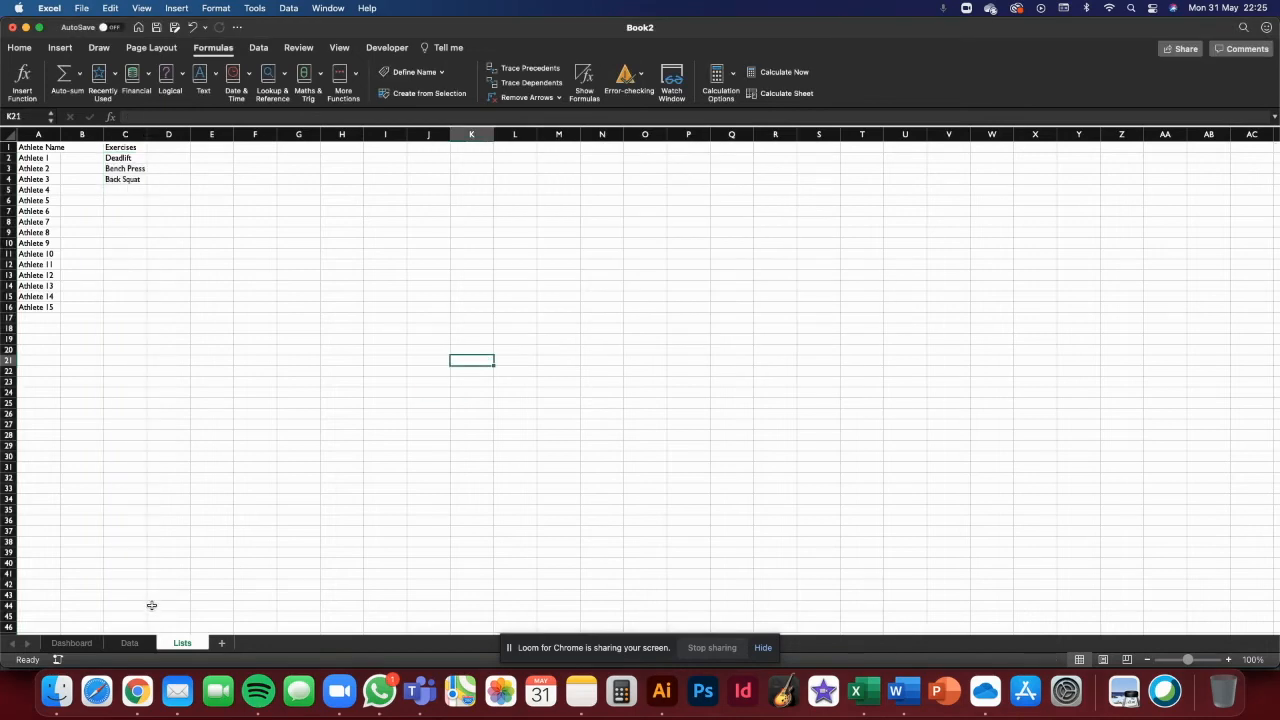
mouse_move(152, 601)
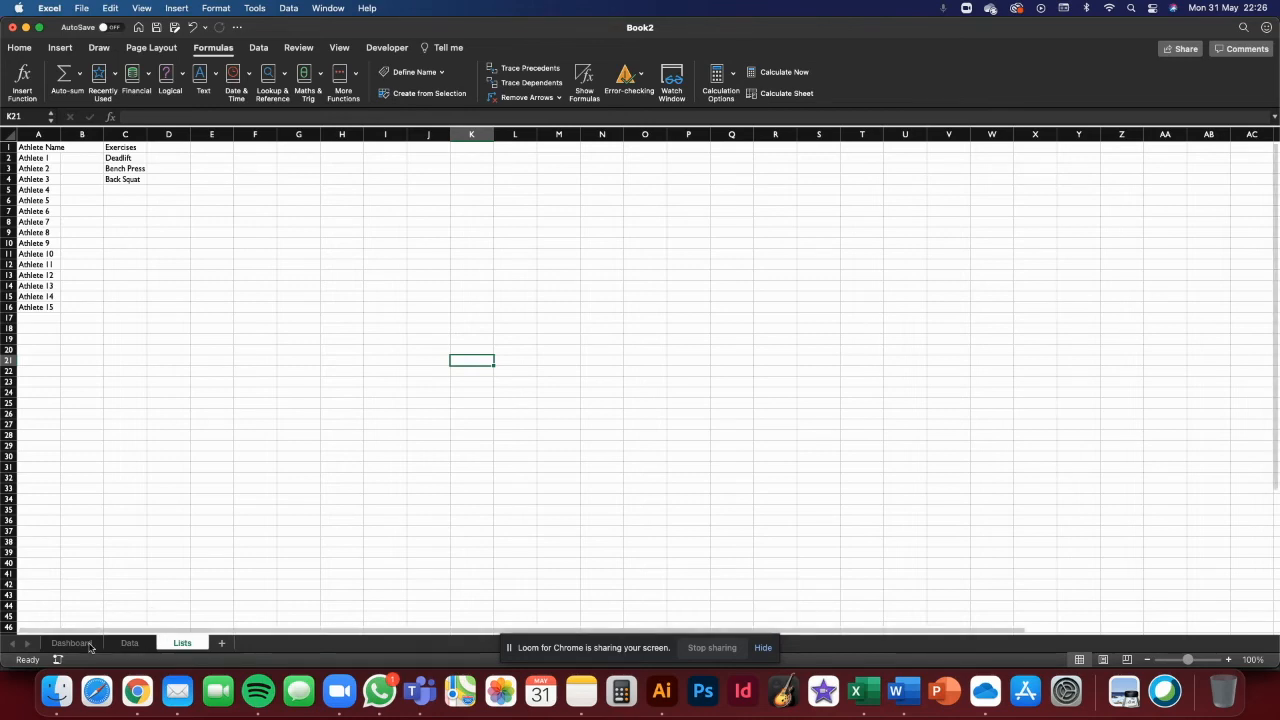
Add List data validation with source =AthleteName to Dashboard C6 and test the dropdown.
click(71, 642)
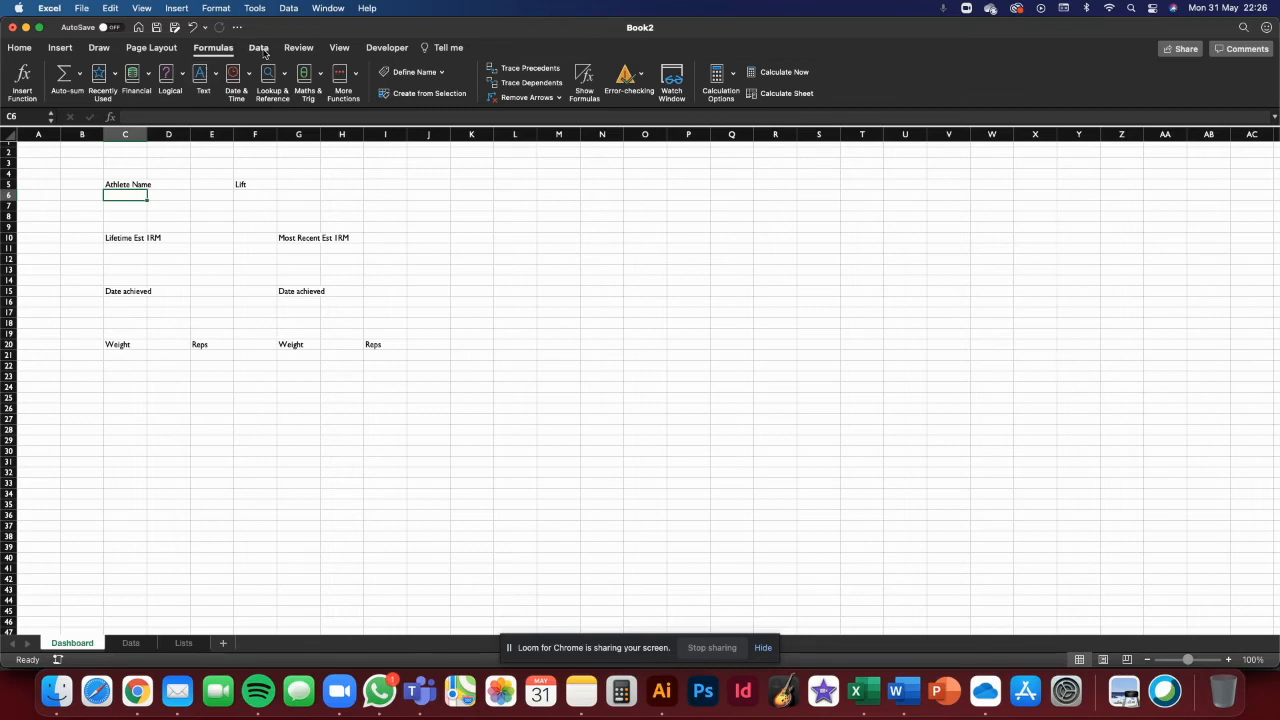
click(258, 47)
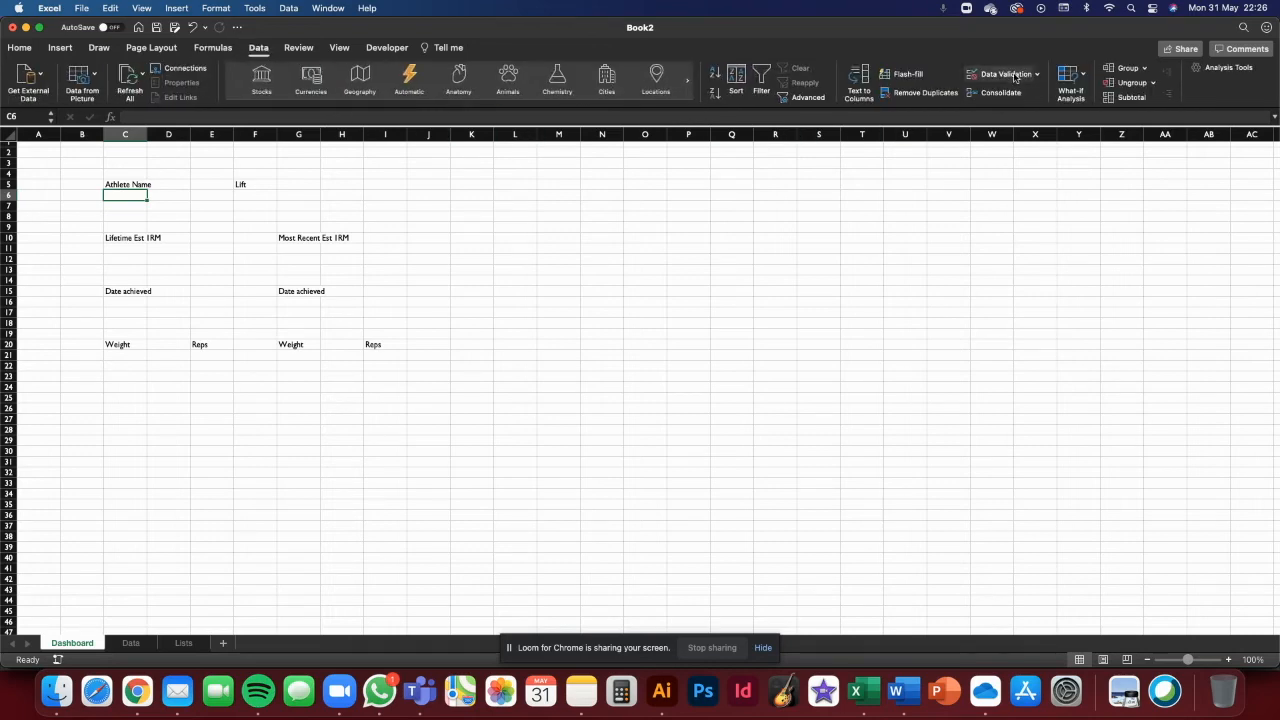
click(1003, 73)
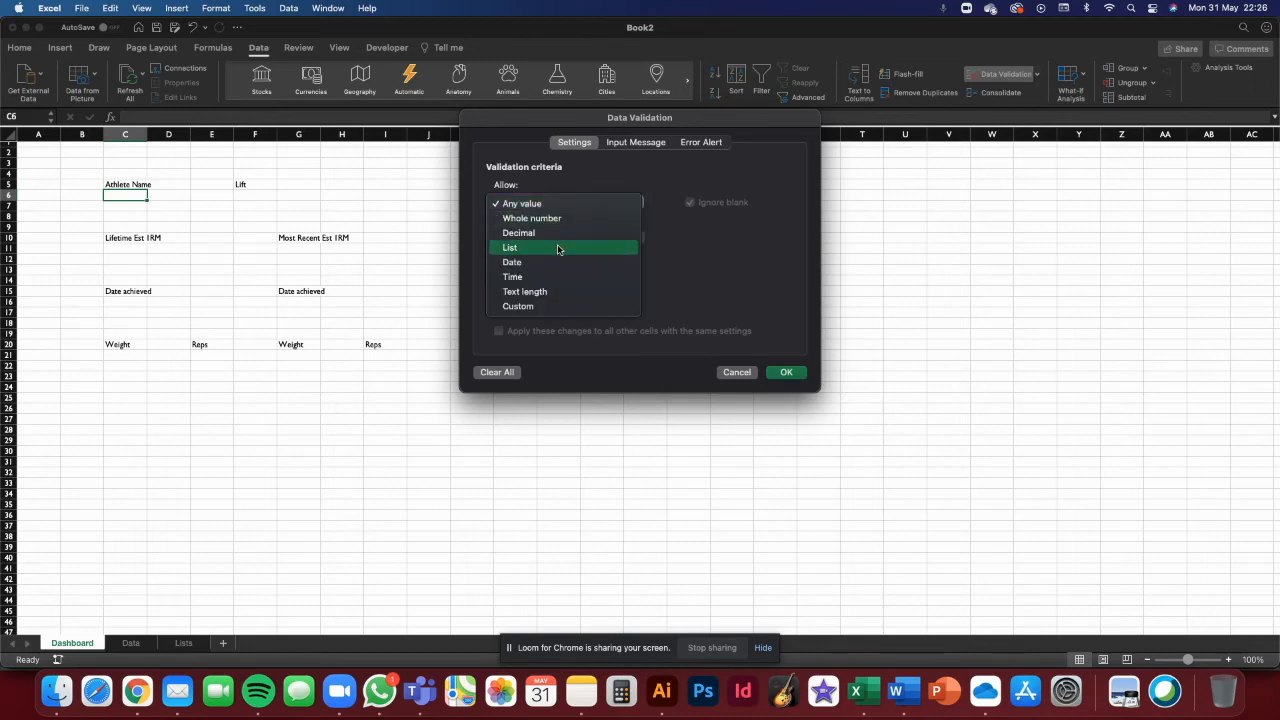
click(509, 247)
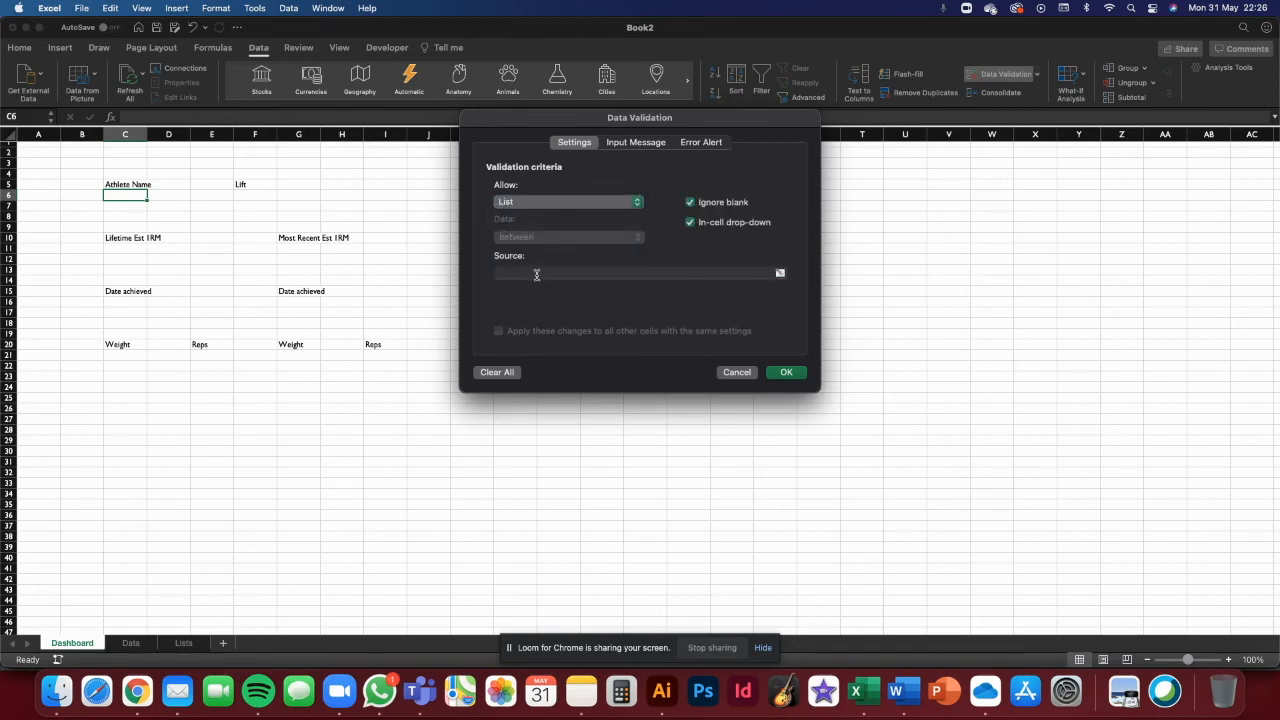
click(635, 273)
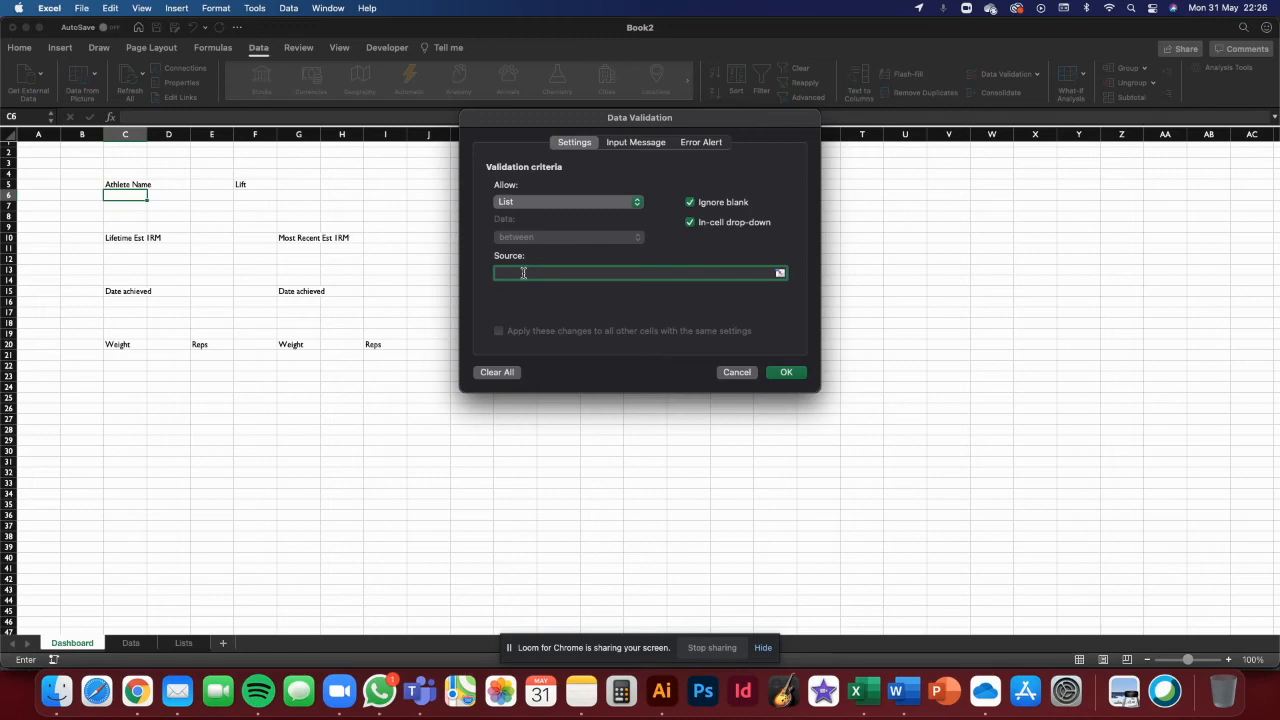
text(=)
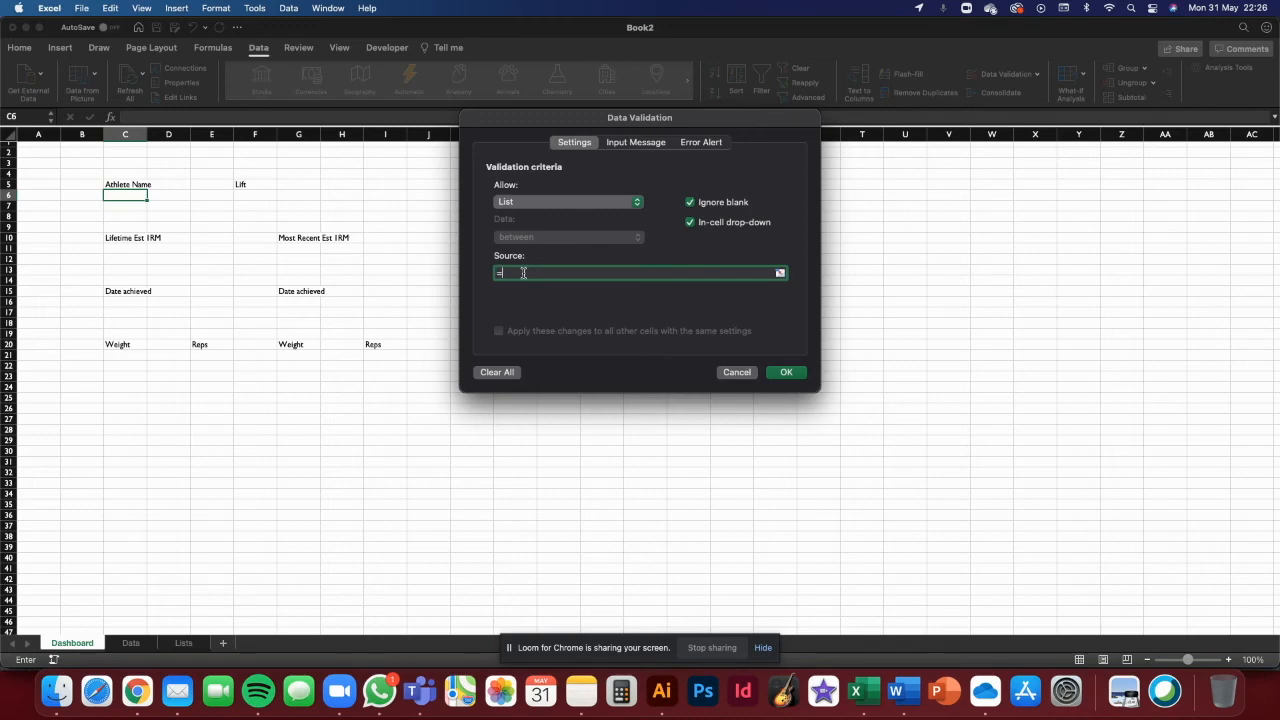
text(AthleteNa)
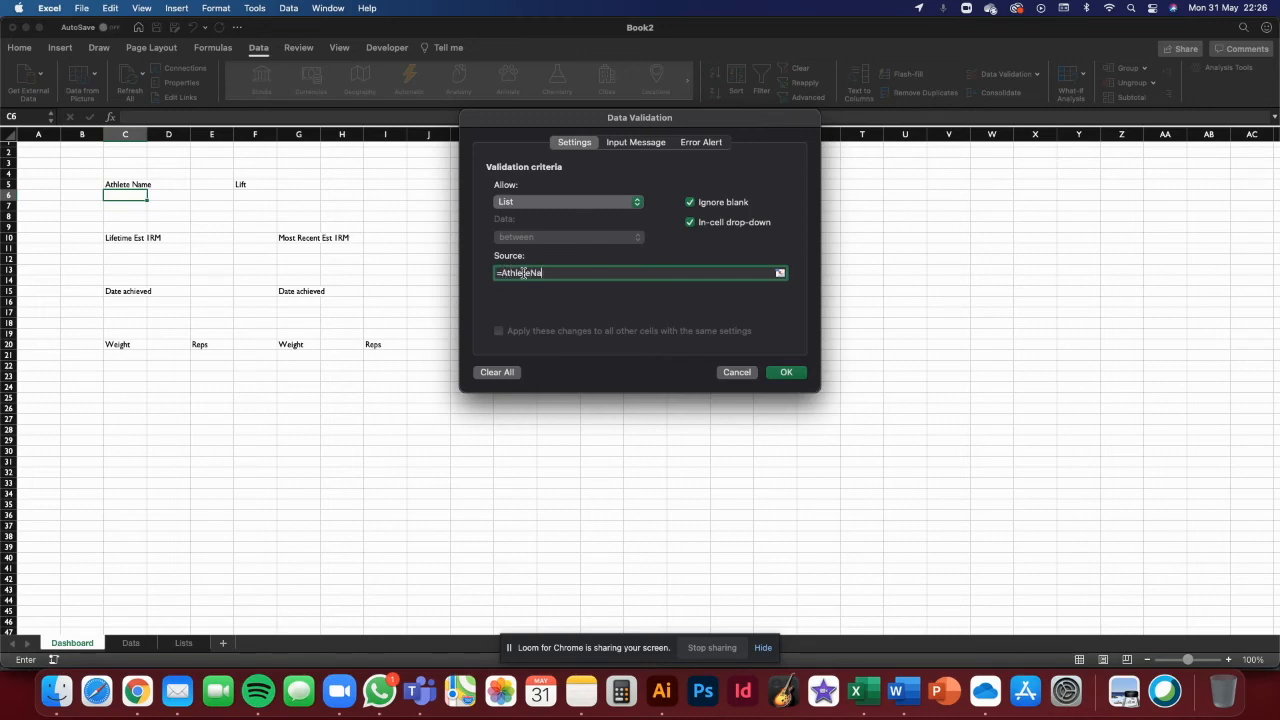
text(me)
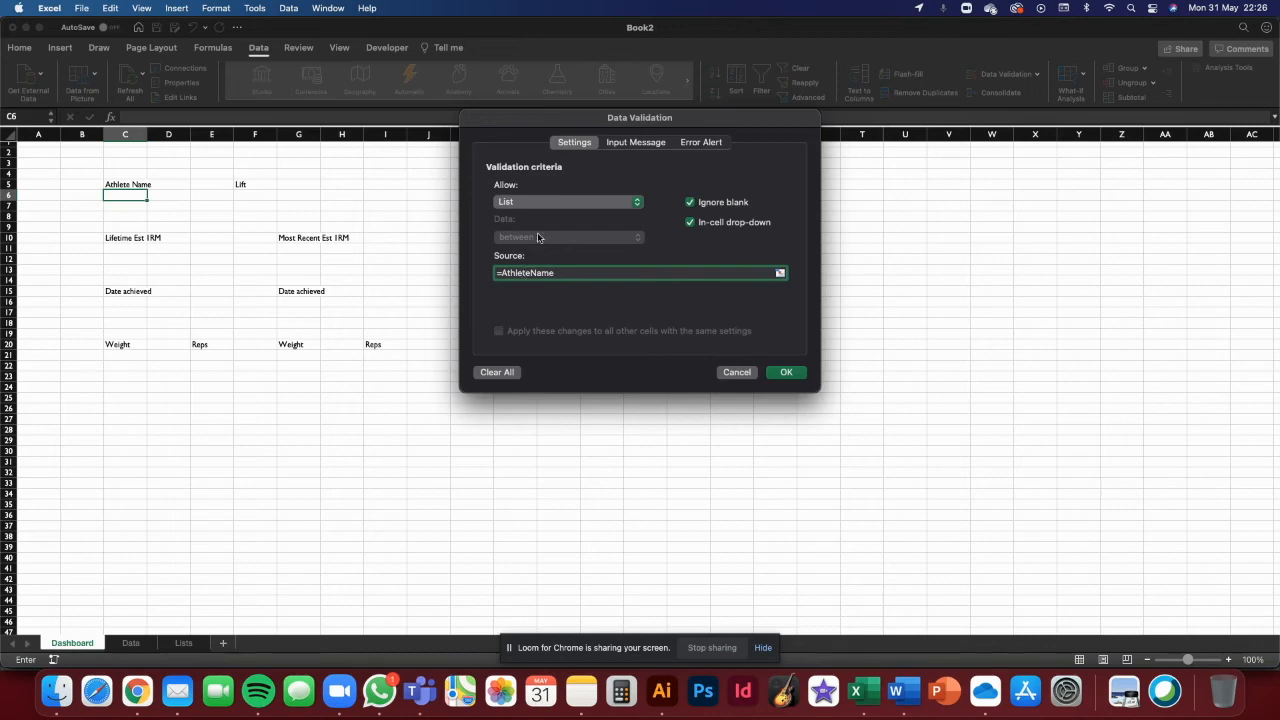
mouse_move(599, 270)
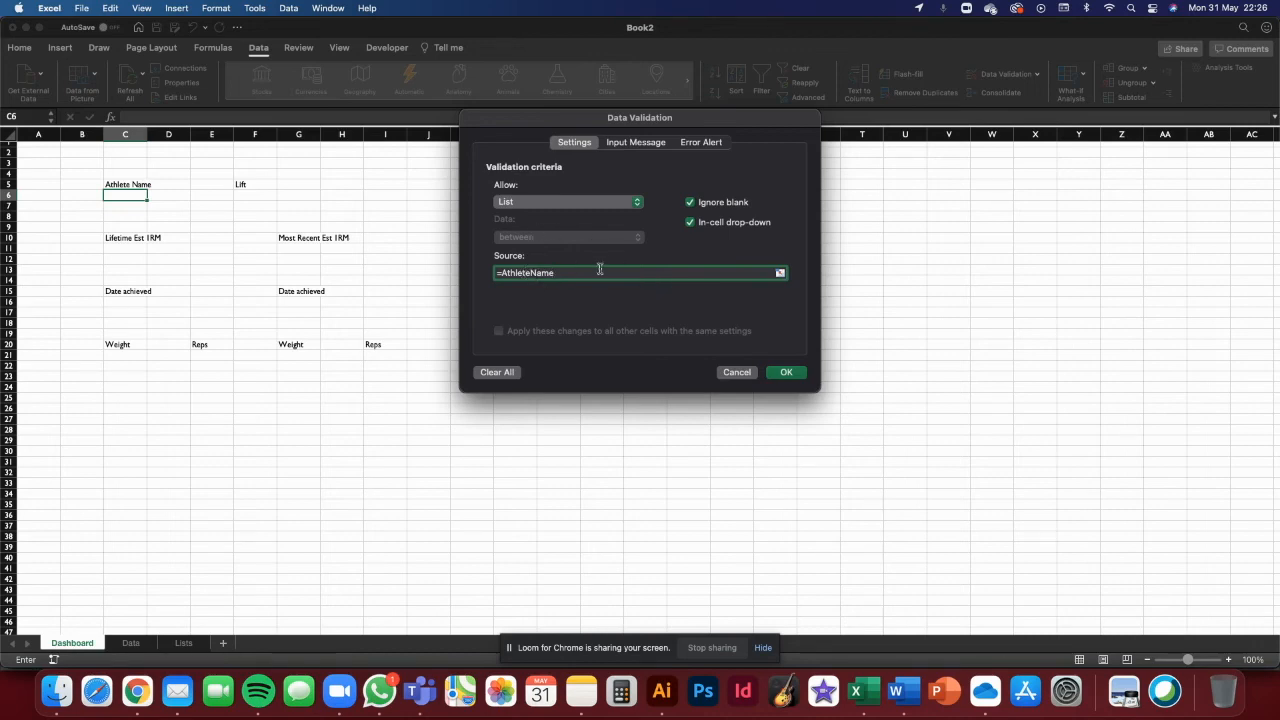
click(786, 372)
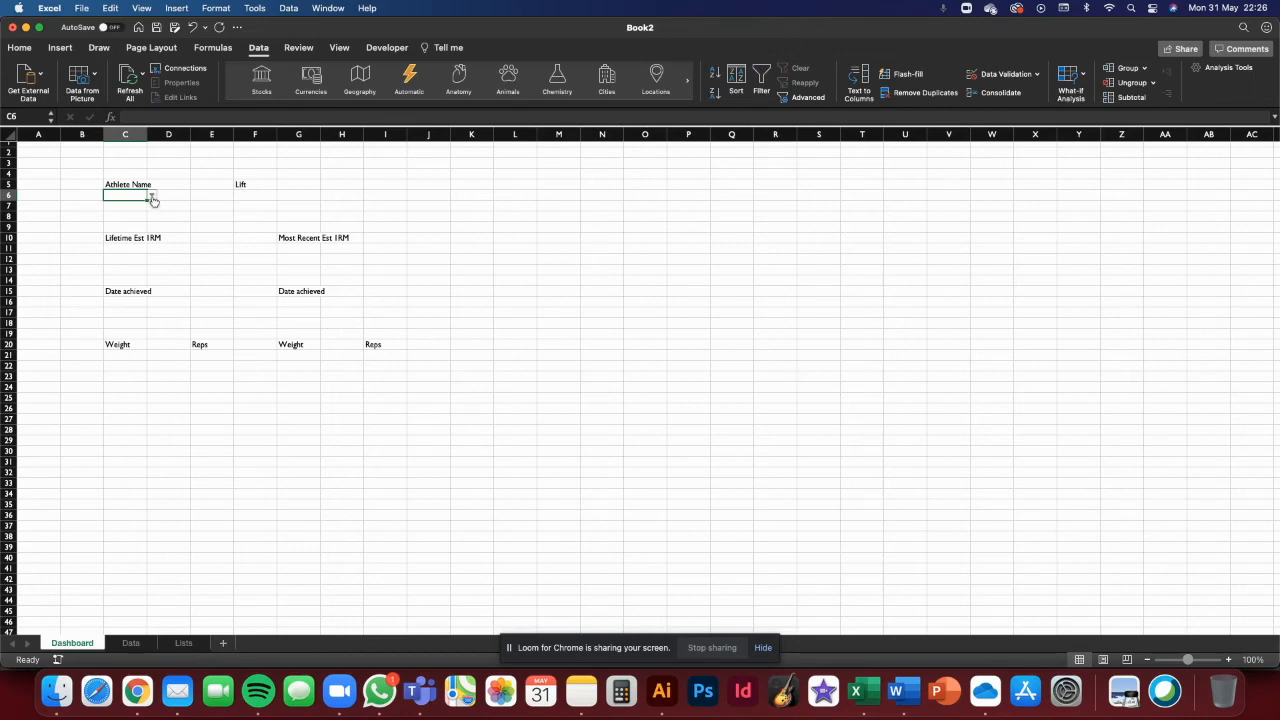
click(151, 195)
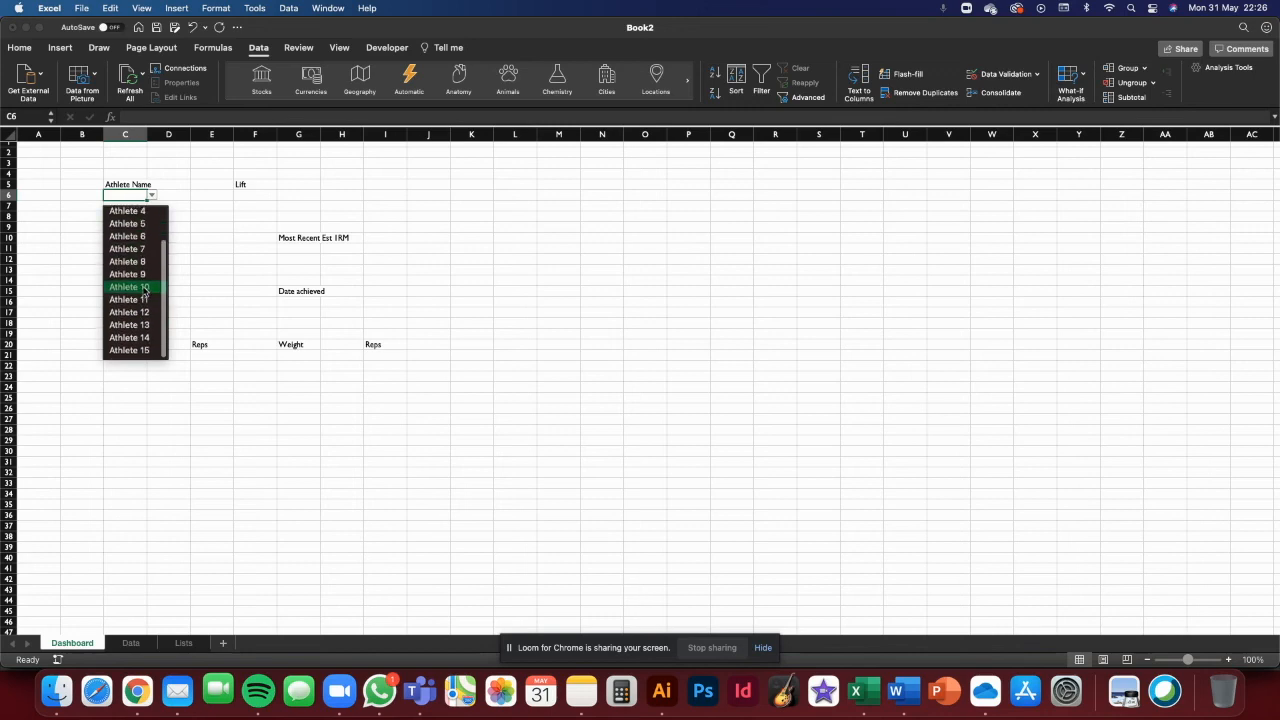
Choose Athlete 10 in C6 and extend the Lists athlete column to Athlete 25.
click(128, 287)
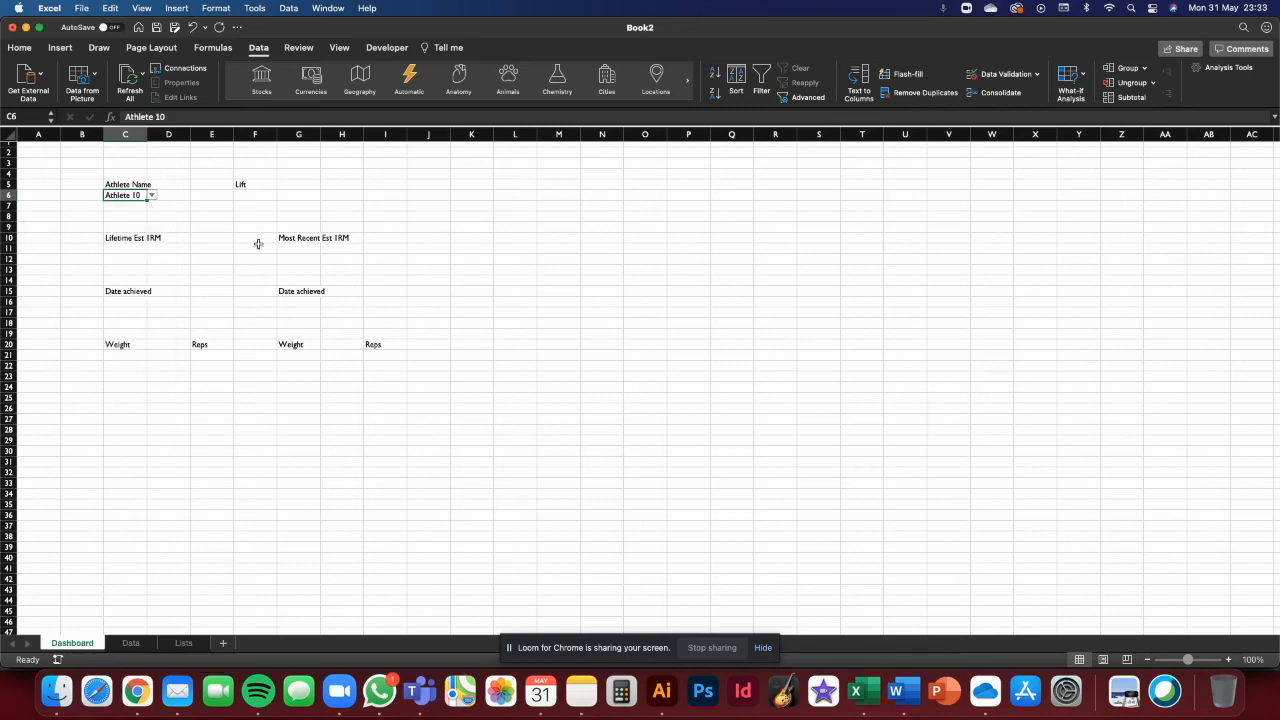
click(182, 643)
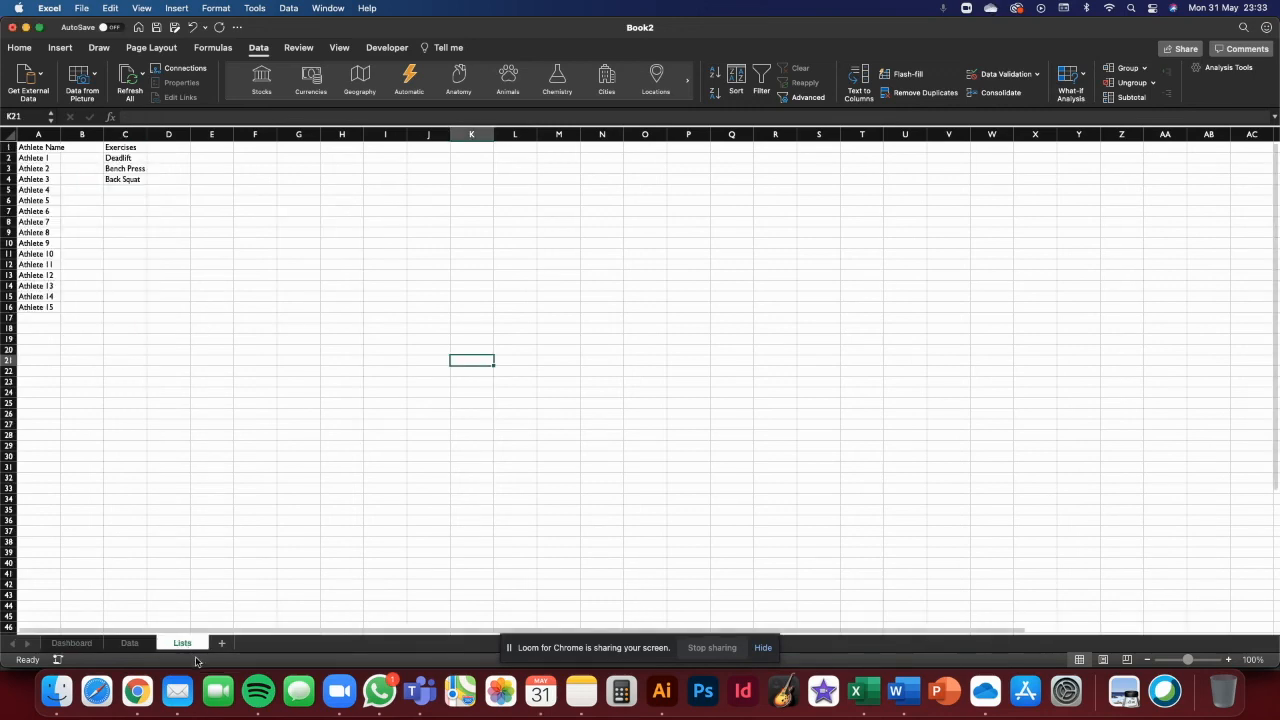
drag(58, 312, 85, 425)
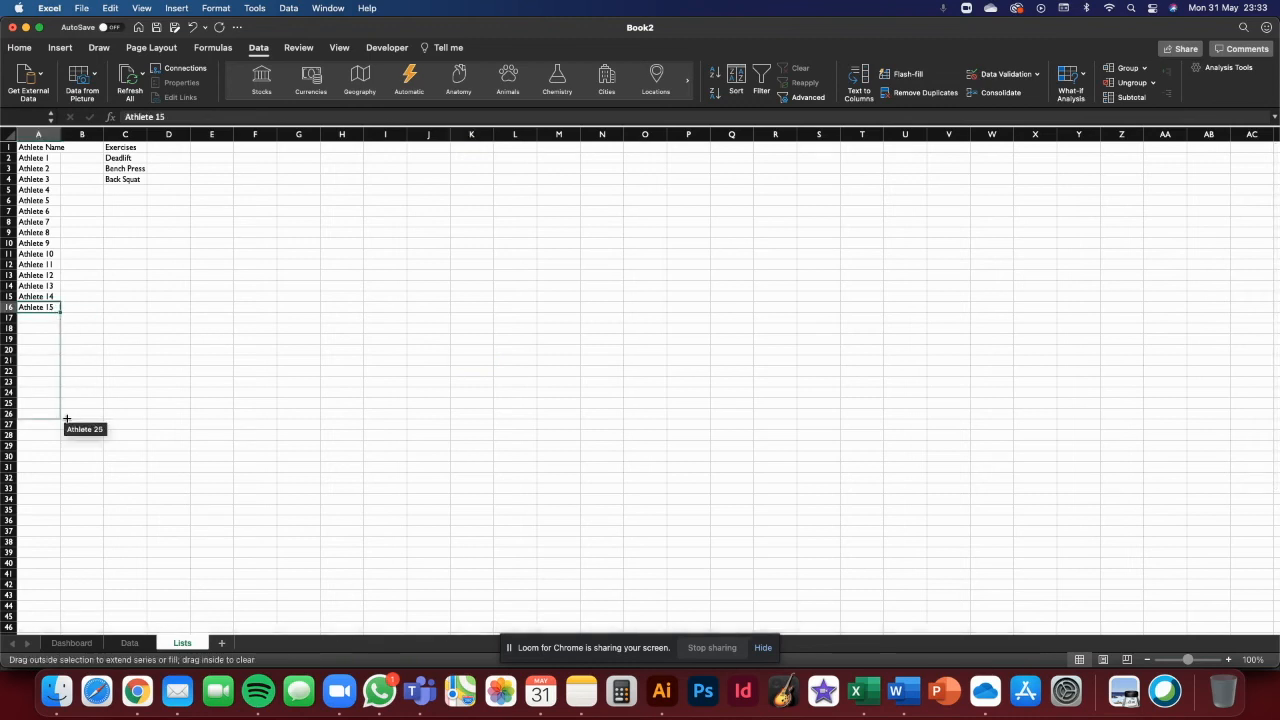
drag(58, 313, 65, 418)
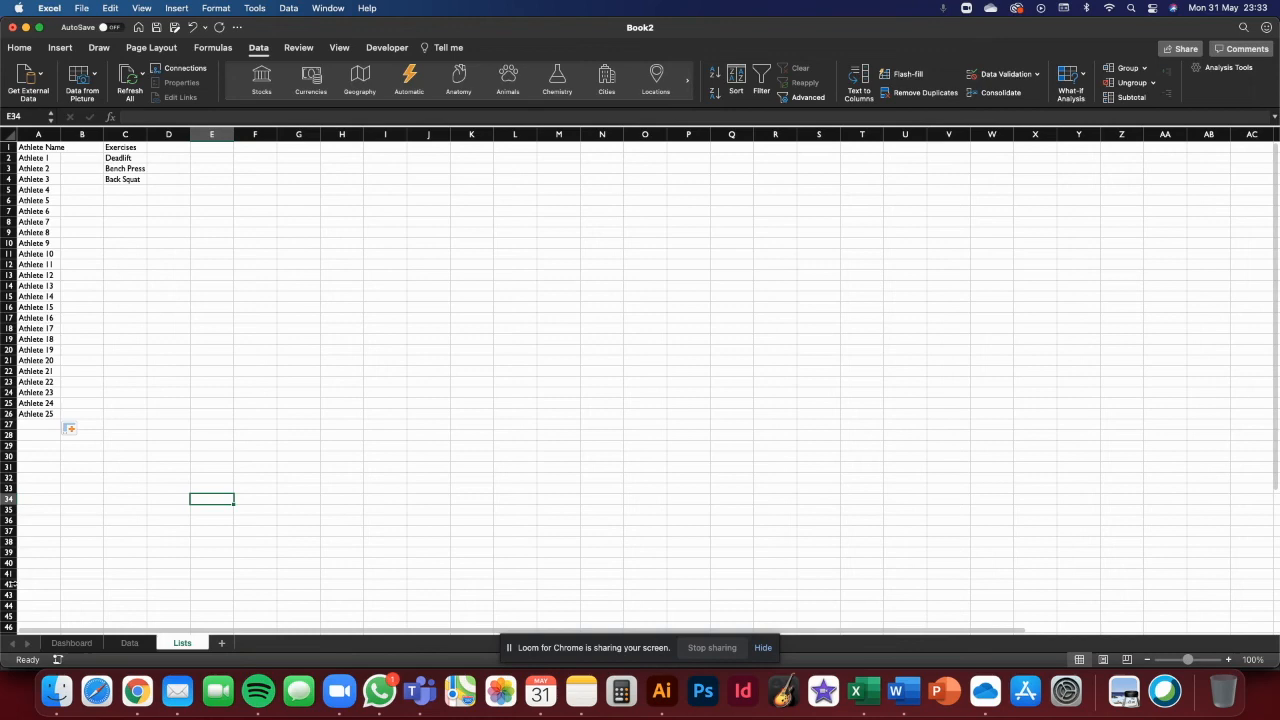
click(71, 642)
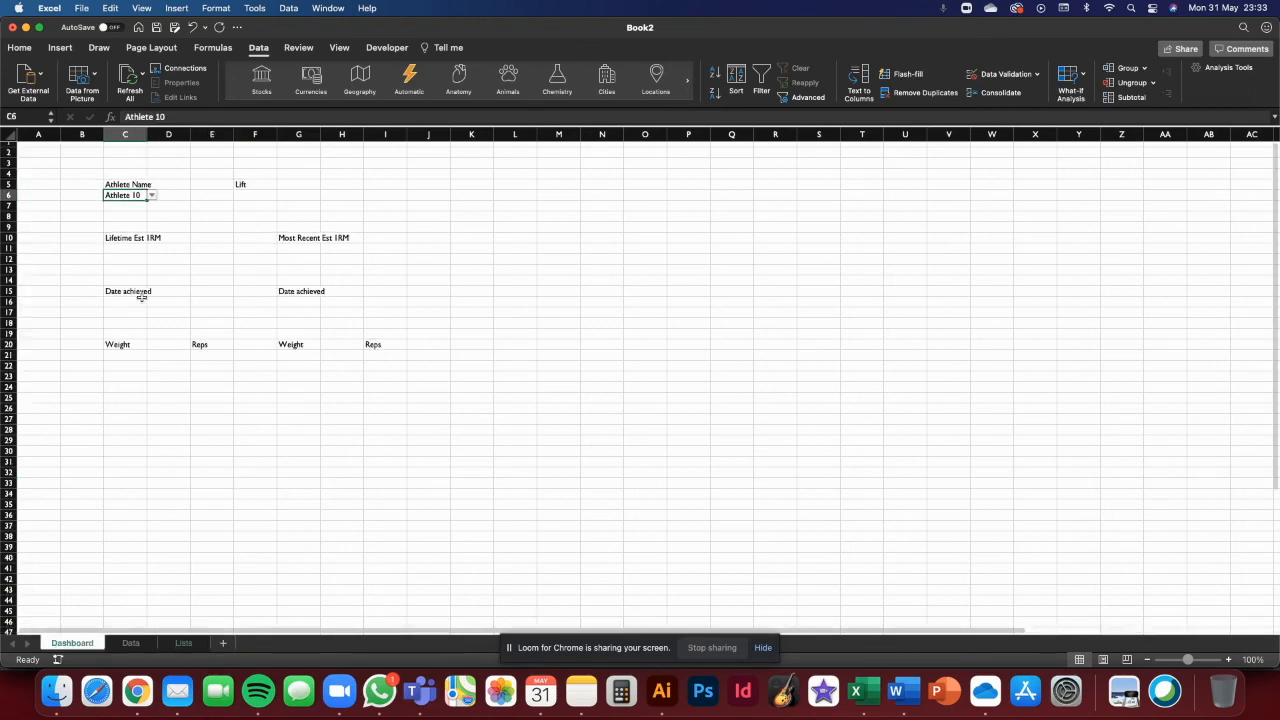
click(151, 194)
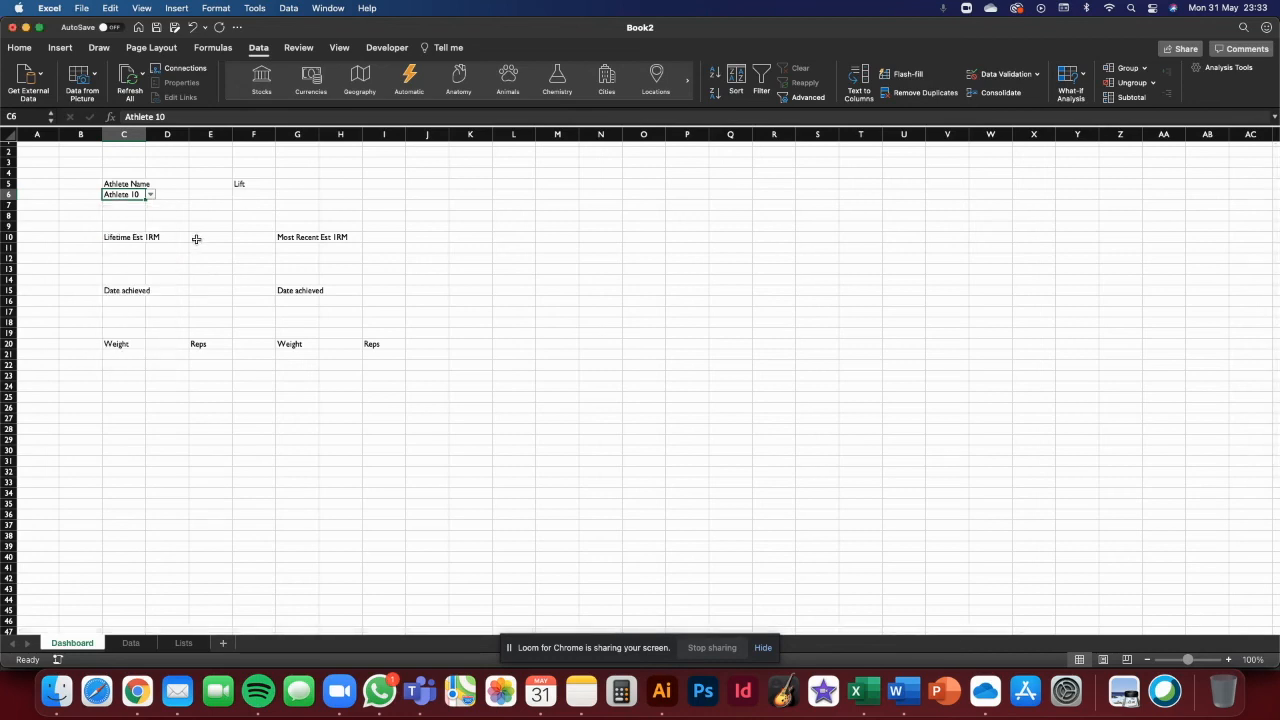
Validate F6 as a List sourced from Exercises, then select Deadlift.
click(253, 194)
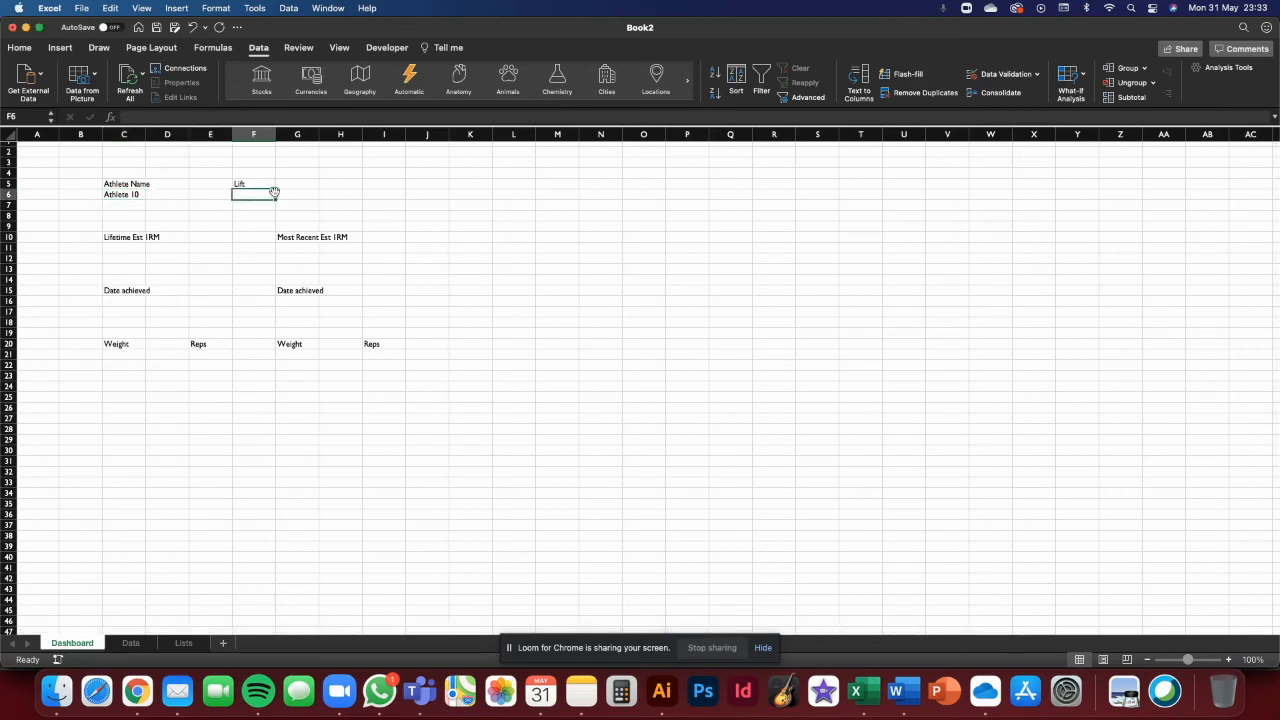
click(1003, 74)
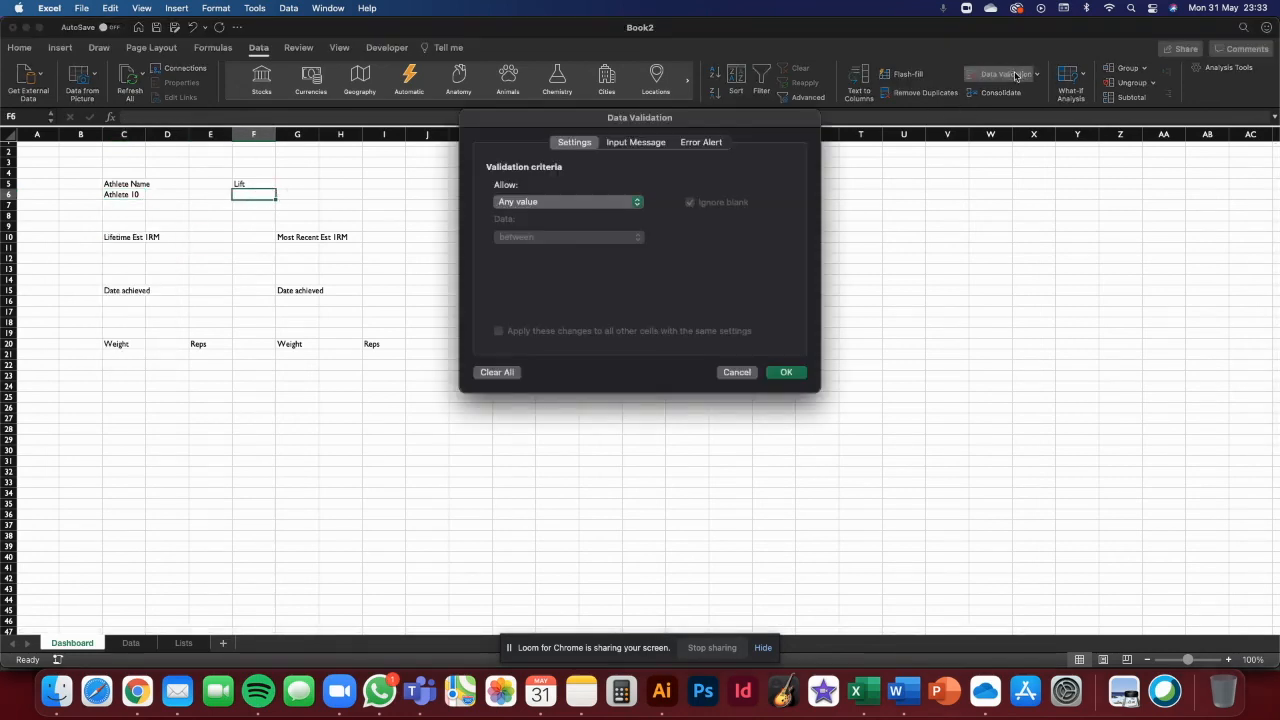
click(568, 201)
text(=)
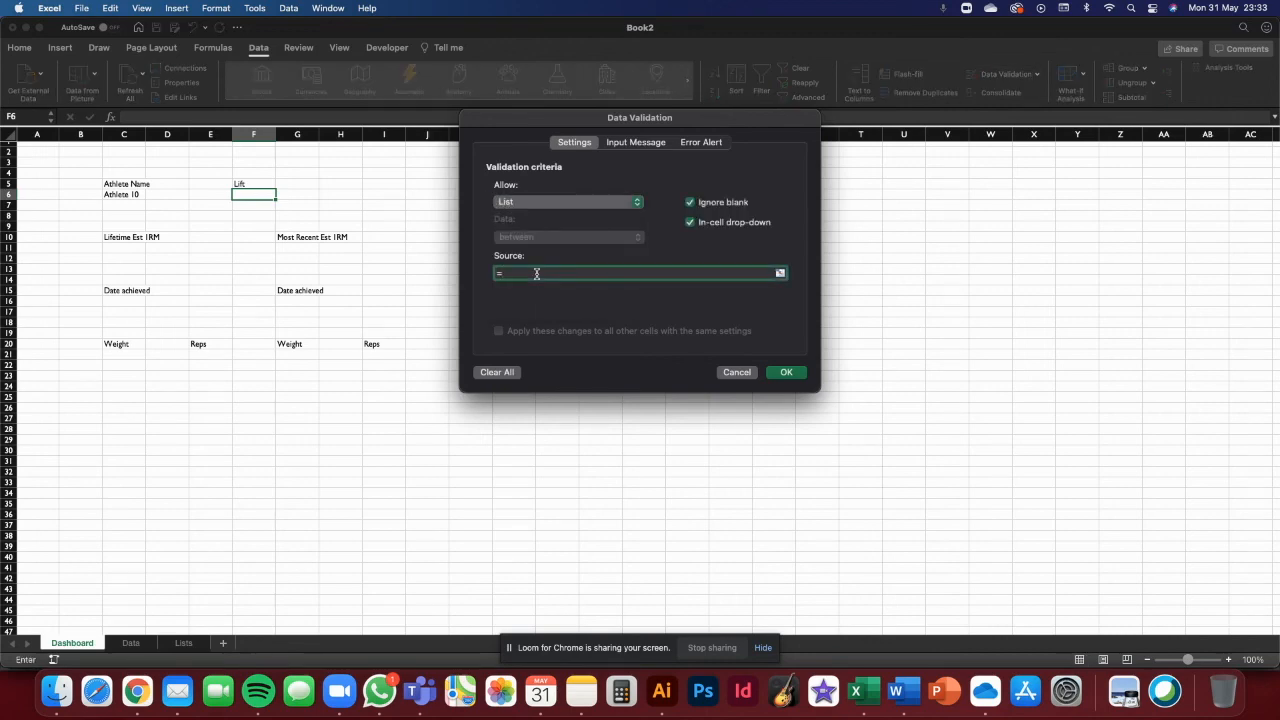
text(Exercises)
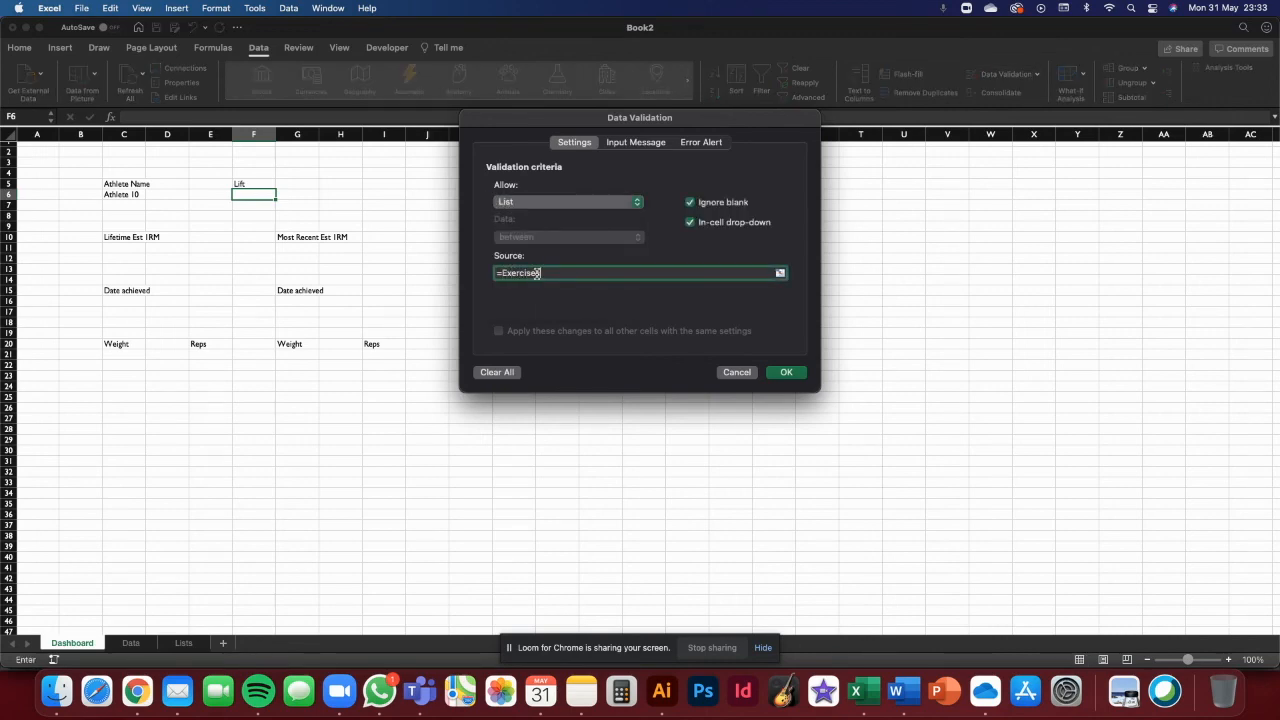
click(786, 372)
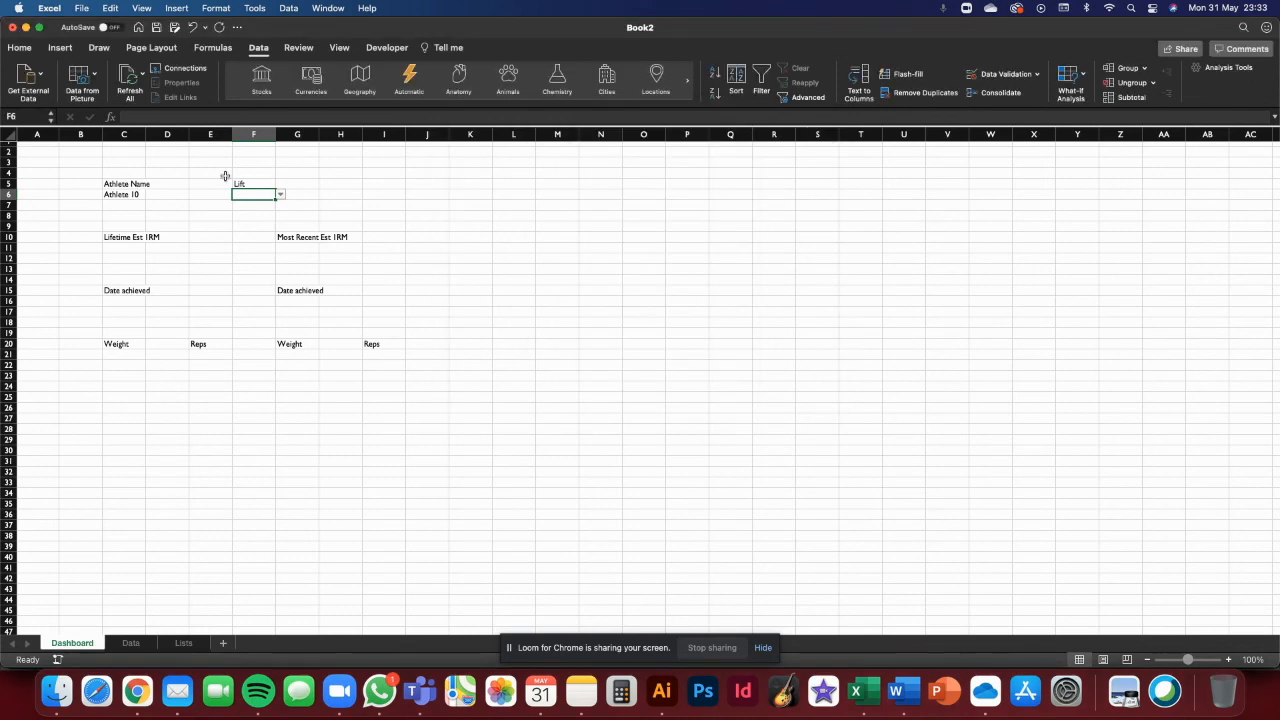
click(280, 194)
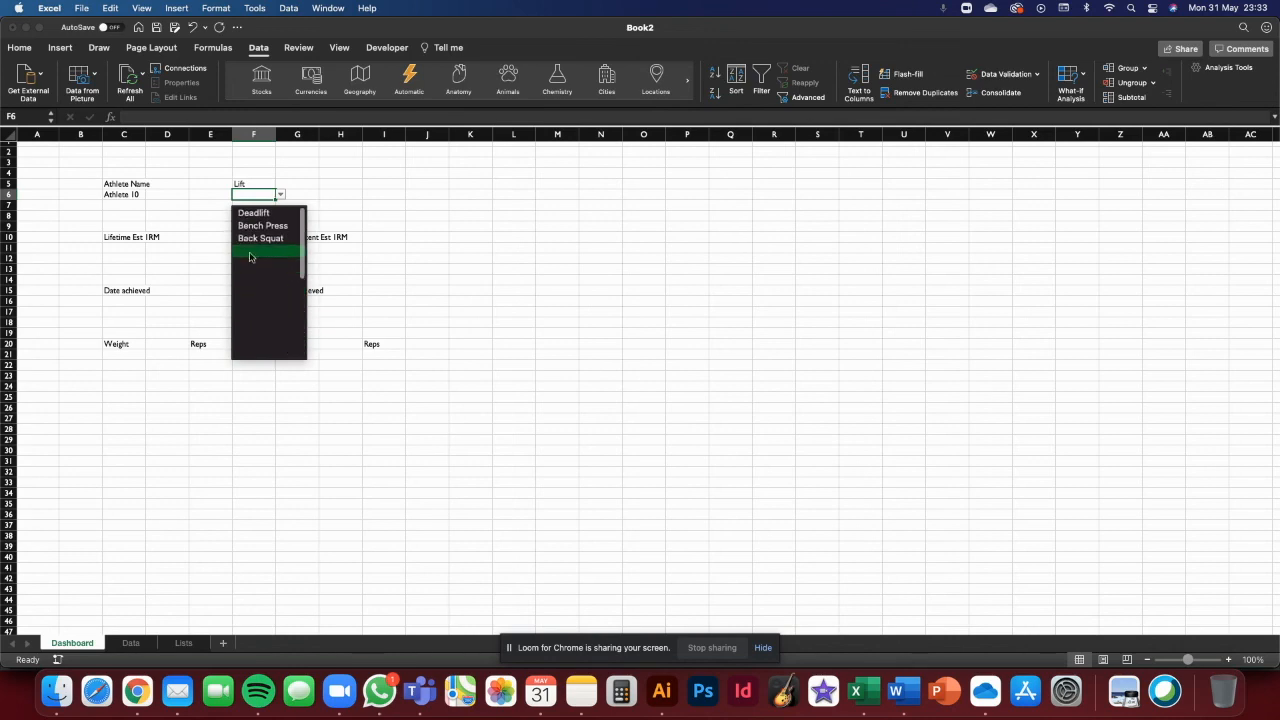
mouse_move(275, 270)
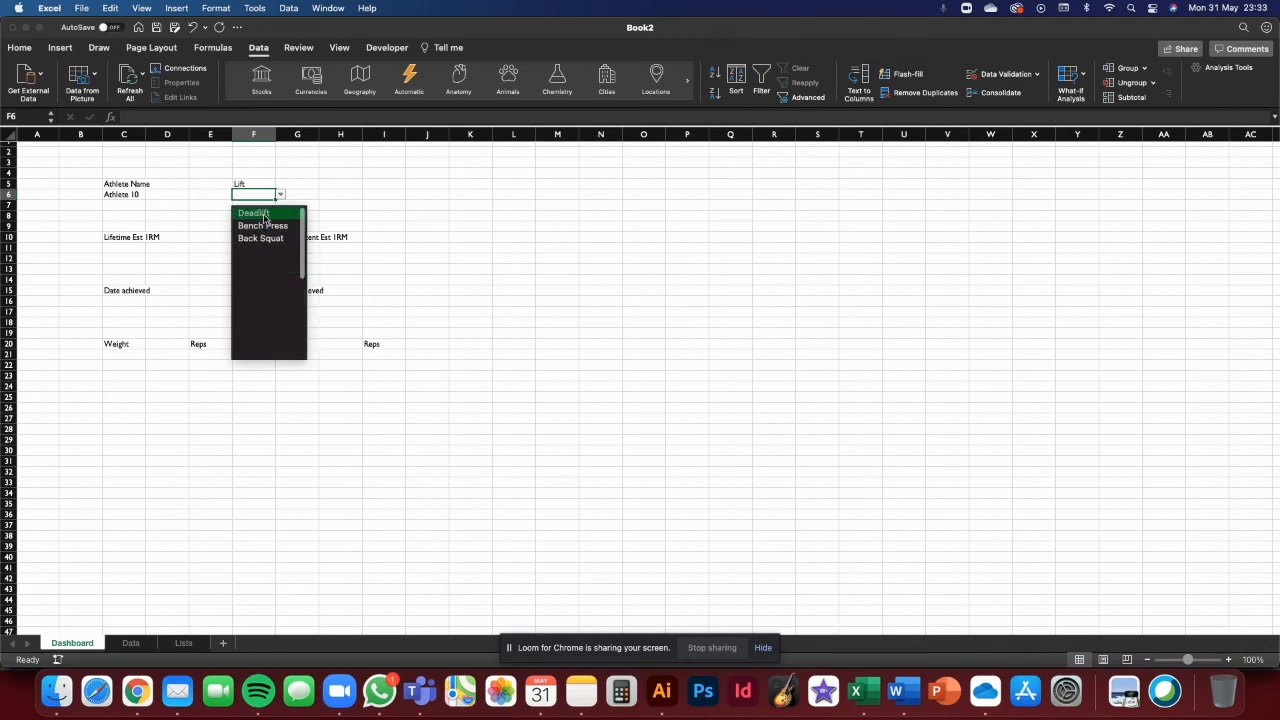
click(254, 213)
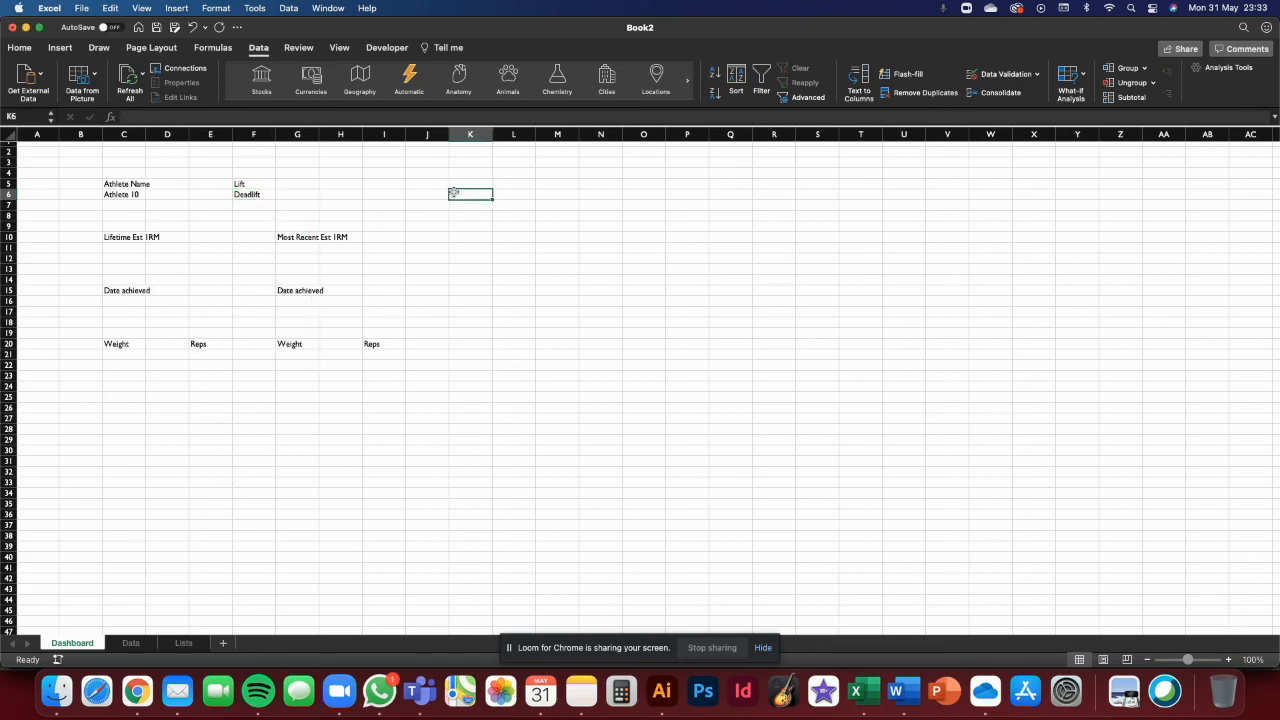
mouse_move(363, 239)
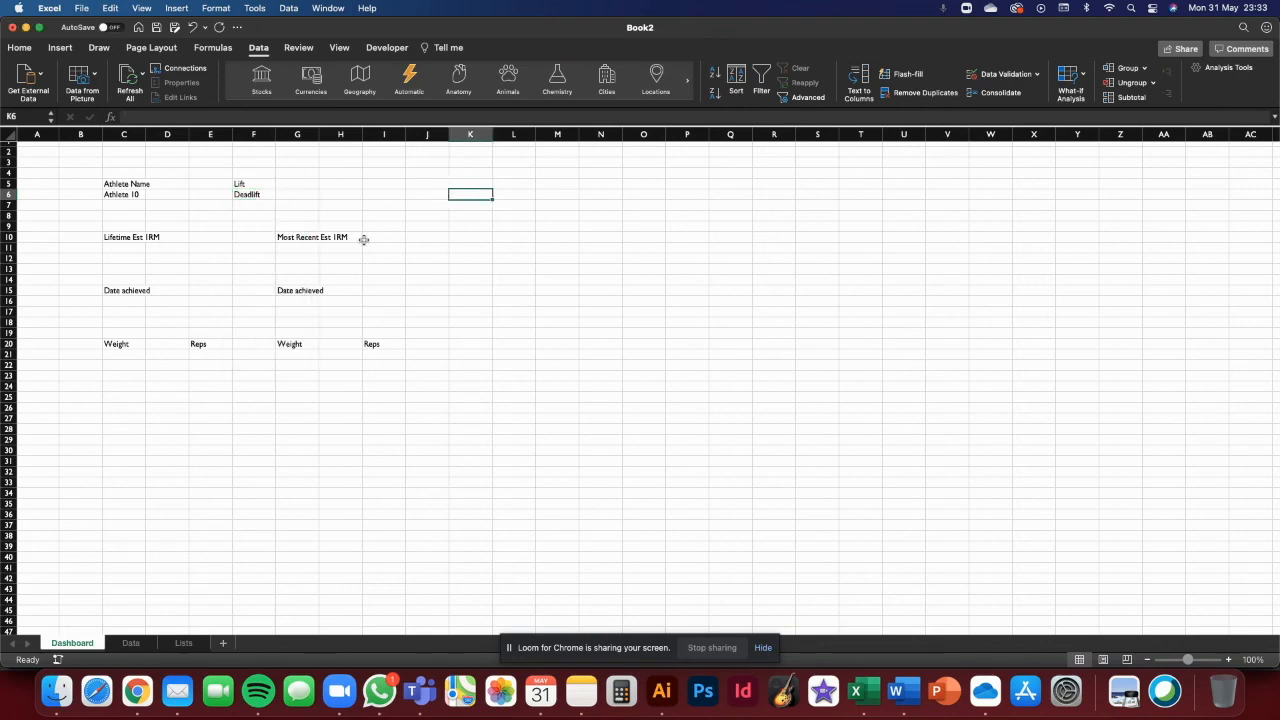